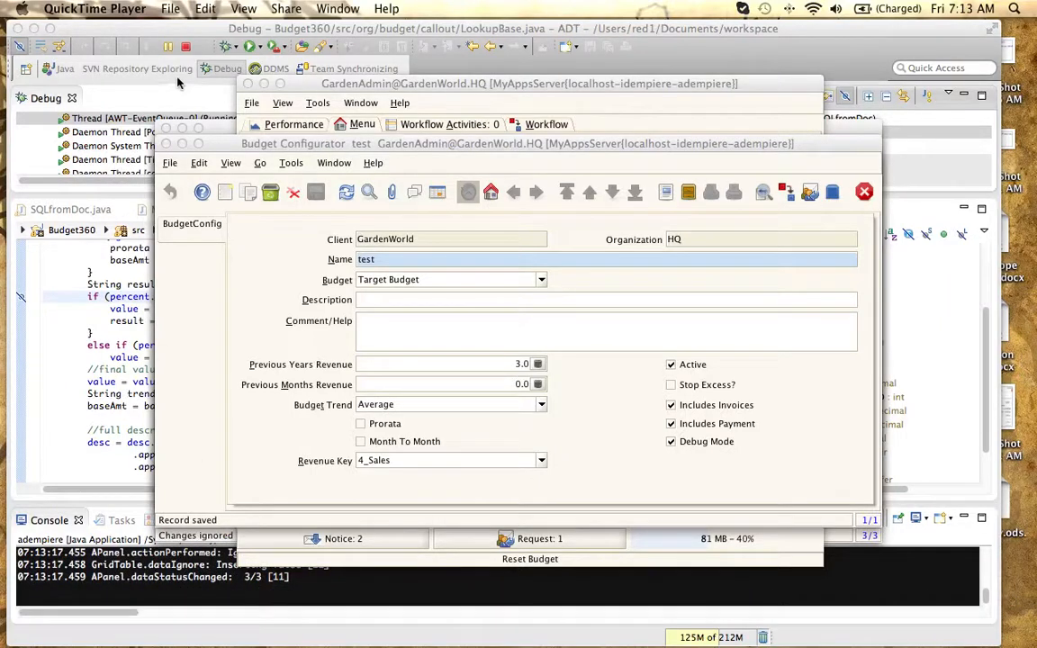
pyautogui.moveTo(169, 98)
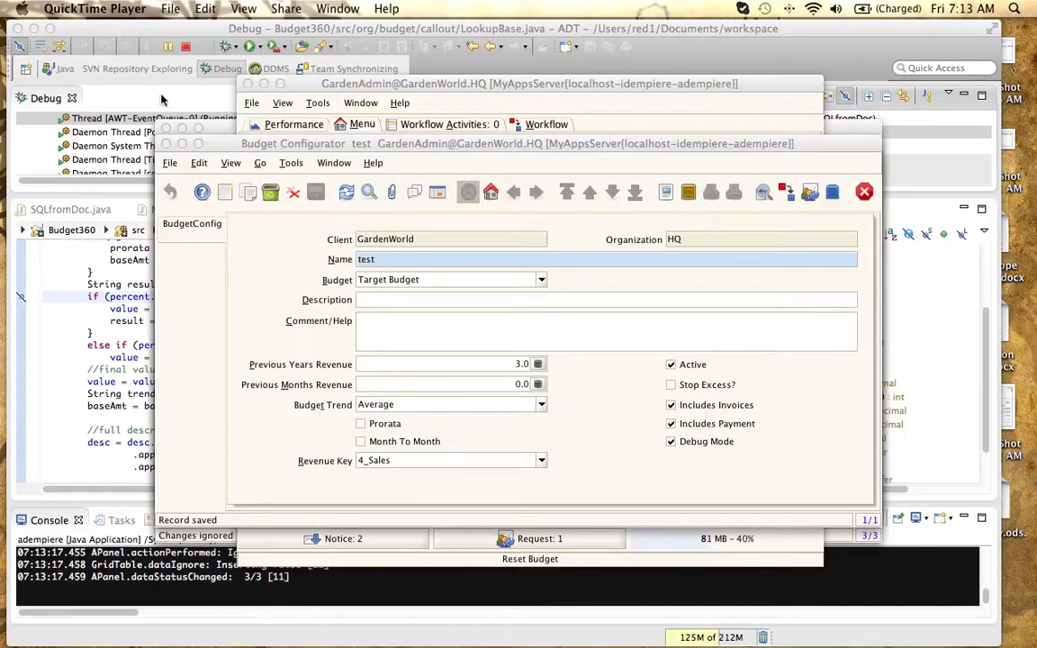
pyautogui.moveTo(342, 265)
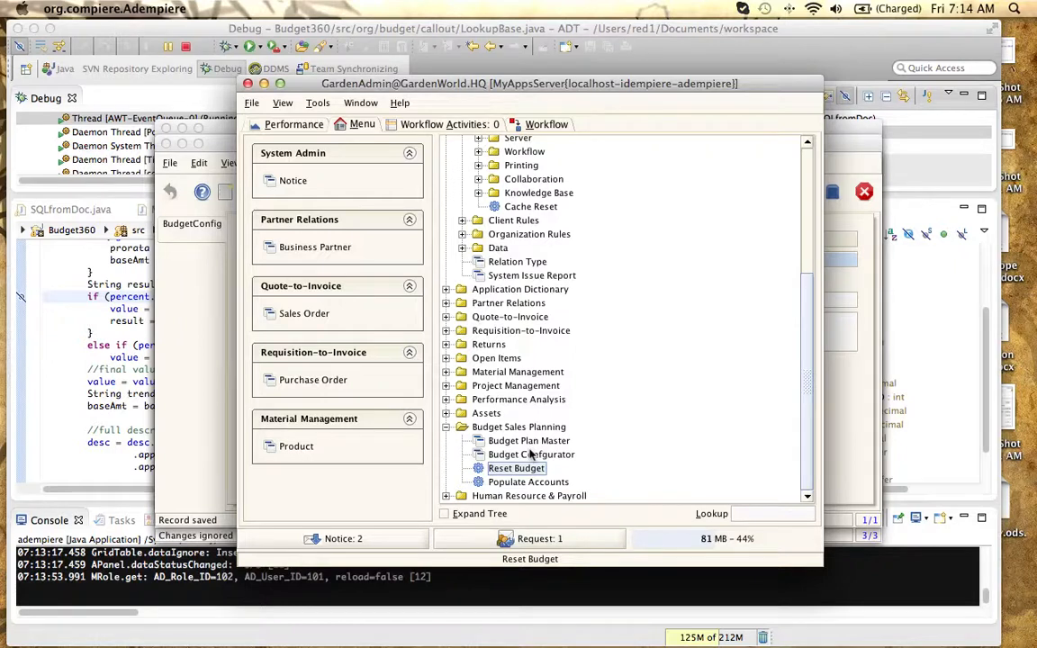
# Open the saved 'test' Budget Configurator record with Target Budget, Average trend and 4_Sales key
pyautogui.doubleClick(533, 455)
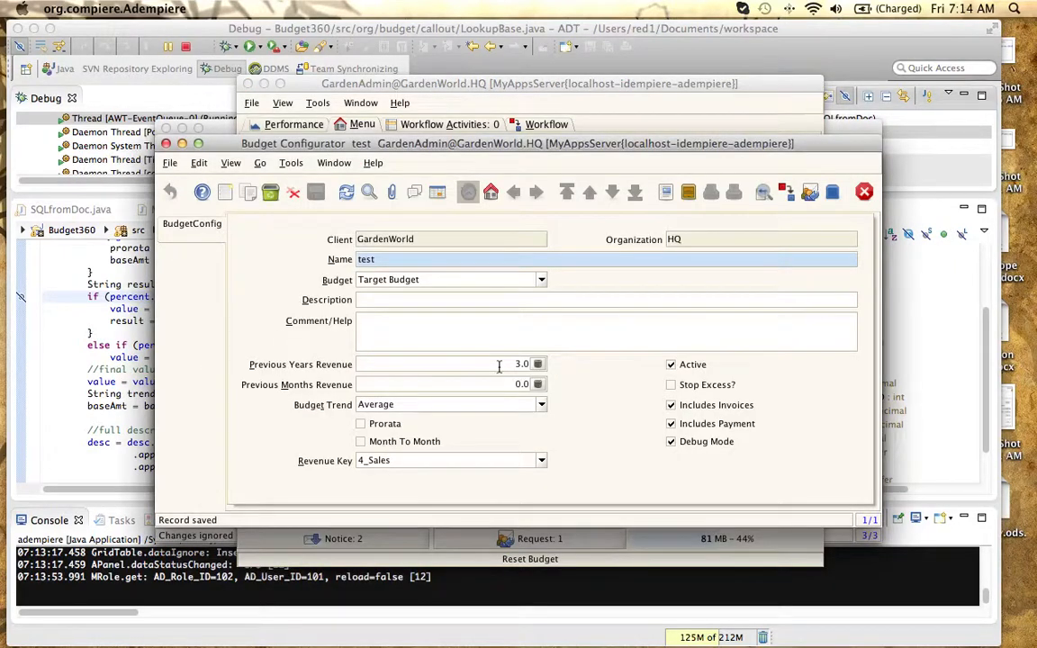
pyautogui.moveTo(492, 370)
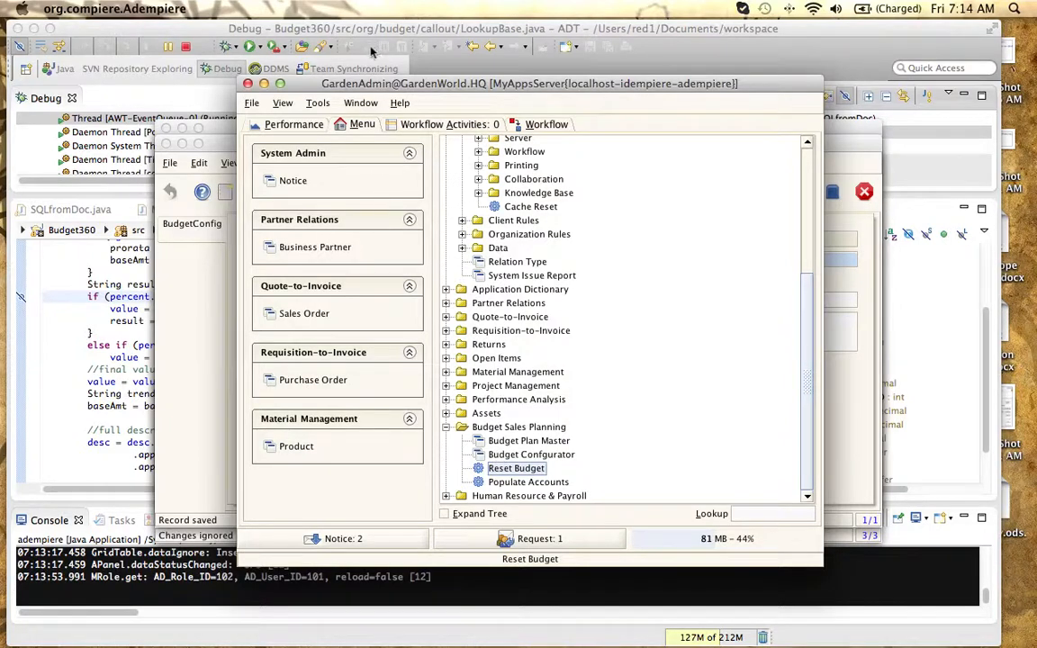
# On Budget Plan 1000 line 30, keep 41000-Trade Revenue as the percentage base
pyautogui.click(360, 103)
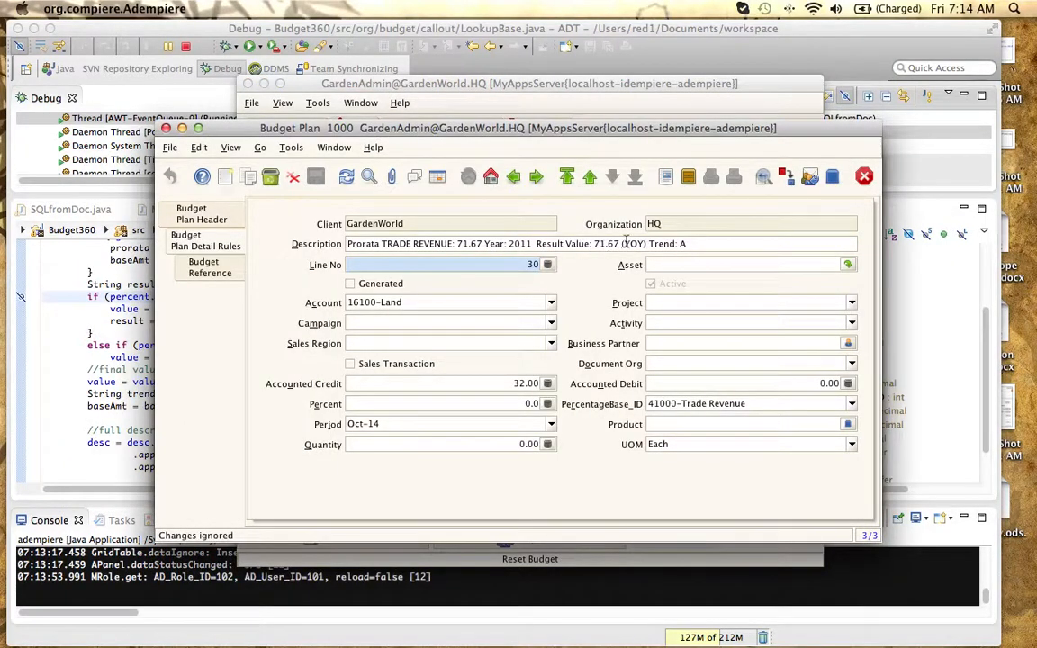
pyautogui.moveTo(520, 237)
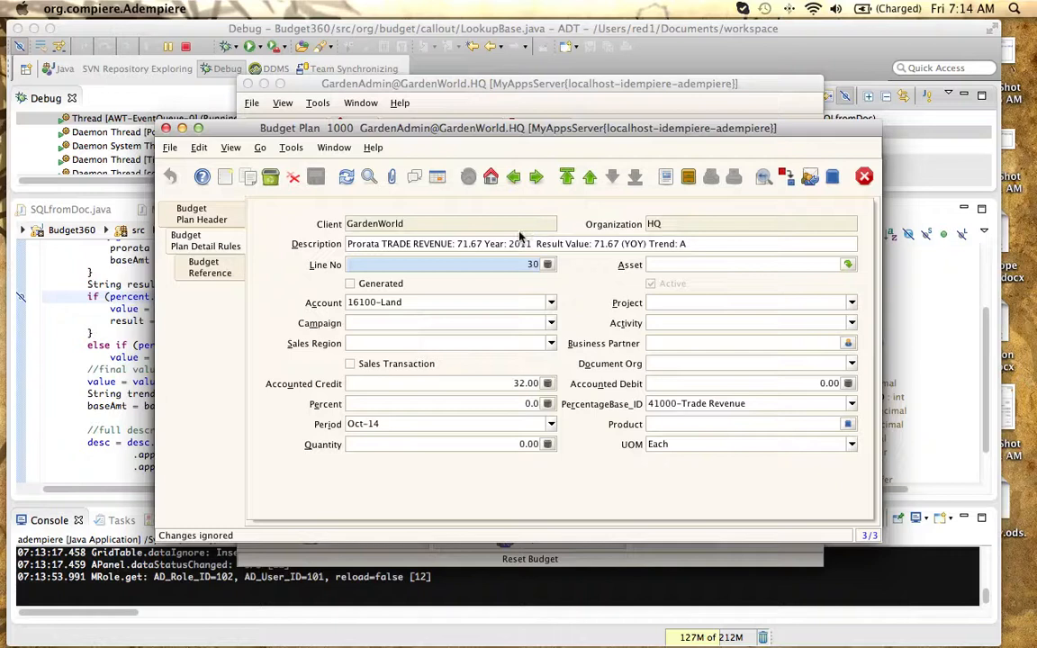
pyautogui.moveTo(682, 259)
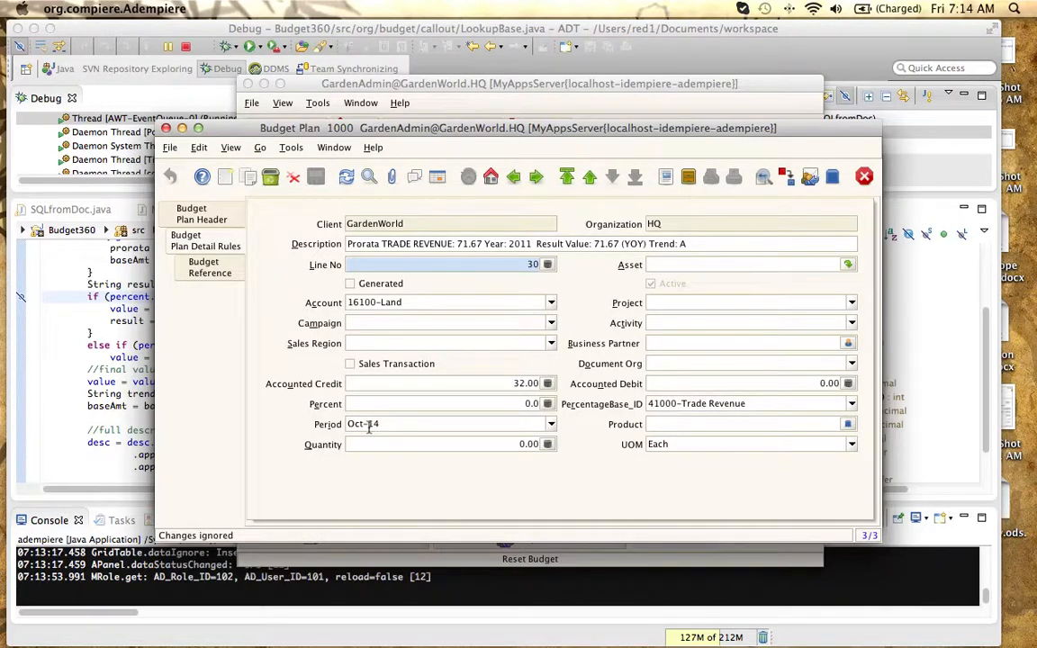
pyautogui.moveTo(373, 424)
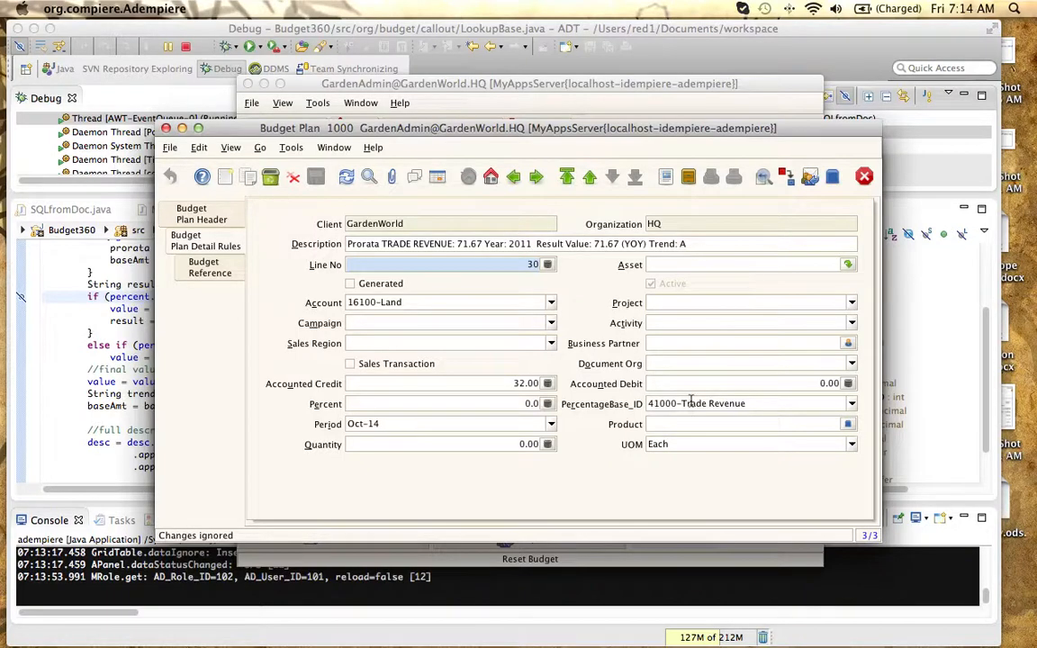
pyautogui.click(851, 403)
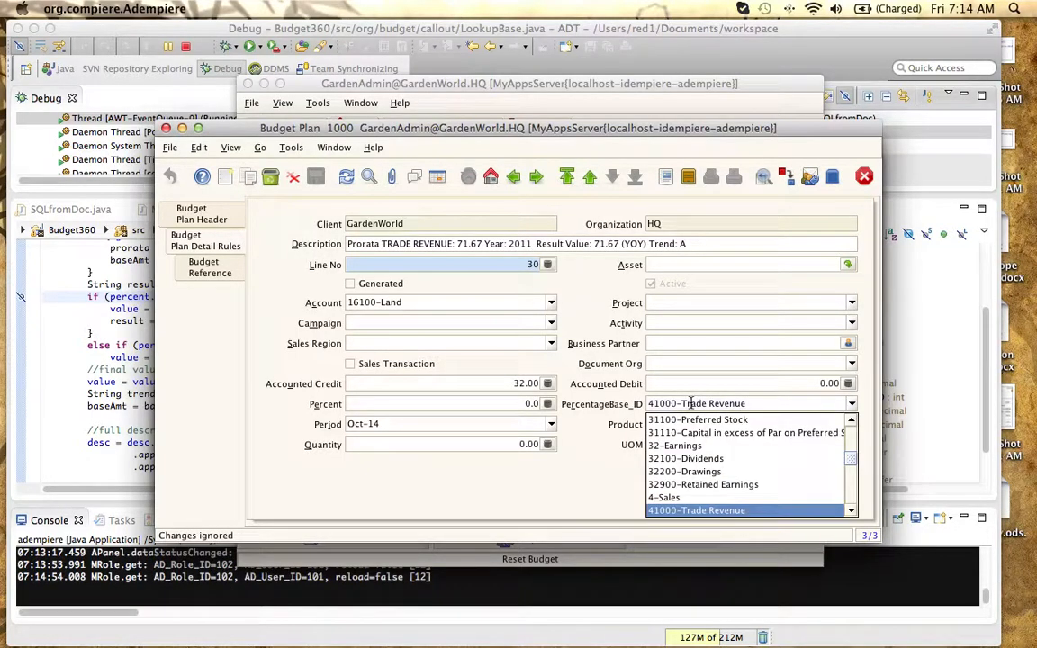
pyautogui.click(696, 510)
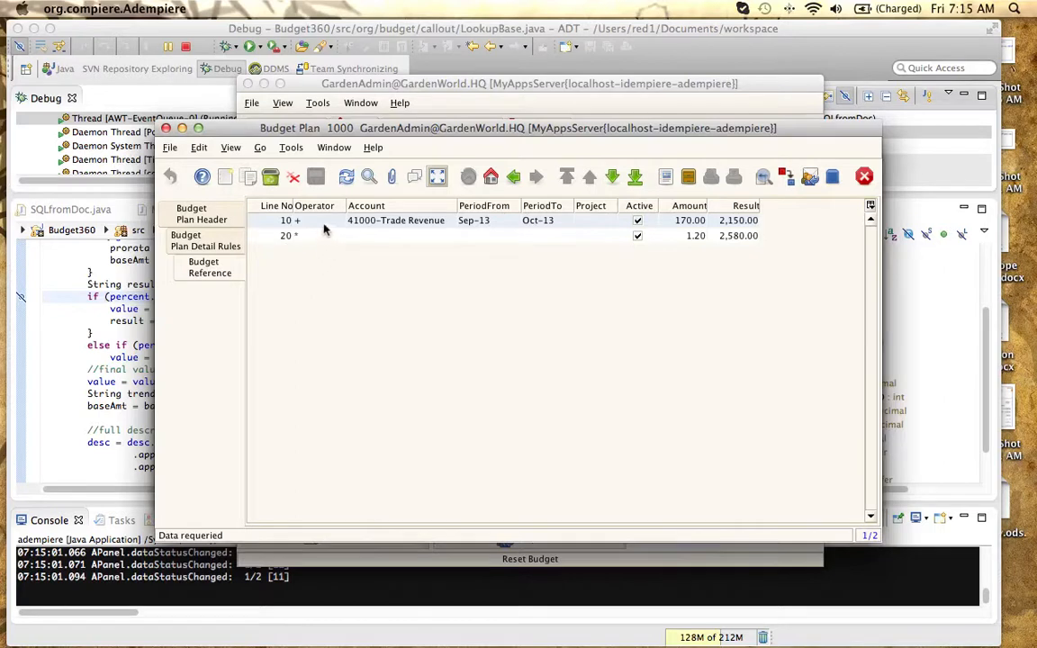
# Put Budget Reference line 20's '*' operator into edit mode
pyautogui.click(338, 235)
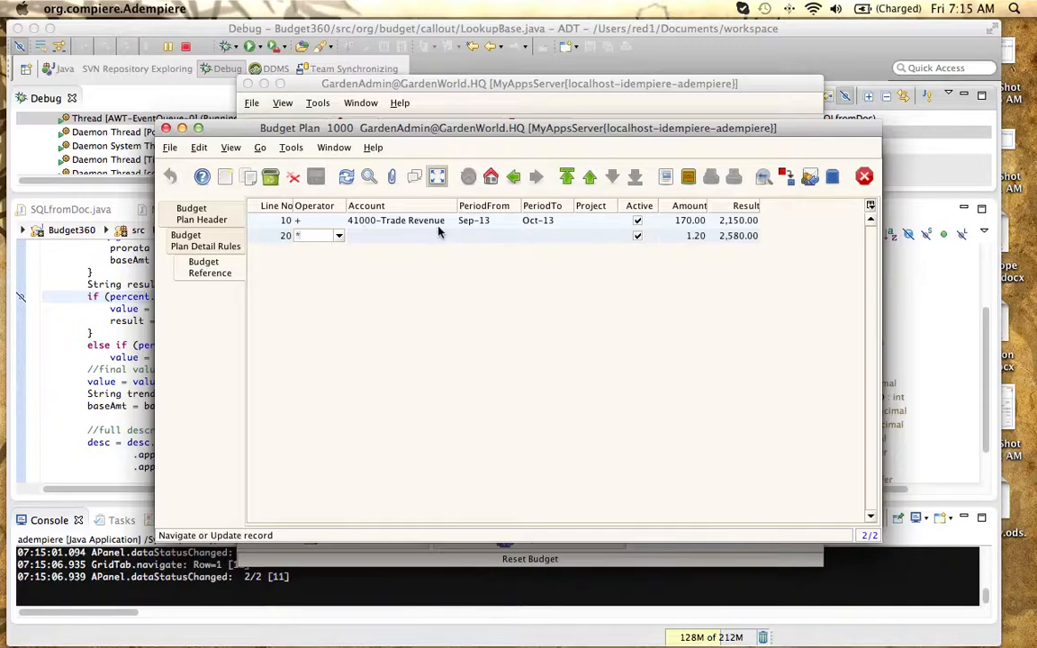
pyautogui.moveTo(469, 220)
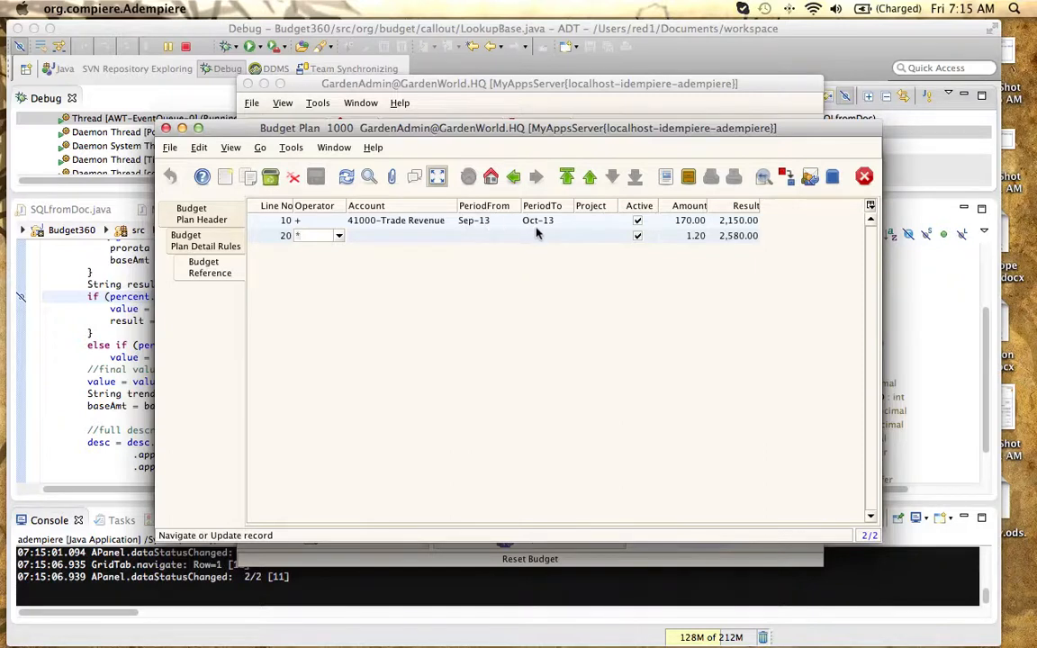
pyautogui.moveTo(684, 219)
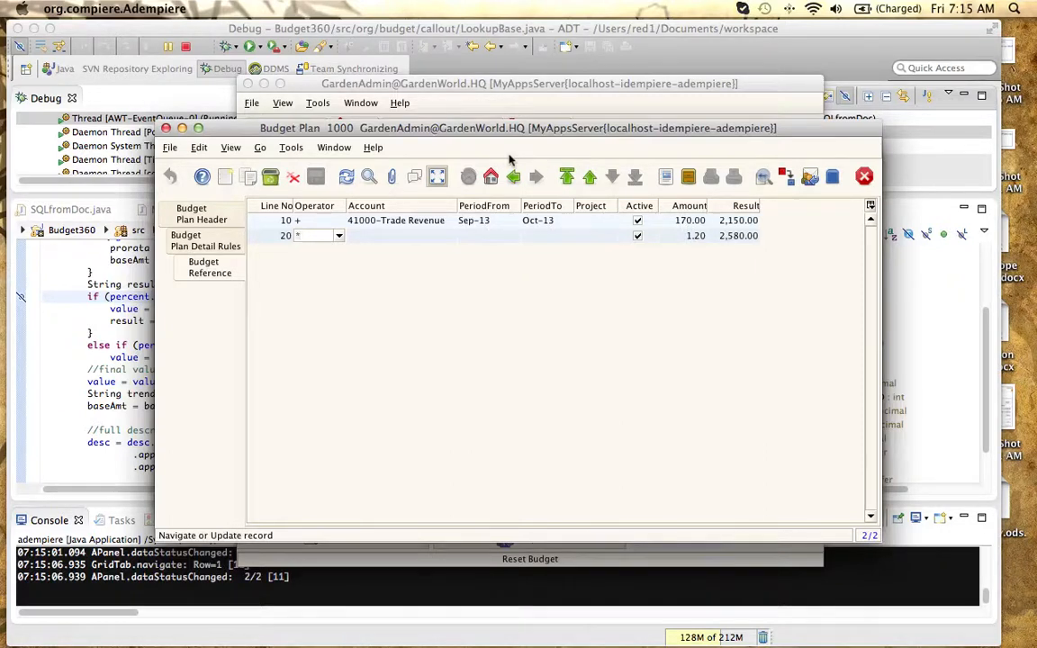
pyautogui.moveTo(710, 225)
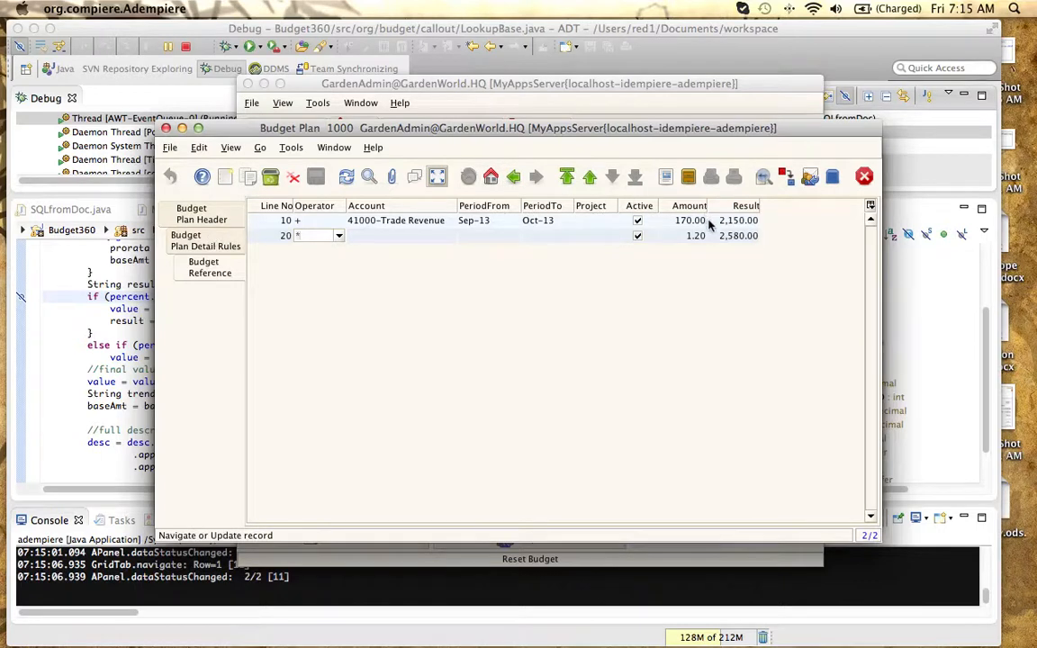
pyautogui.moveTo(386, 246)
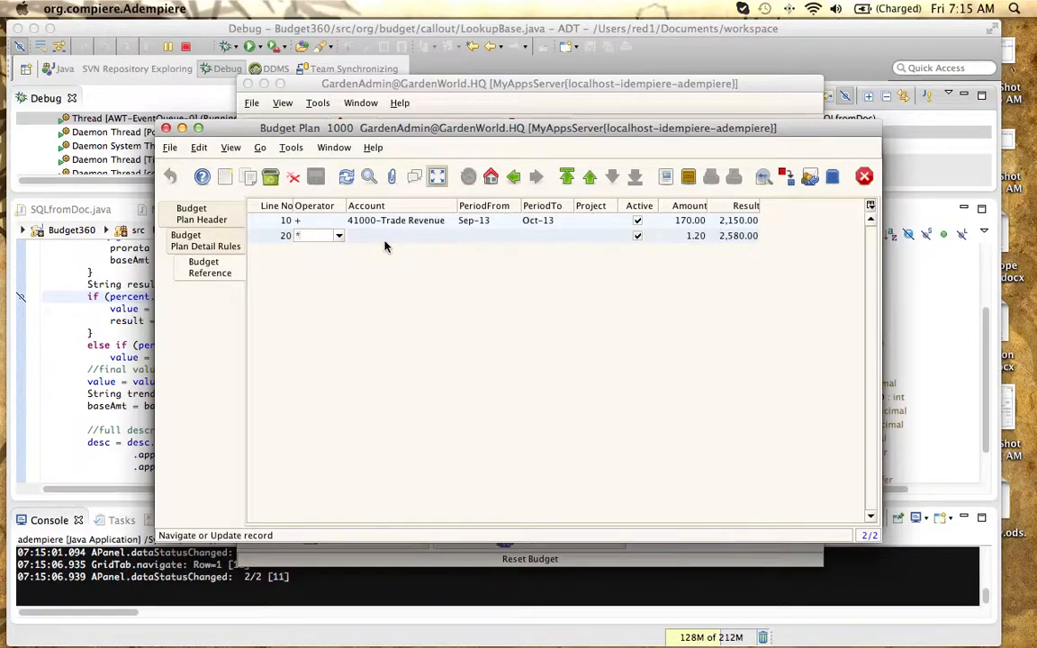
pyautogui.moveTo(528, 242)
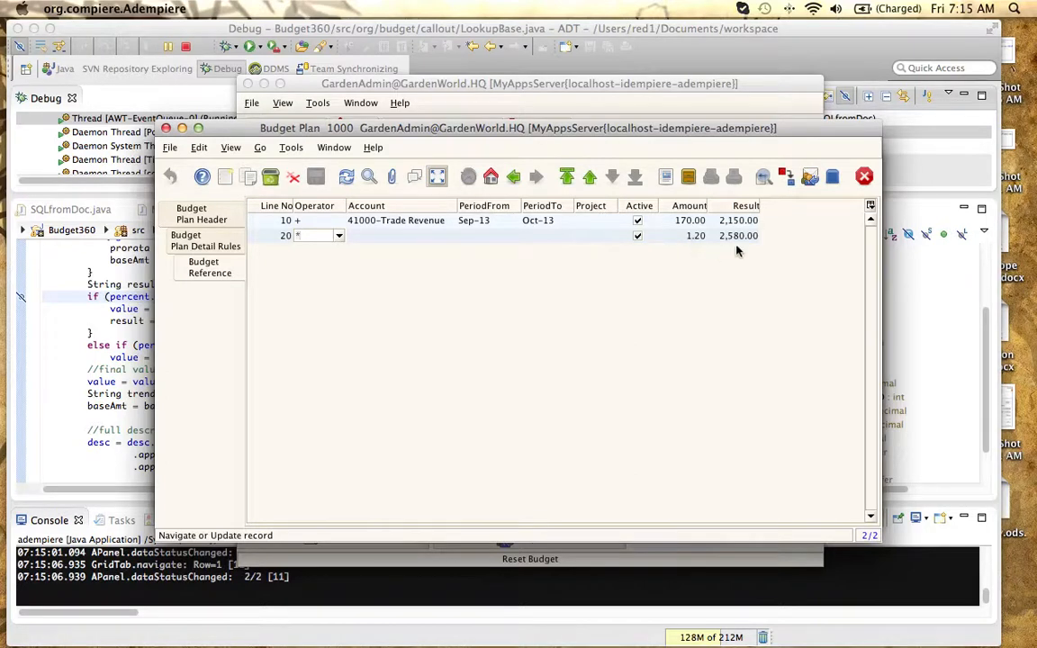
pyautogui.moveTo(227, 263)
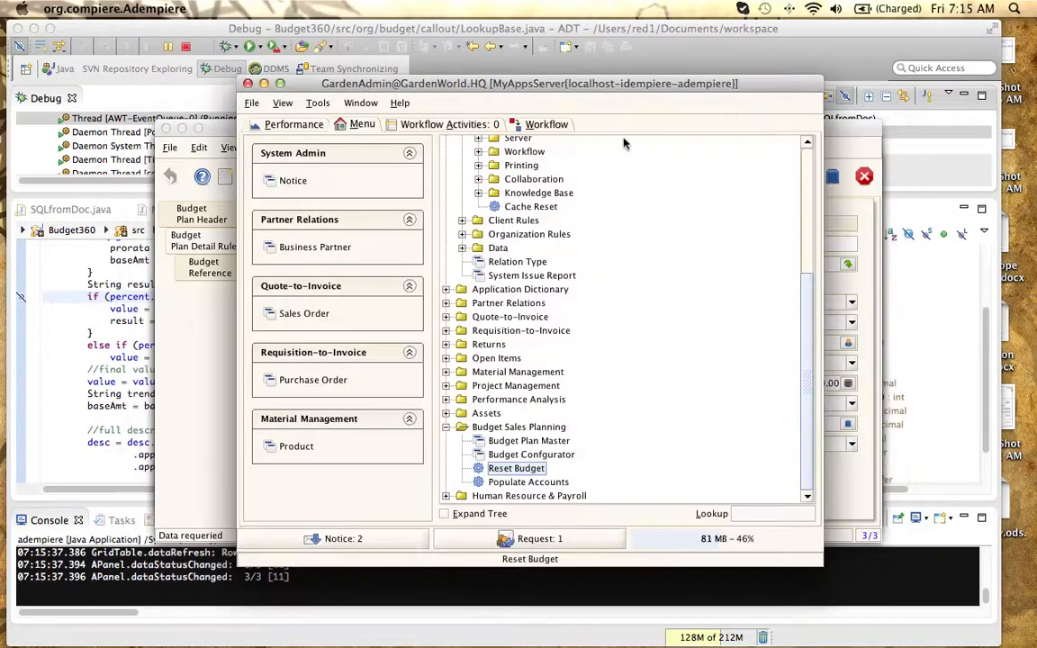
# Mark Budget Plan detail line 30 Generated, recalculating its Accounted Credit to 71.67
pyautogui.click(531, 454)
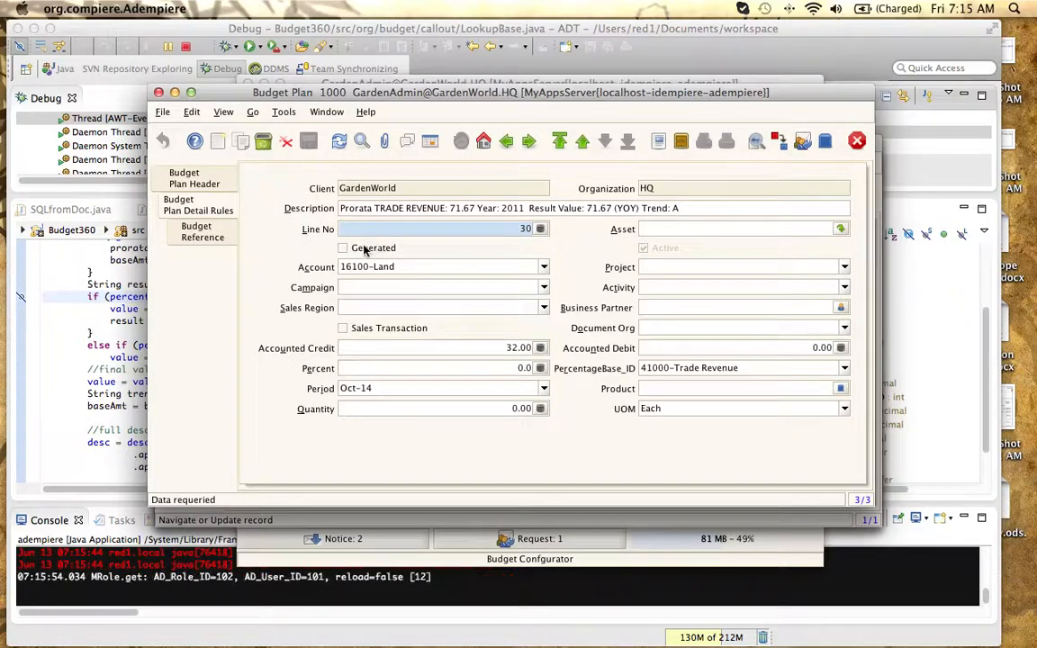
pyautogui.click(343, 247)
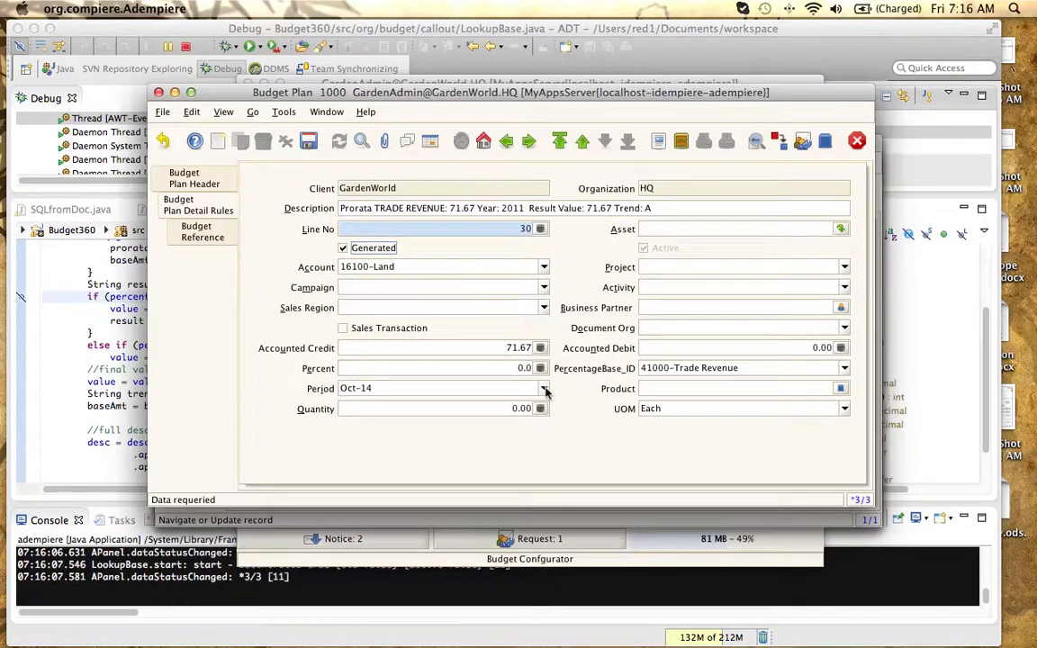
# Clear line 30's period and percentage base, toggle Generated, and reselect Trade Revenue
pyautogui.click(542, 388)
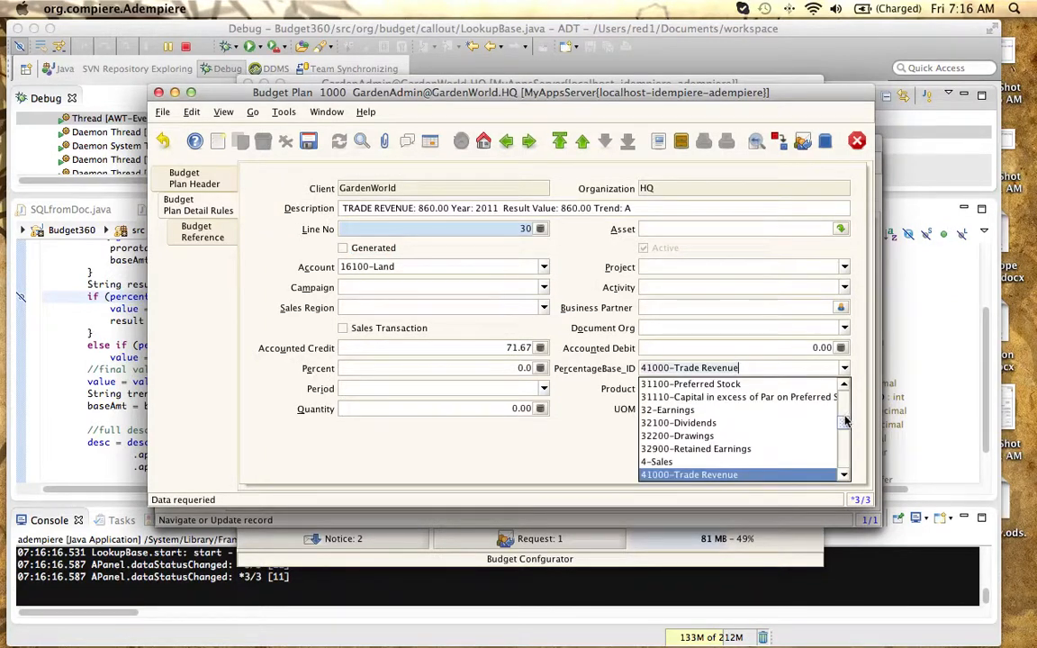
pyautogui.click(688, 475)
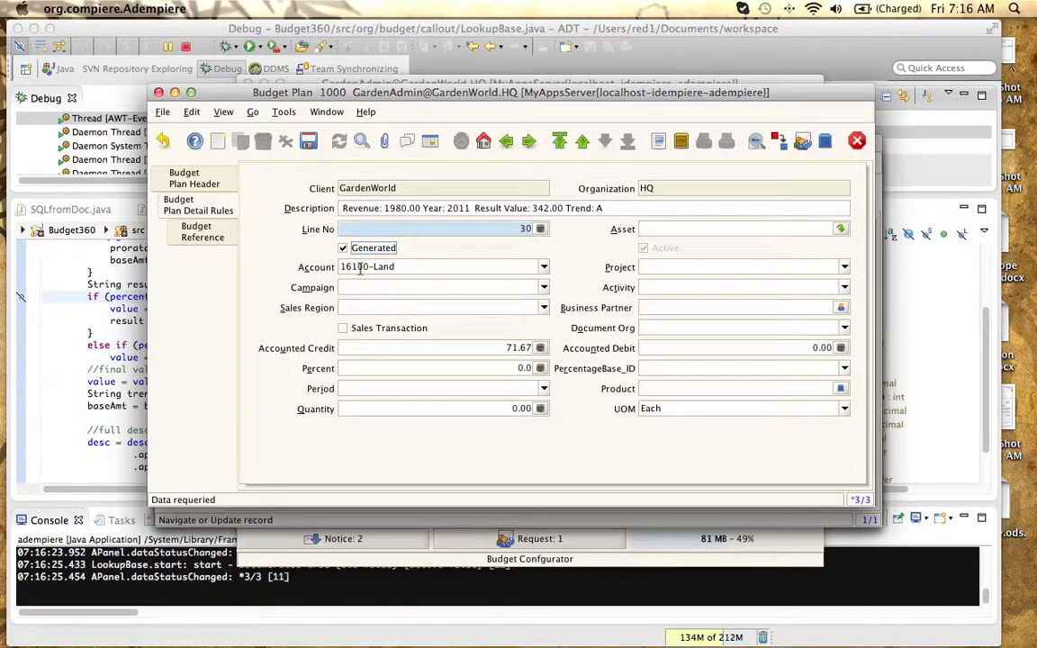
pyautogui.click(343, 247)
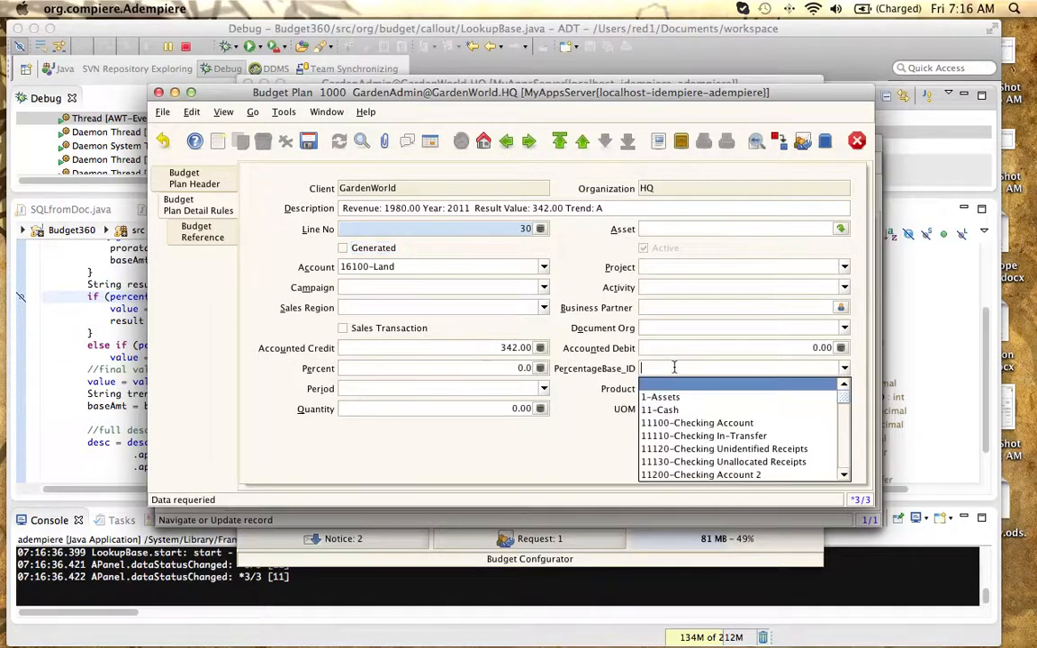
pyautogui.write('revenue')
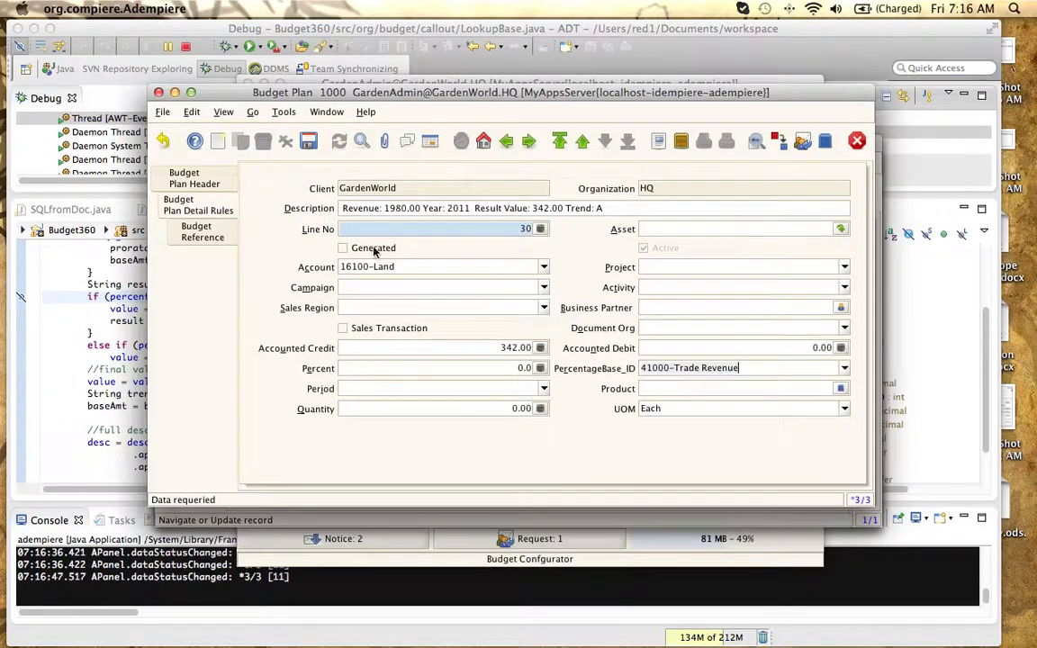
pyautogui.click(343, 247)
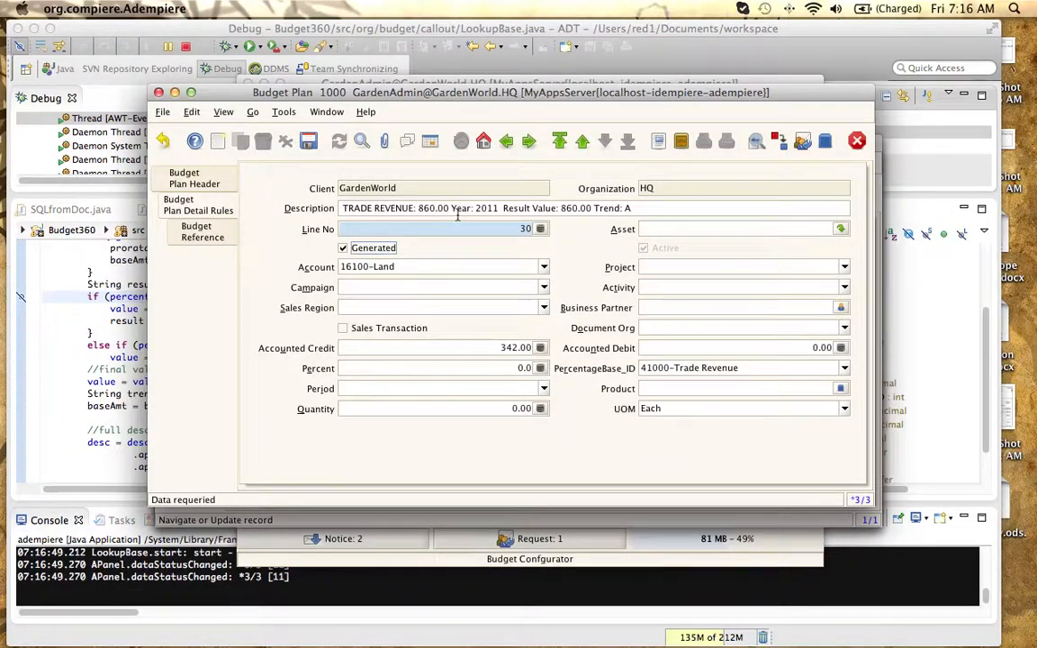
pyautogui.moveTo(579, 299)
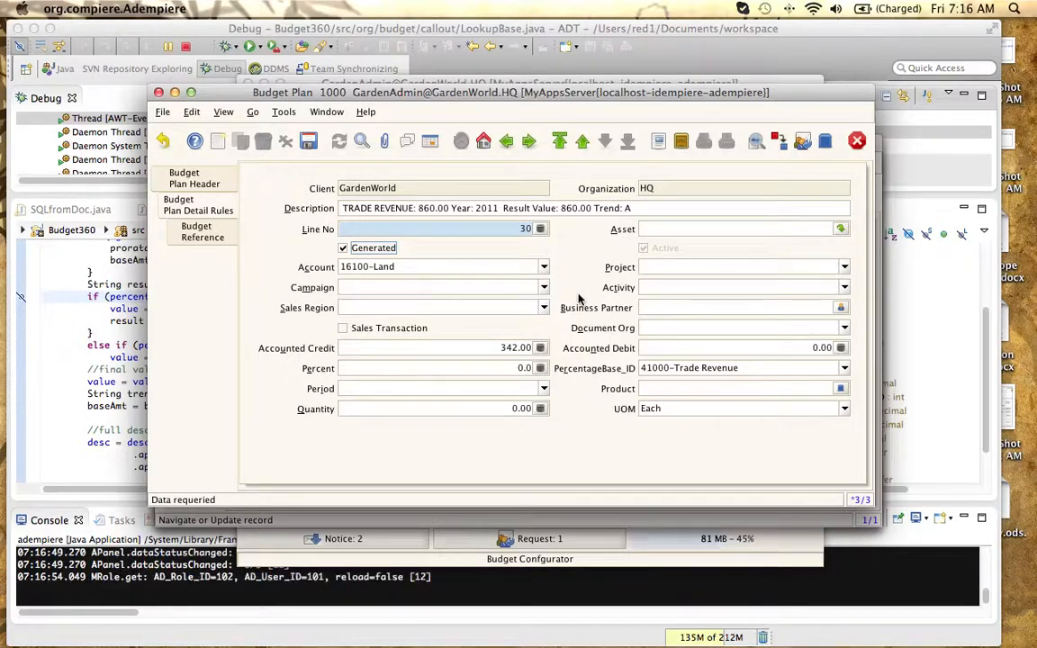
pyautogui.moveTo(528, 271)
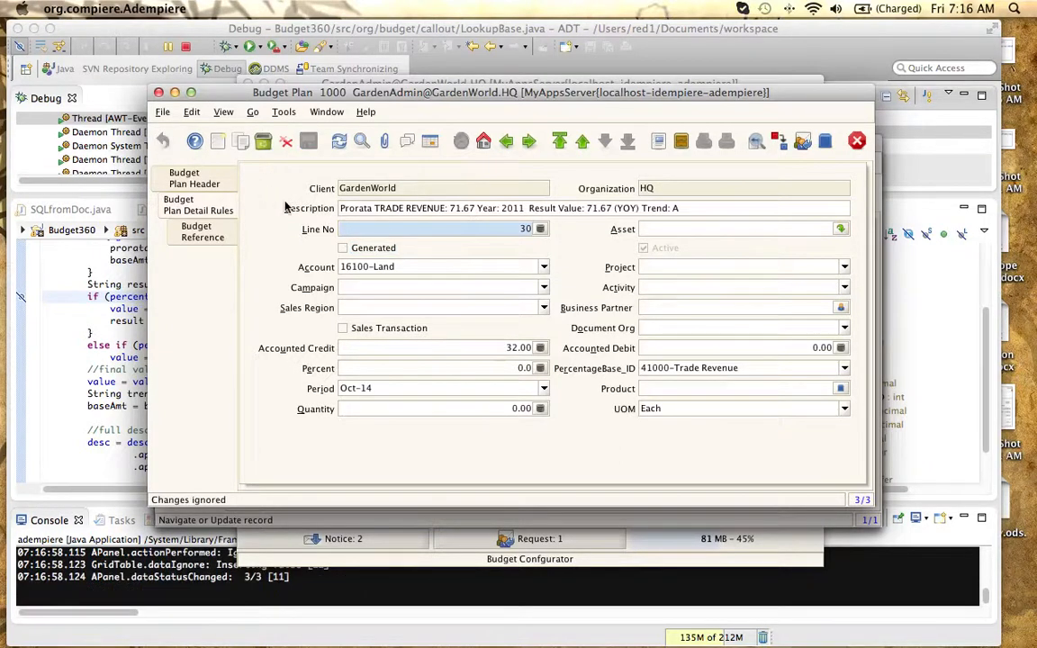
pyautogui.moveTo(360, 250)
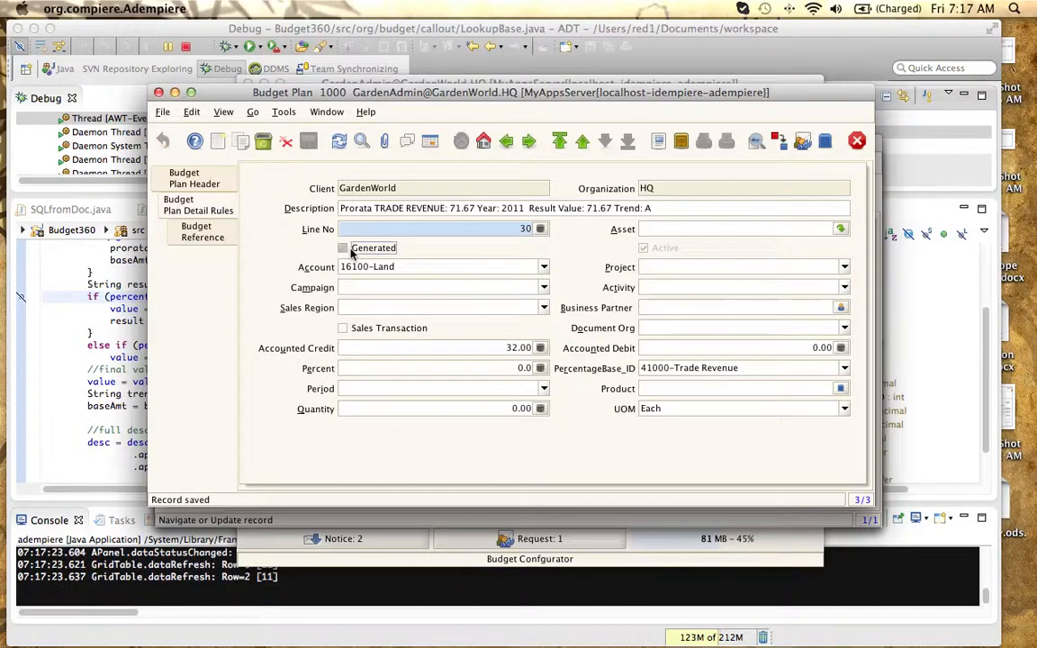
# Toggle Generated on line 30 and clear its percentage base, giving result 342.00
pyautogui.click(343, 247)
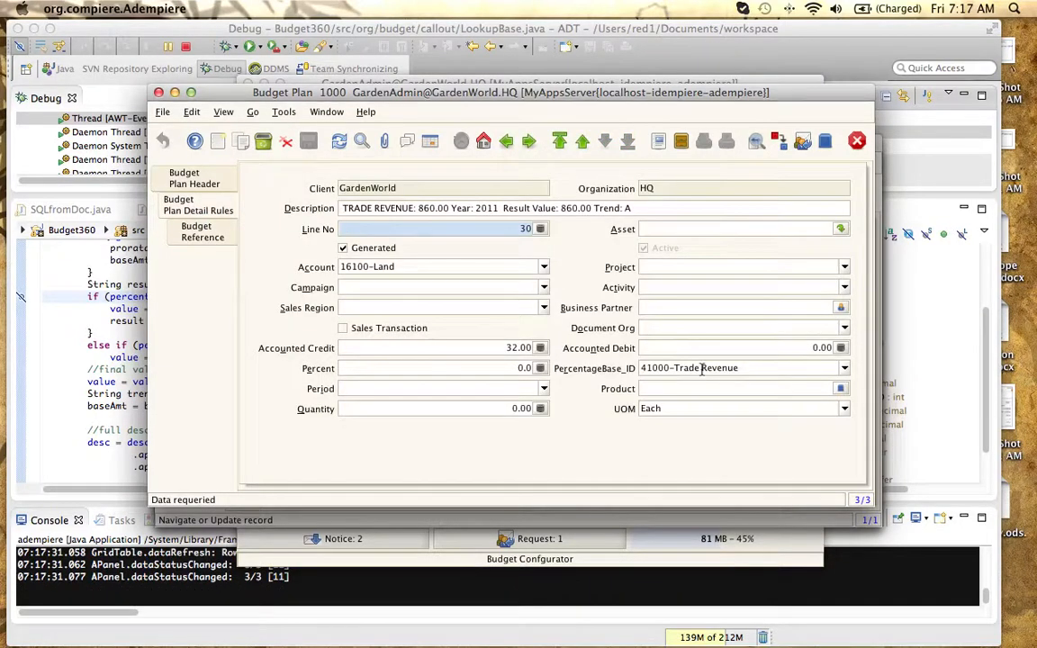
pyautogui.click(843, 367)
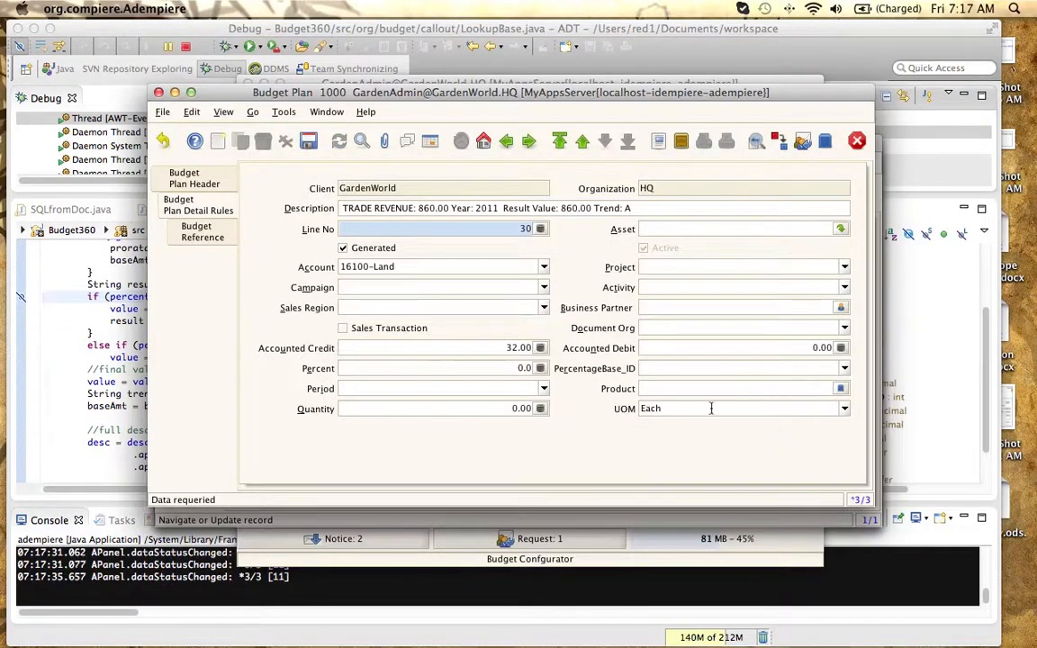
pyautogui.click(343, 248)
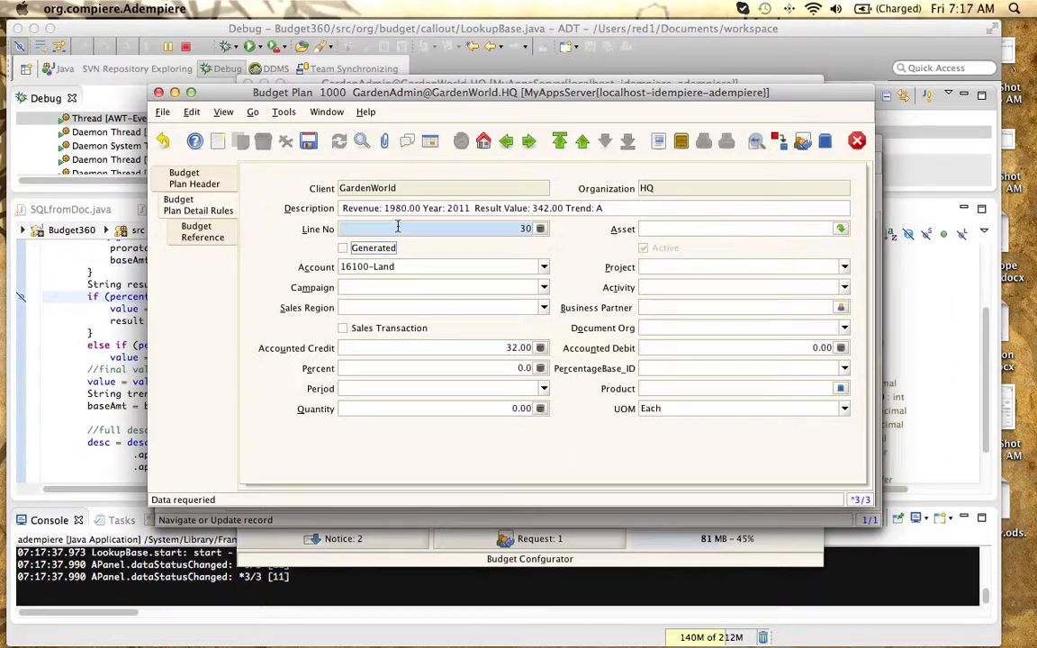
pyautogui.moveTo(405, 224)
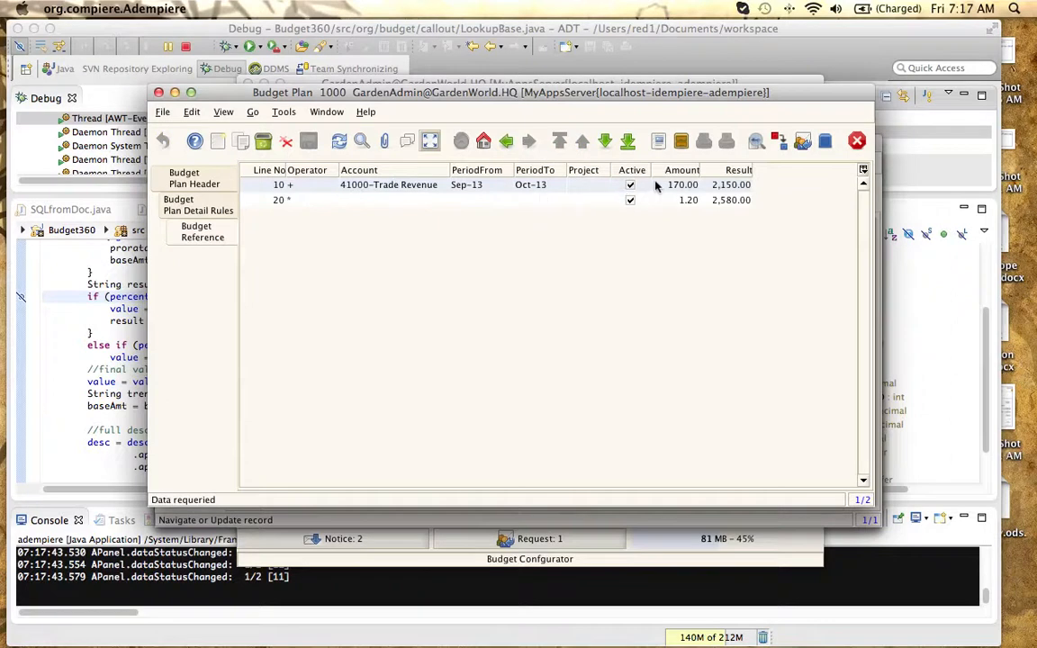
pyautogui.moveTo(679, 217)
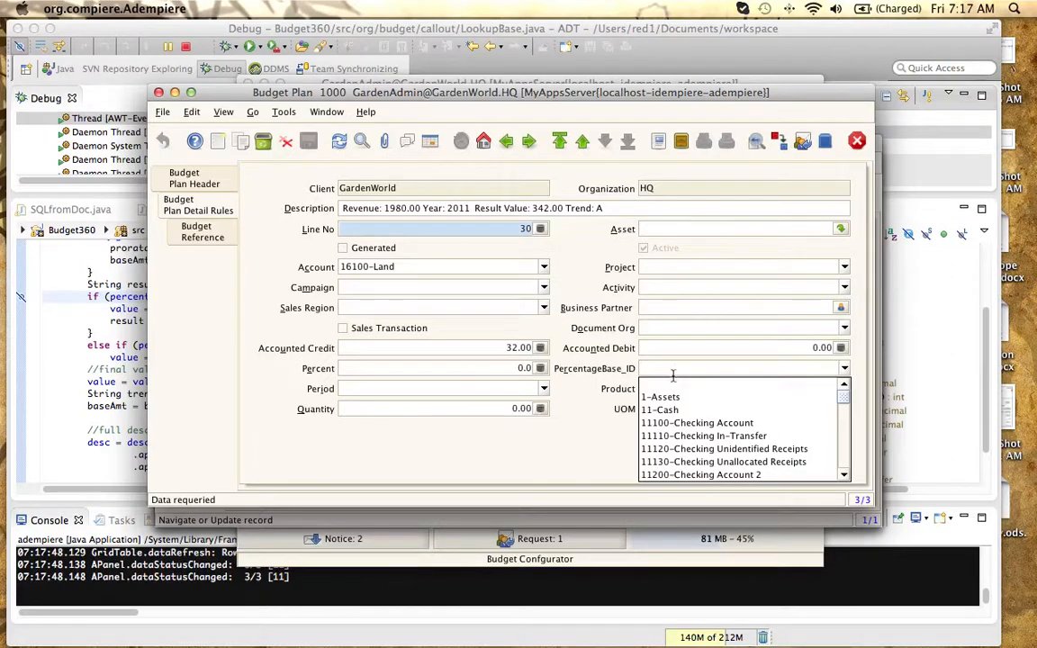
# Pick Trade Revenue, discard edits, and recalculate line 30 at Percent 17.27, credit 342.00
pyautogui.write('rev')
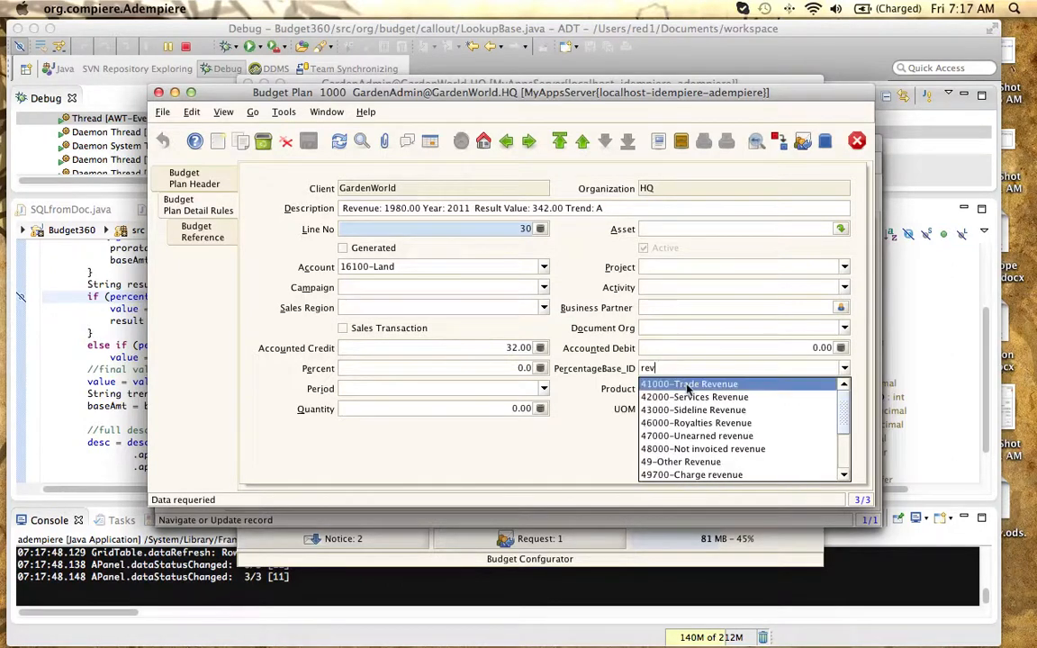
pyautogui.click(689, 384)
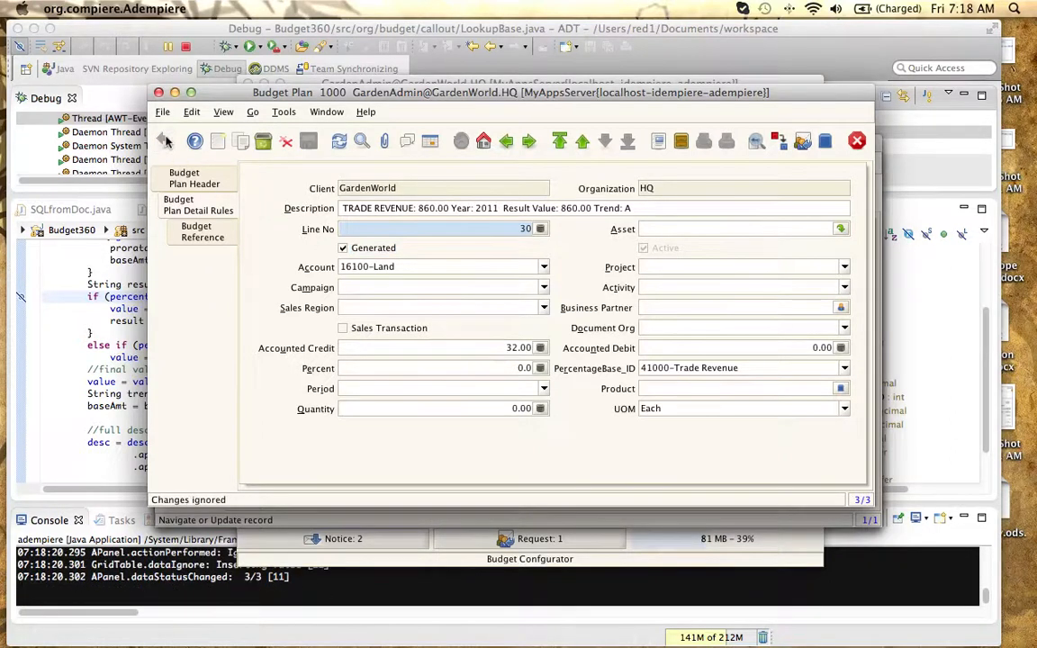
pyautogui.click(843, 367)
pyautogui.write('1')
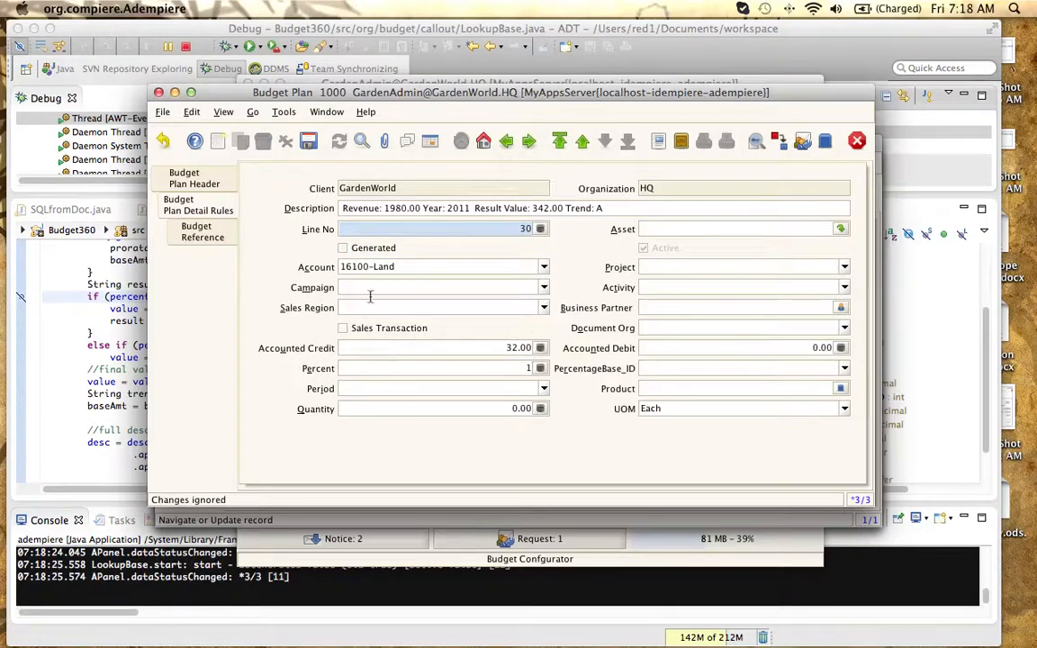
pyautogui.click(343, 248)
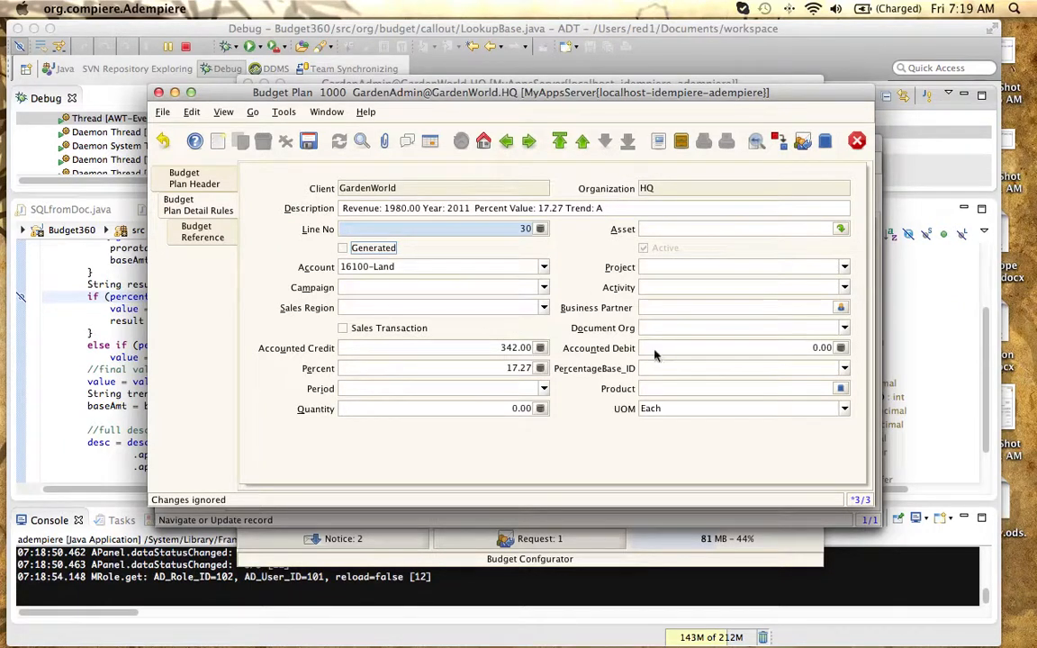
pyautogui.click(843, 368)
pyautogui.write('reve')
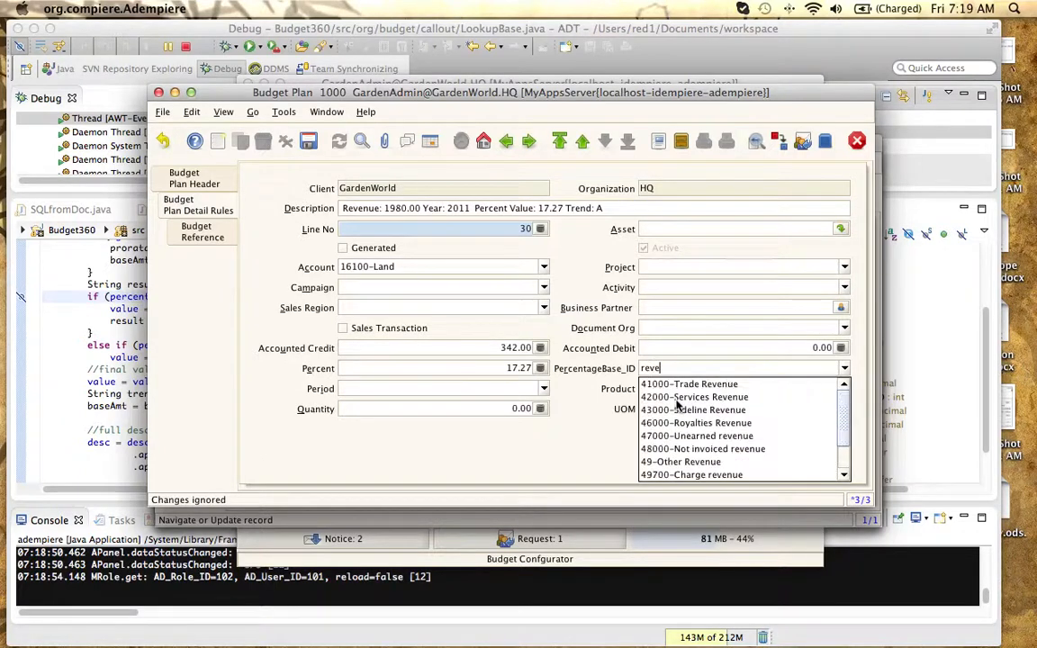
# Base line 30 on 41000-Trade Revenue at 39.77 percent, Generated, credit 860.00
pyautogui.click(688, 384)
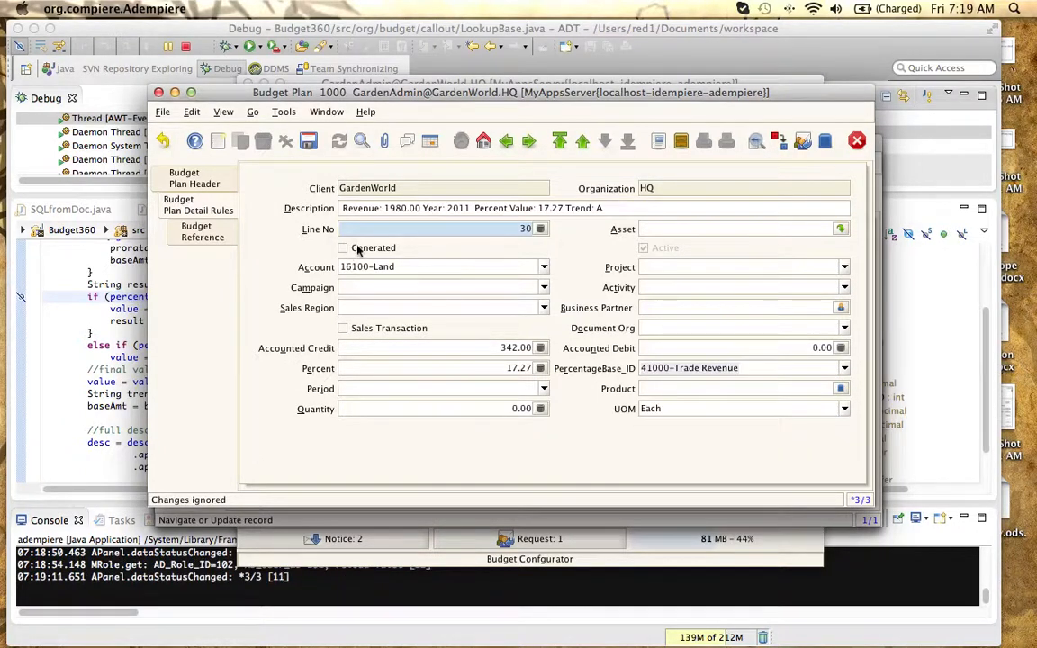
pyautogui.click(342, 248)
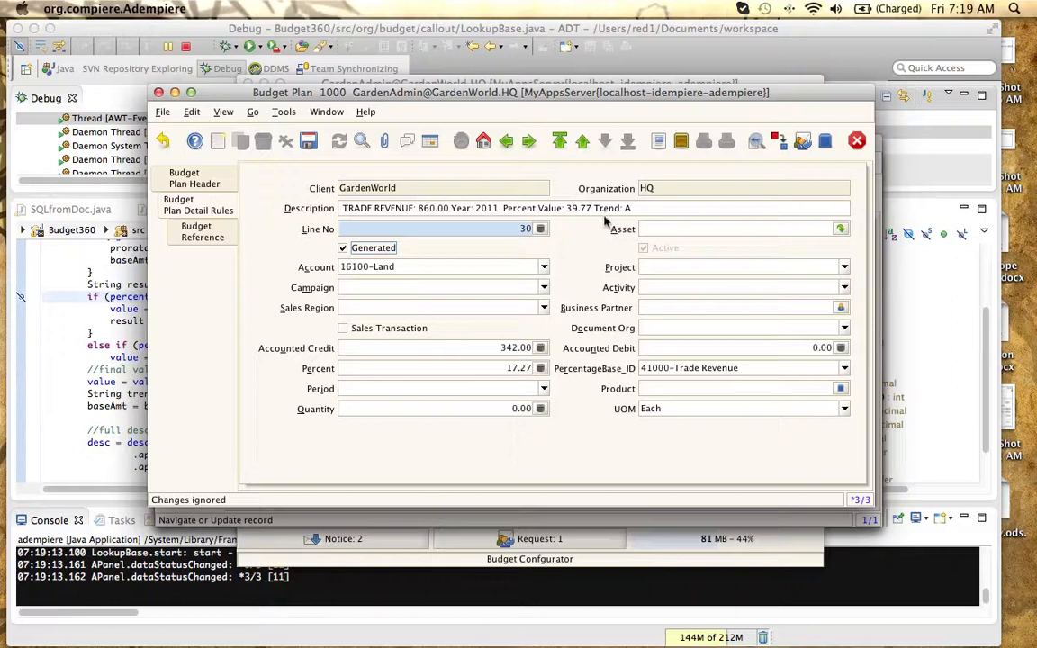
pyautogui.click(441, 368)
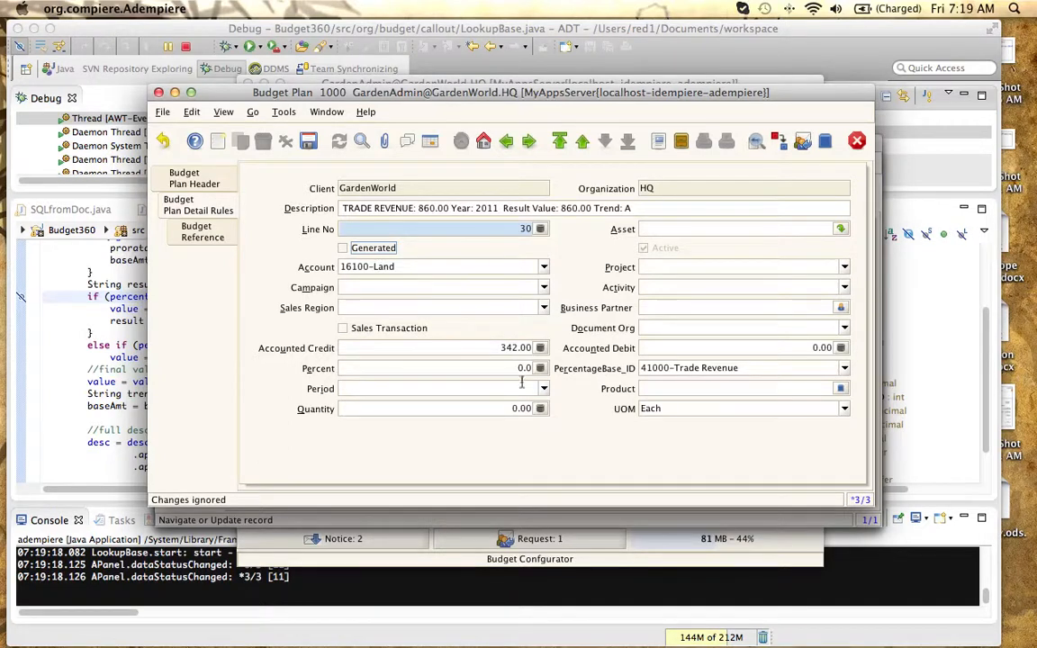
pyautogui.click(343, 247)
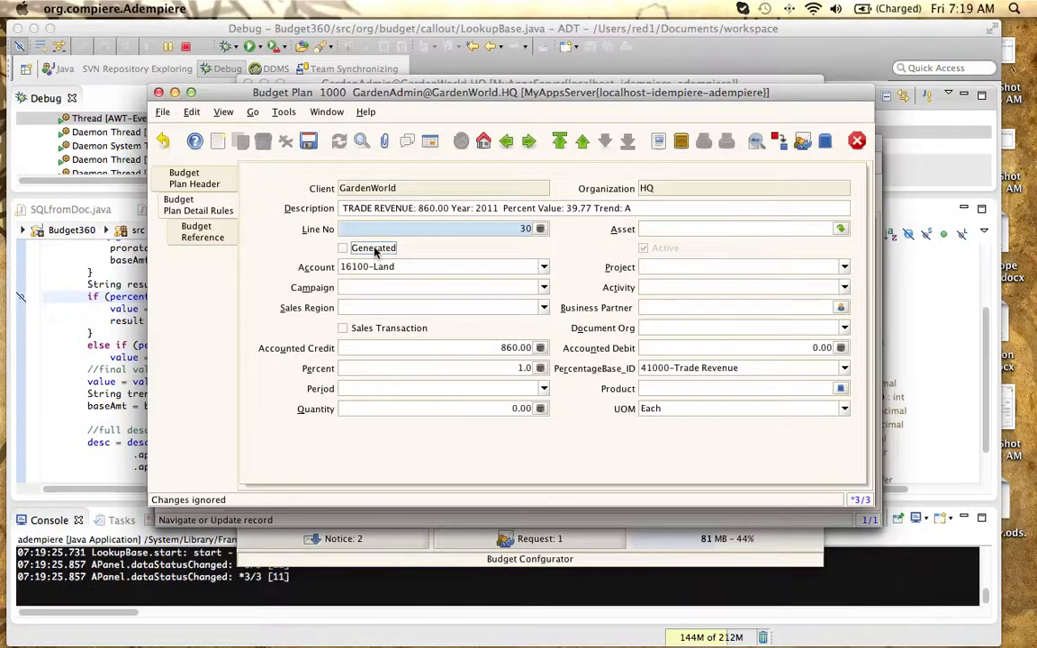
pyautogui.click(343, 248)
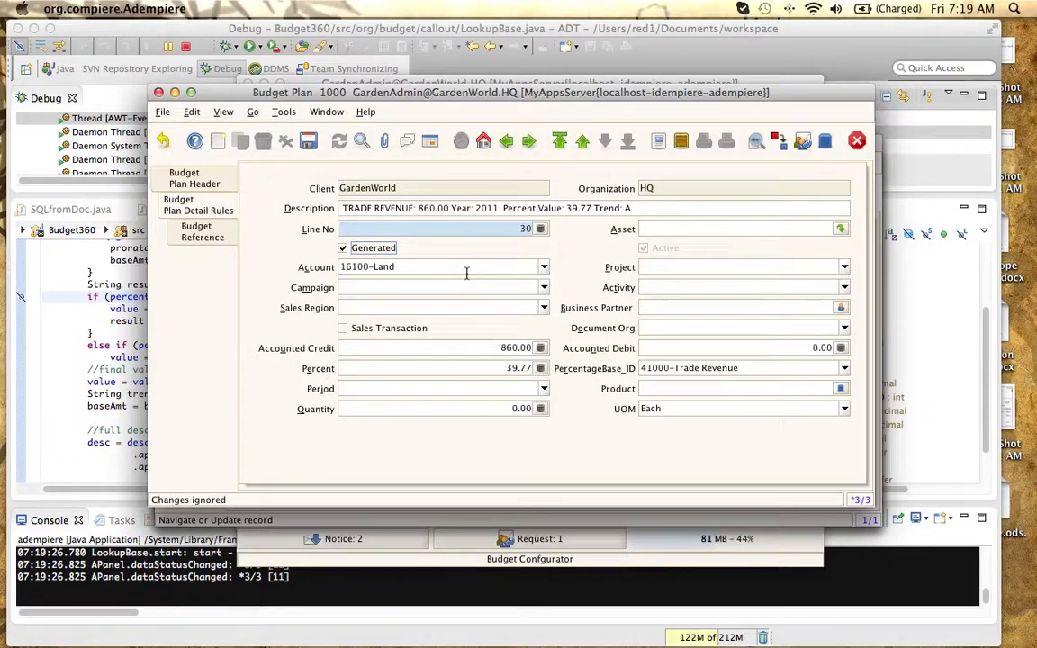
pyautogui.moveTo(459, 274)
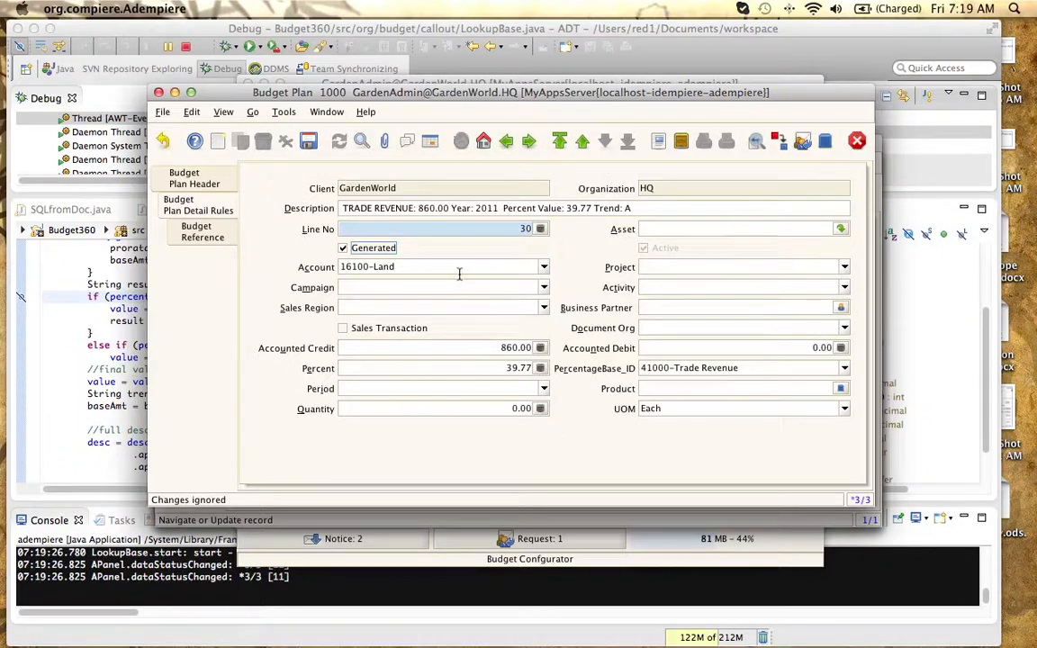
pyautogui.moveTo(581, 227)
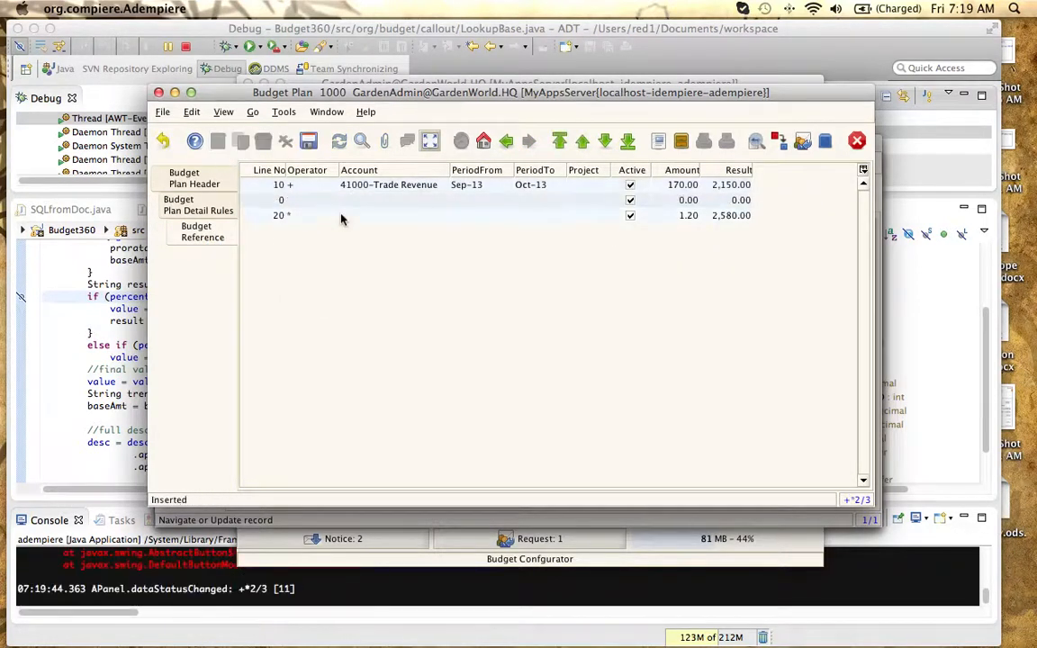
# Save Budget Reference line 30 with operator '+' and amount 50, giving 2,630.00
pyautogui.click(332, 200)
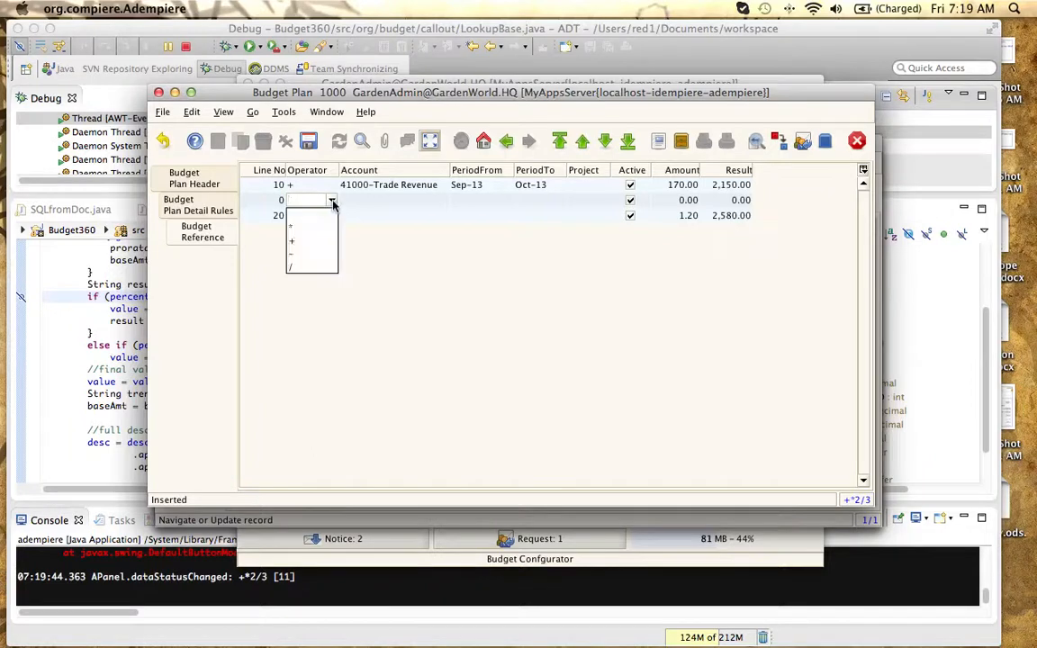
pyautogui.click(291, 239)
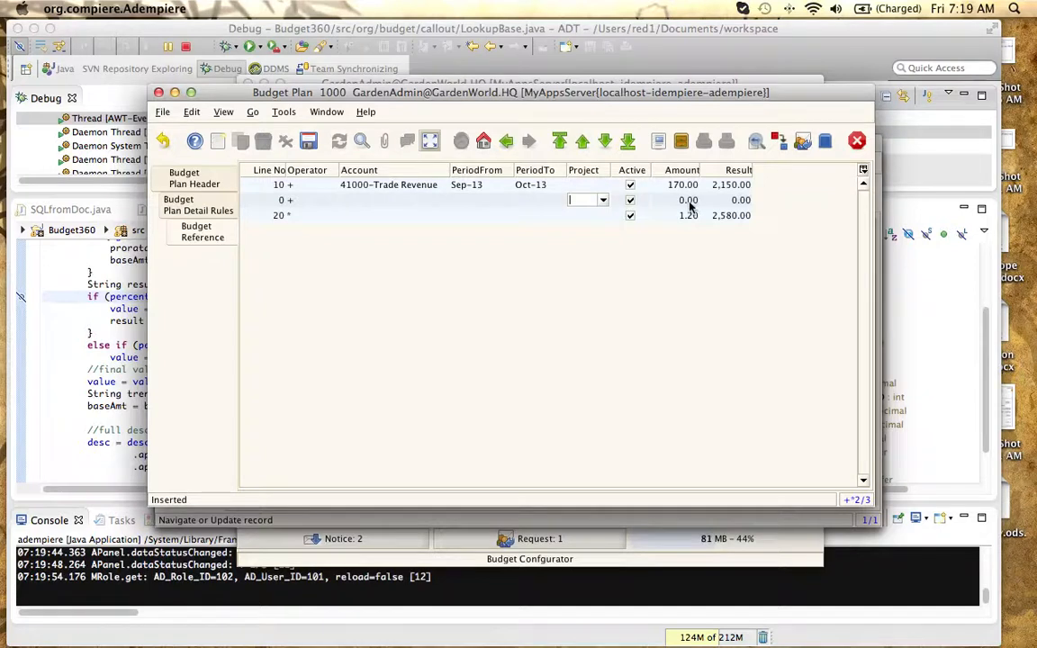
pyautogui.click(683, 200)
pyautogui.write('50')
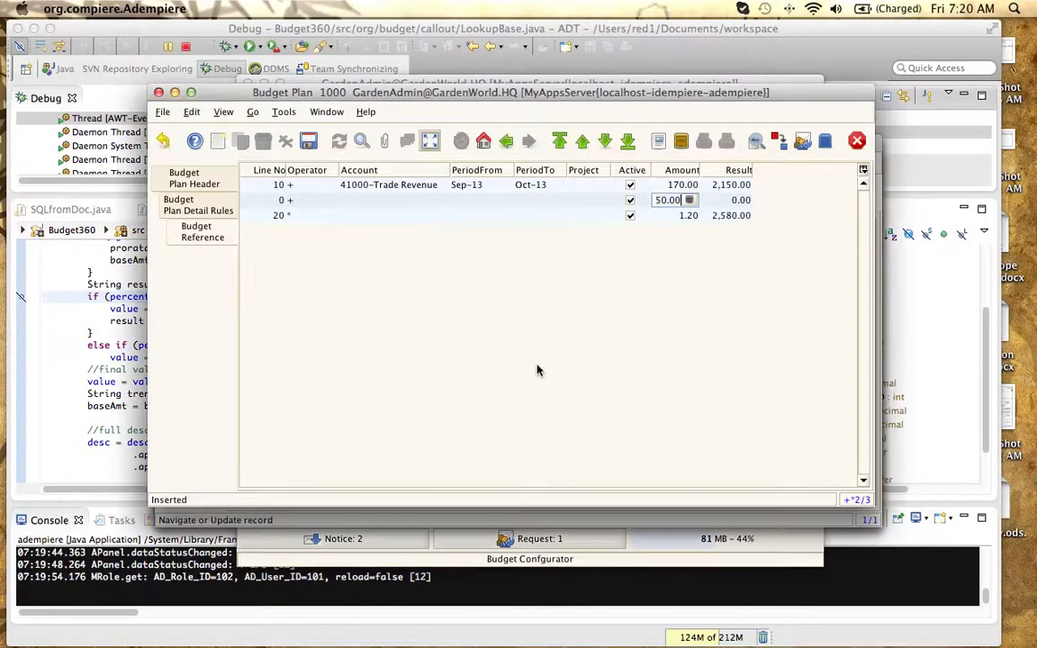
pyautogui.click(339, 141)
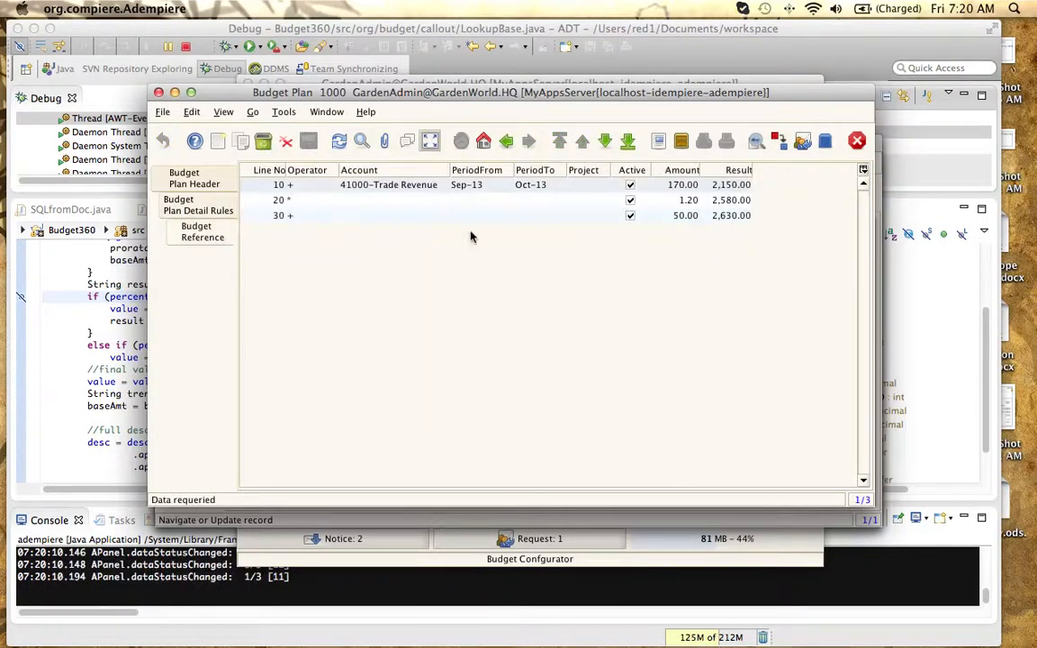
pyautogui.moveTo(698, 216)
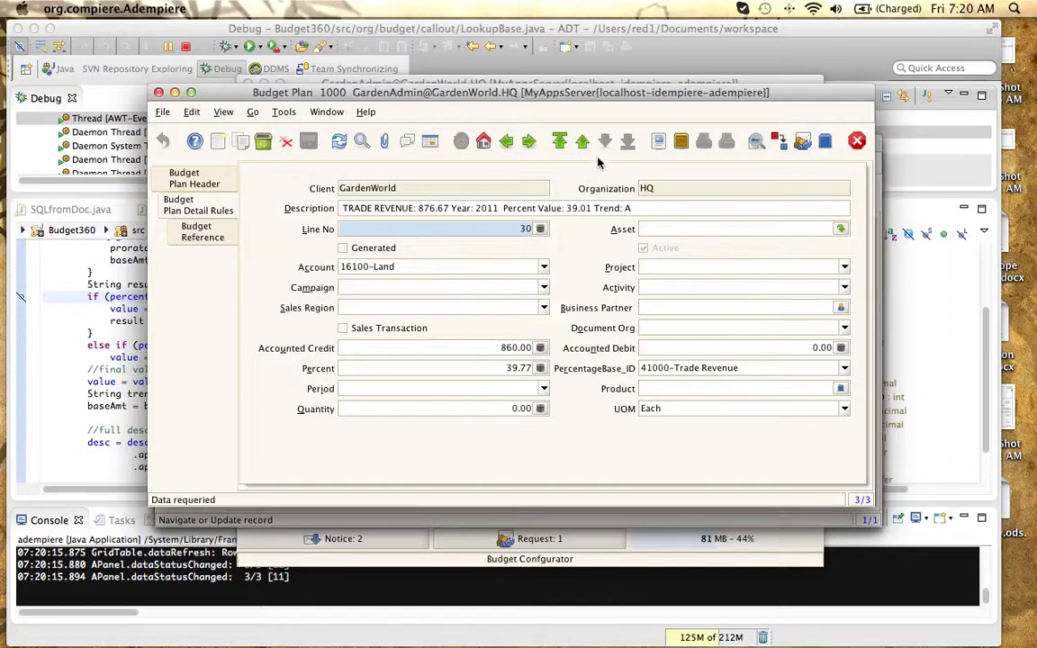
pyautogui.moveTo(529, 142)
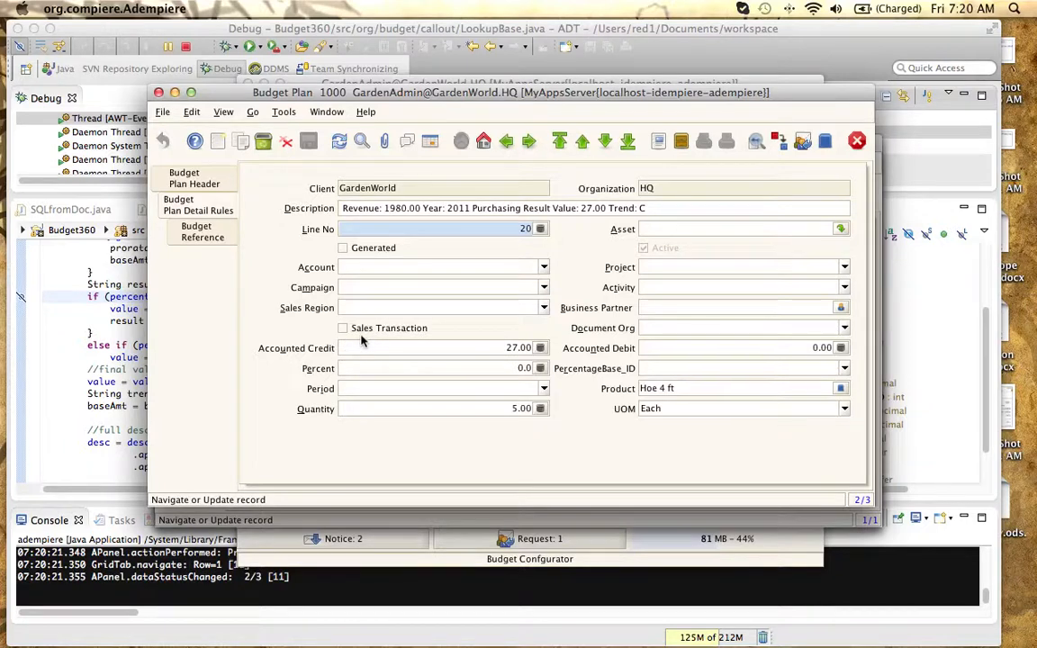
pyautogui.moveTo(375, 307)
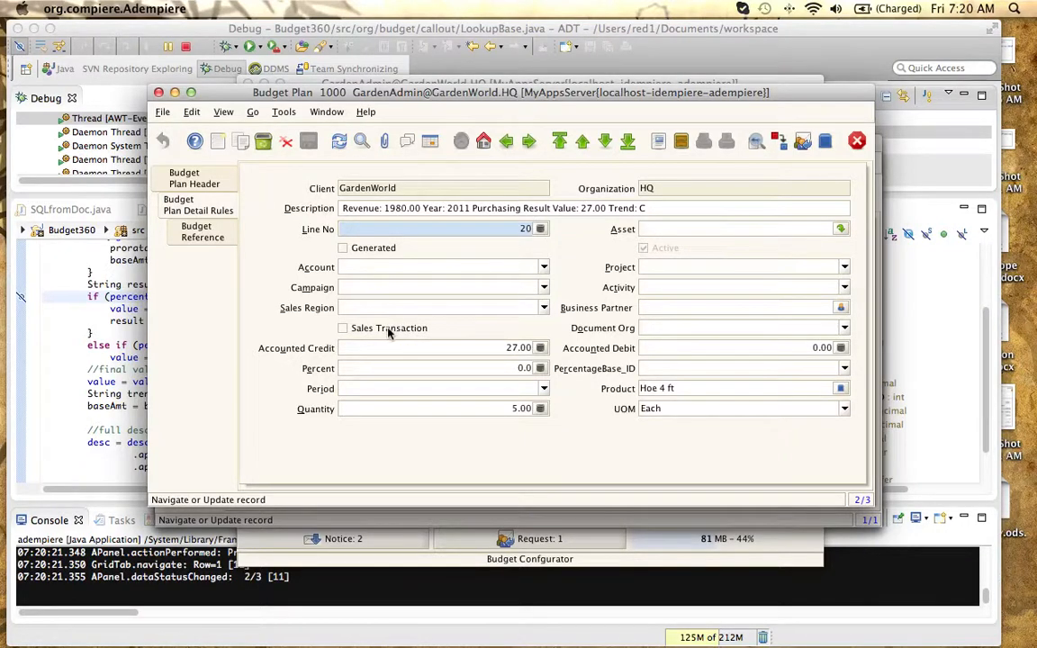
pyautogui.moveTo(567, 250)
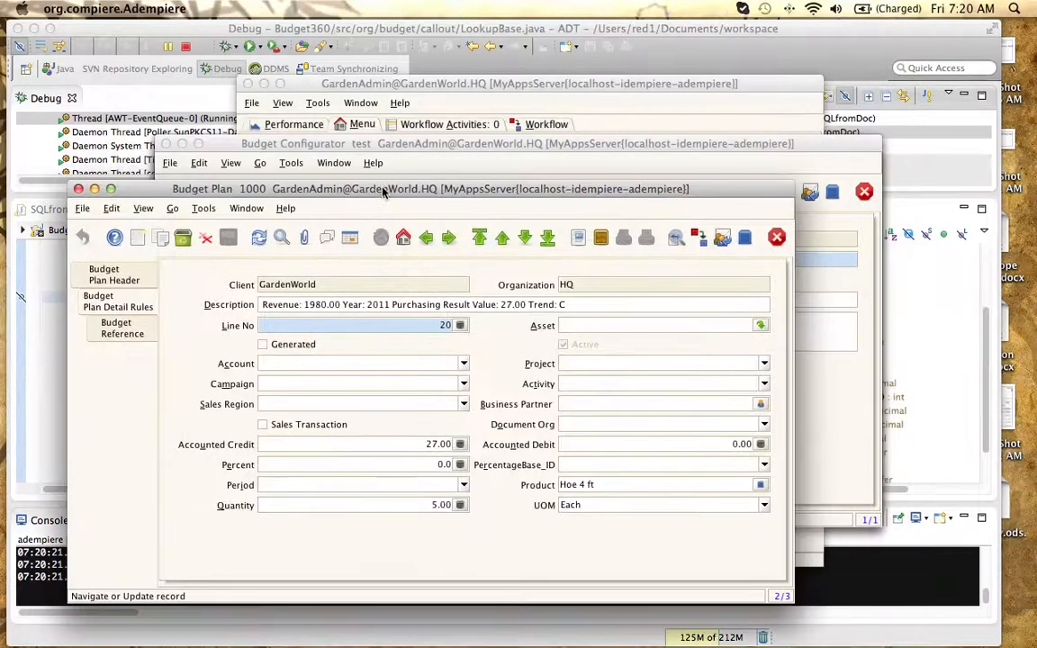
# Open the Budget Event notice showing sales to-date 40.50, balance 959.50, budget 1000.00
pyautogui.click(334, 163)
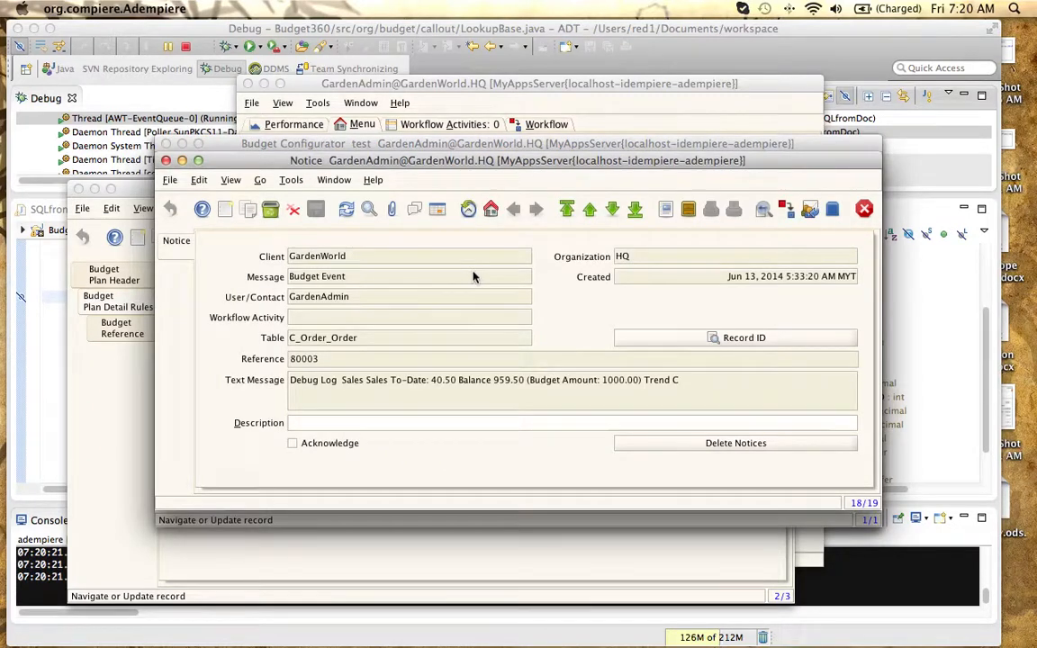
pyautogui.moveTo(611, 243)
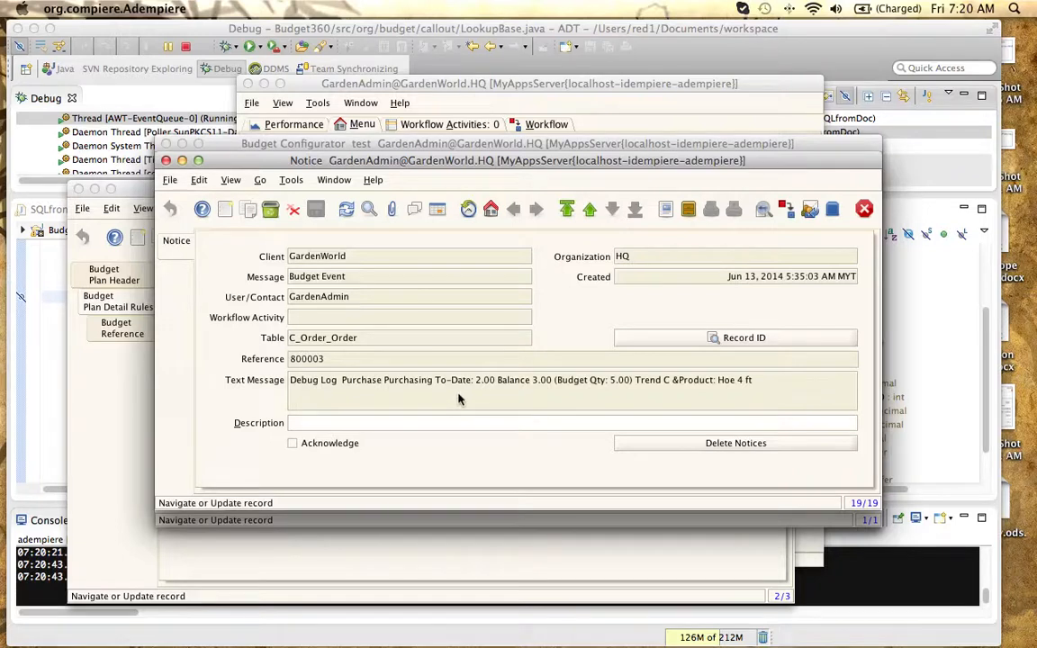
pyautogui.moveTo(611, 386)
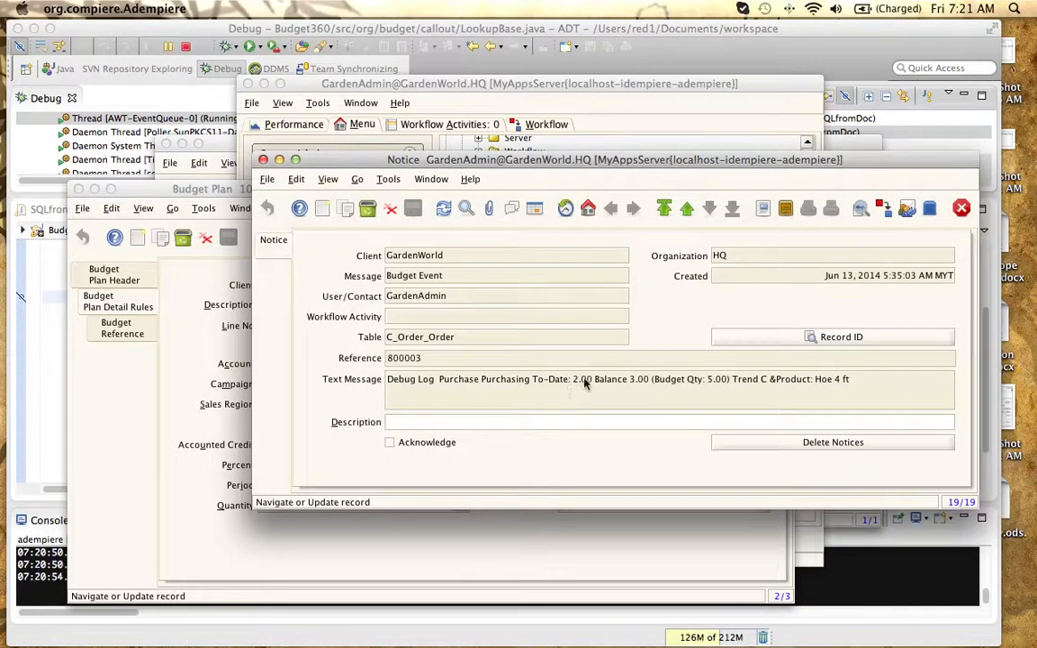
pyautogui.moveTo(566, 373)
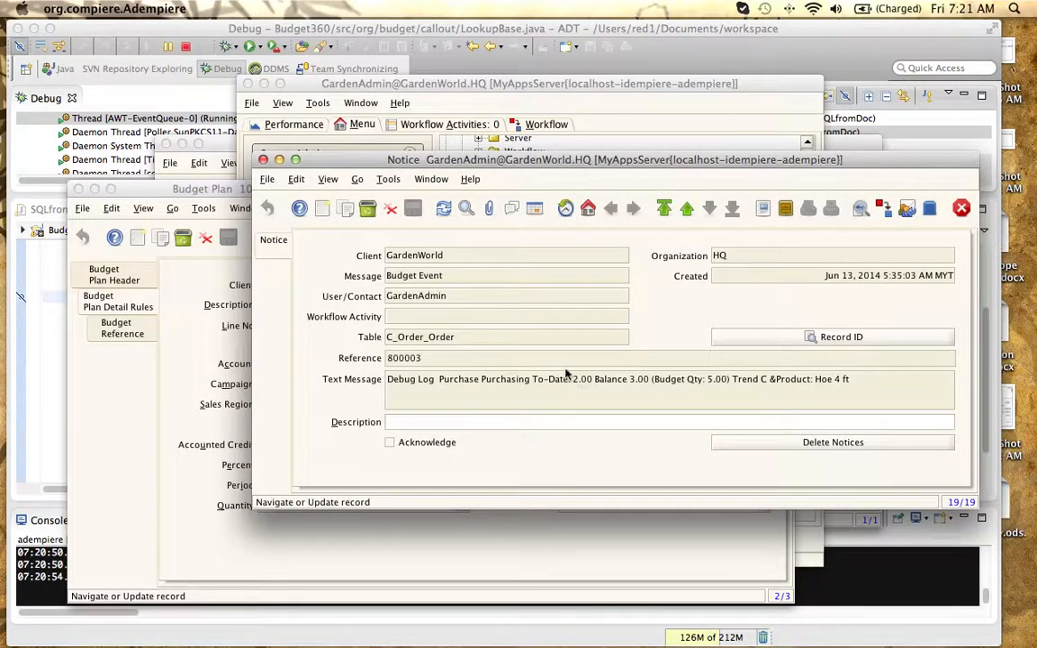
pyautogui.moveTo(592, 387)
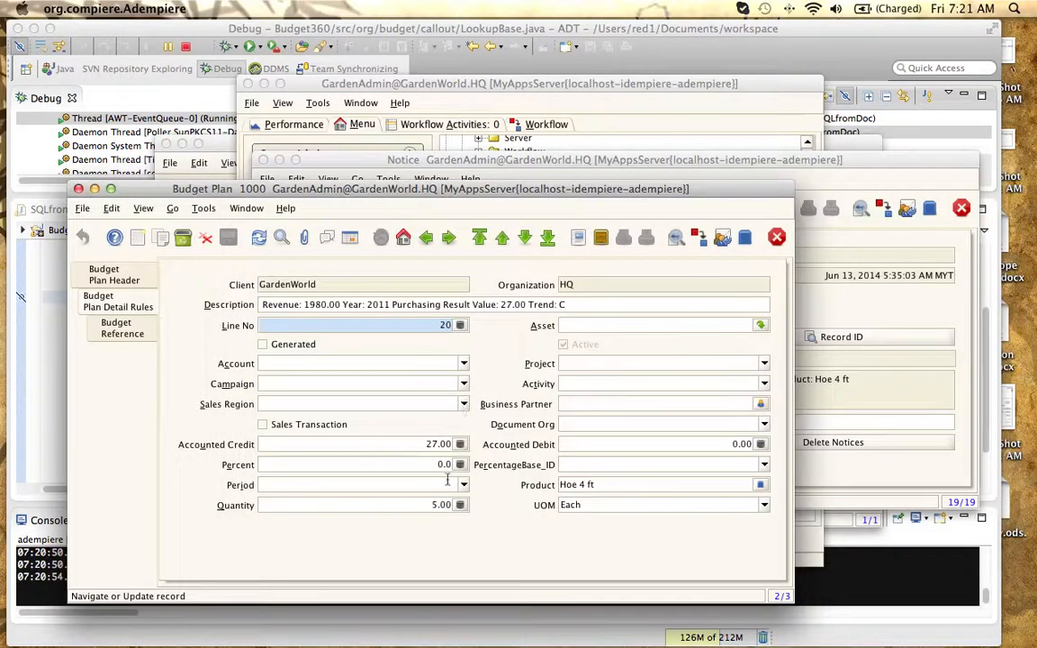
pyautogui.moveTo(497, 343)
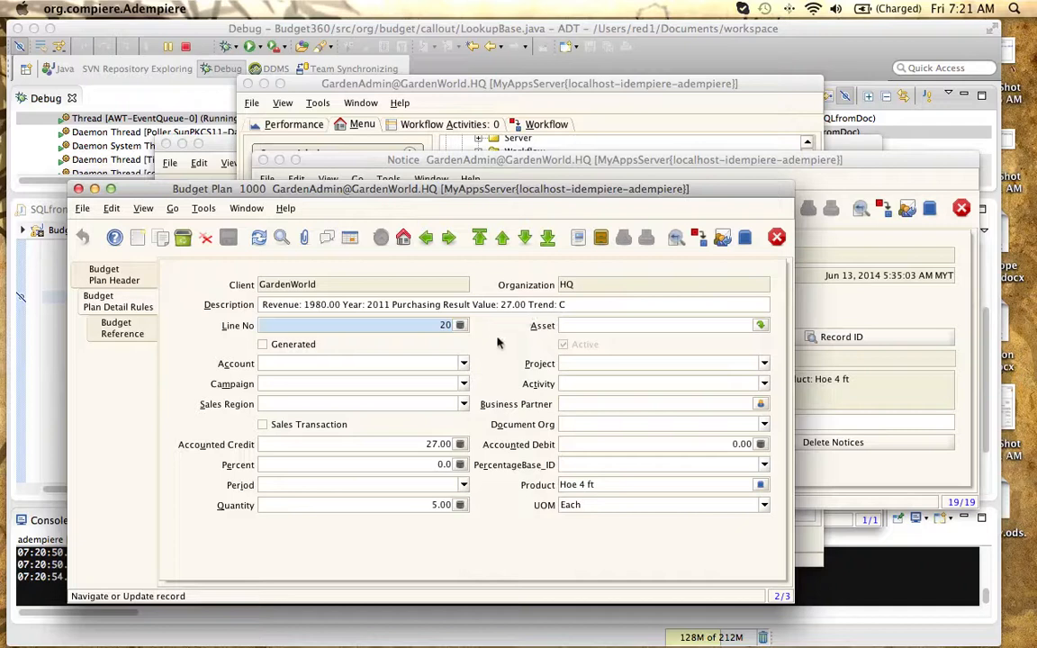
pyautogui.moveTo(411, 499)
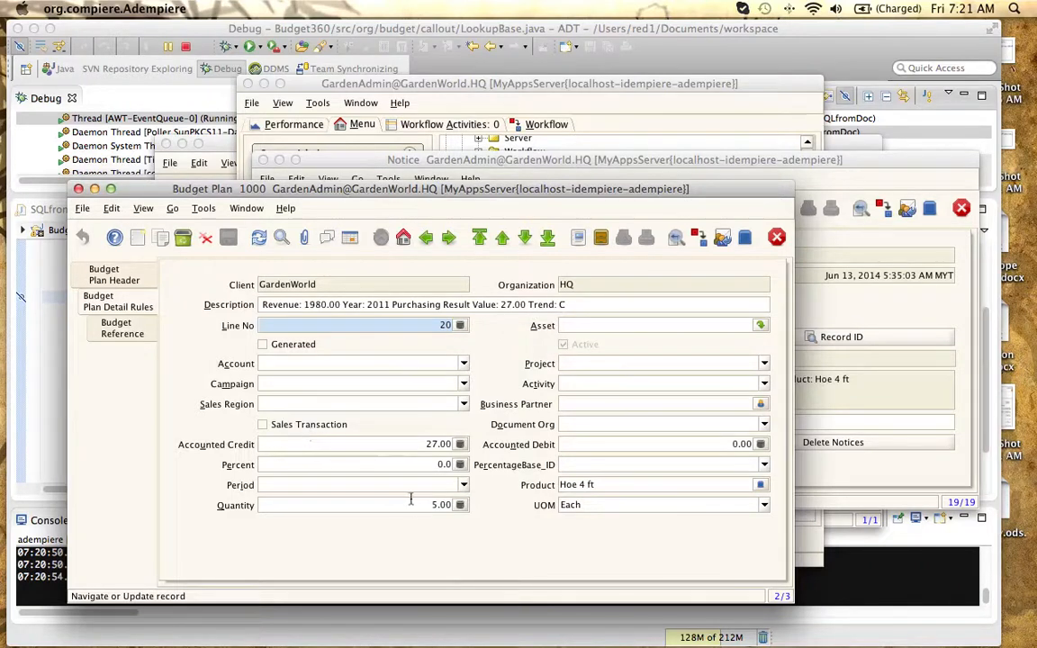
pyautogui.moveTo(524, 237)
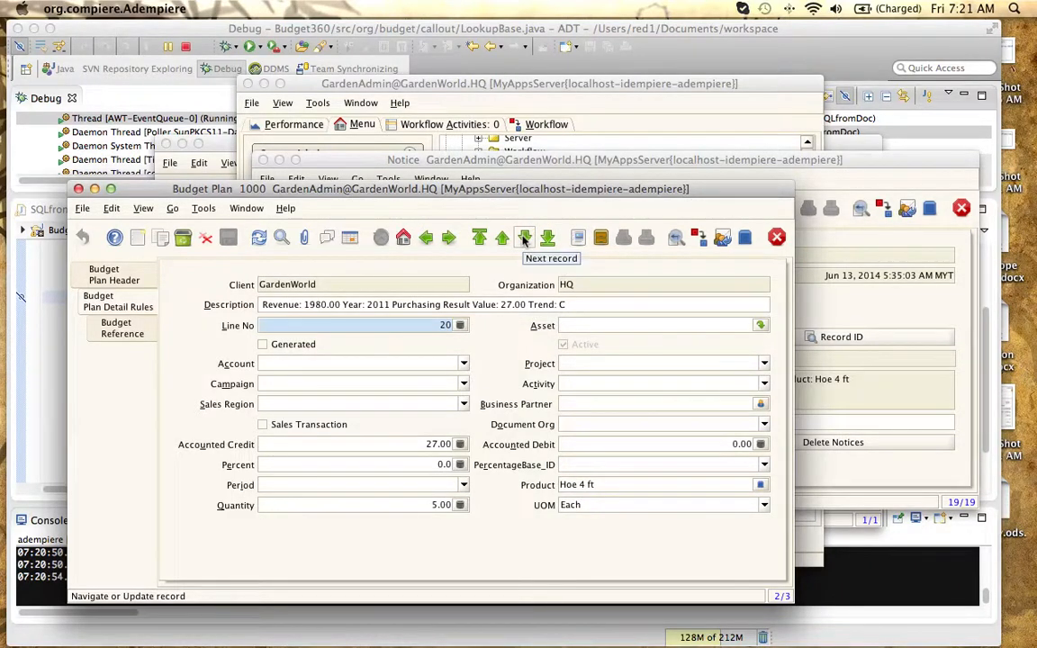
# Select budget detail line 10 and enter an accounted credit of 1000
pyautogui.click(503, 237)
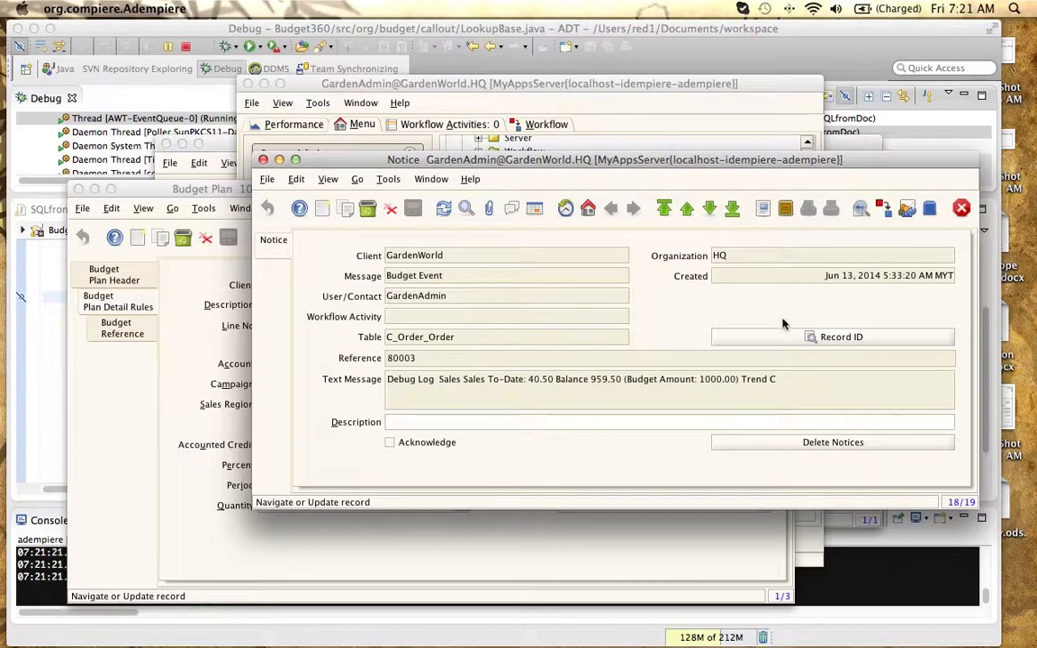
pyautogui.moveTo(683, 403)
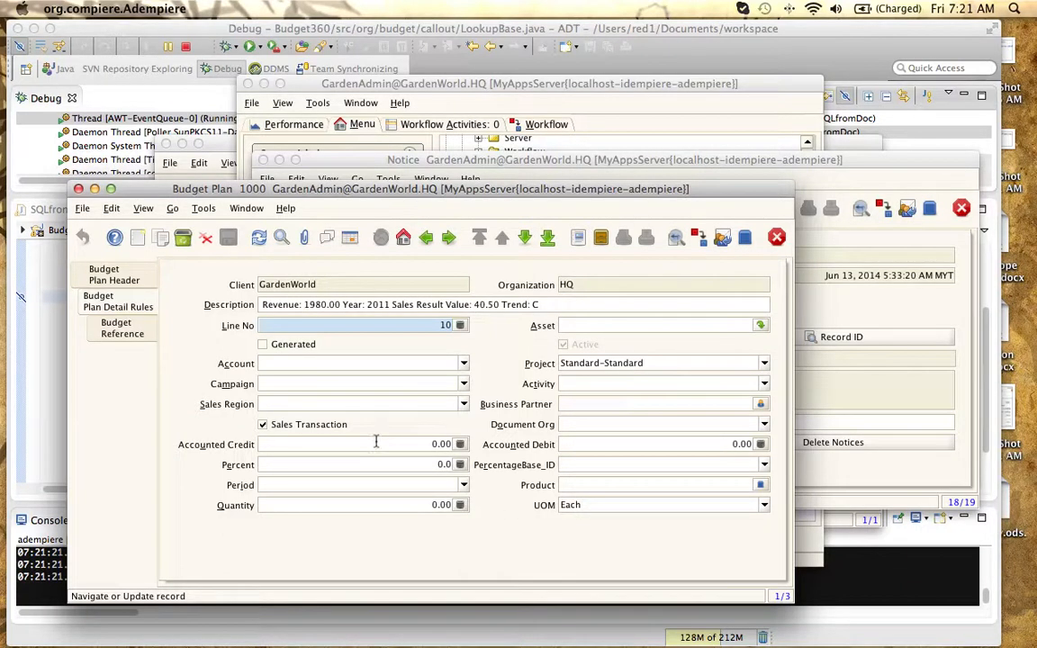
pyautogui.write('1000')
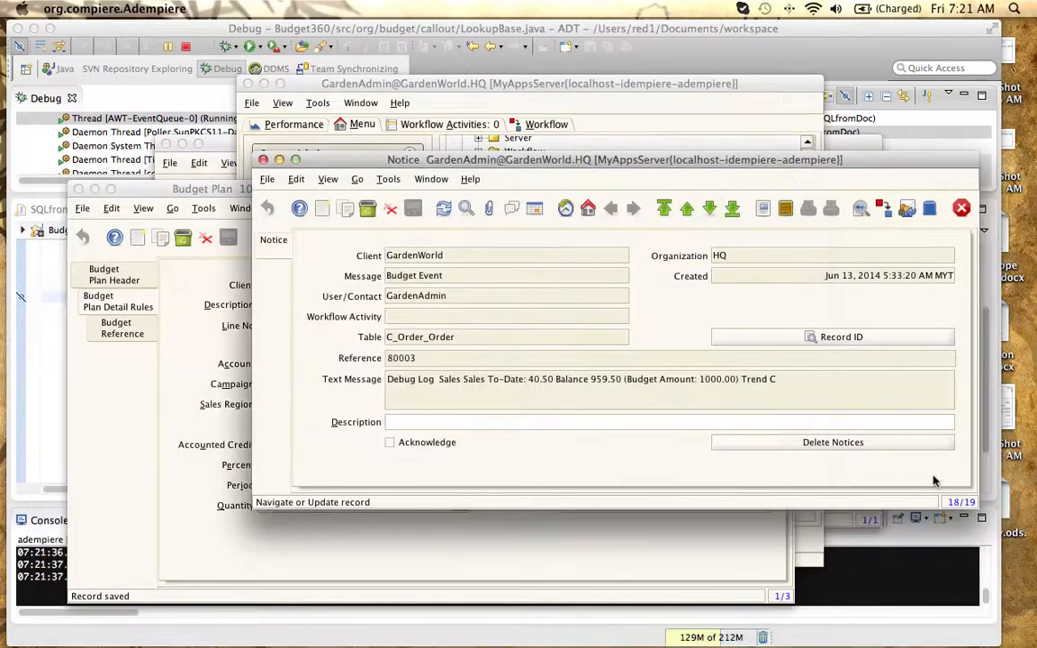
pyautogui.moveTo(576, 382)
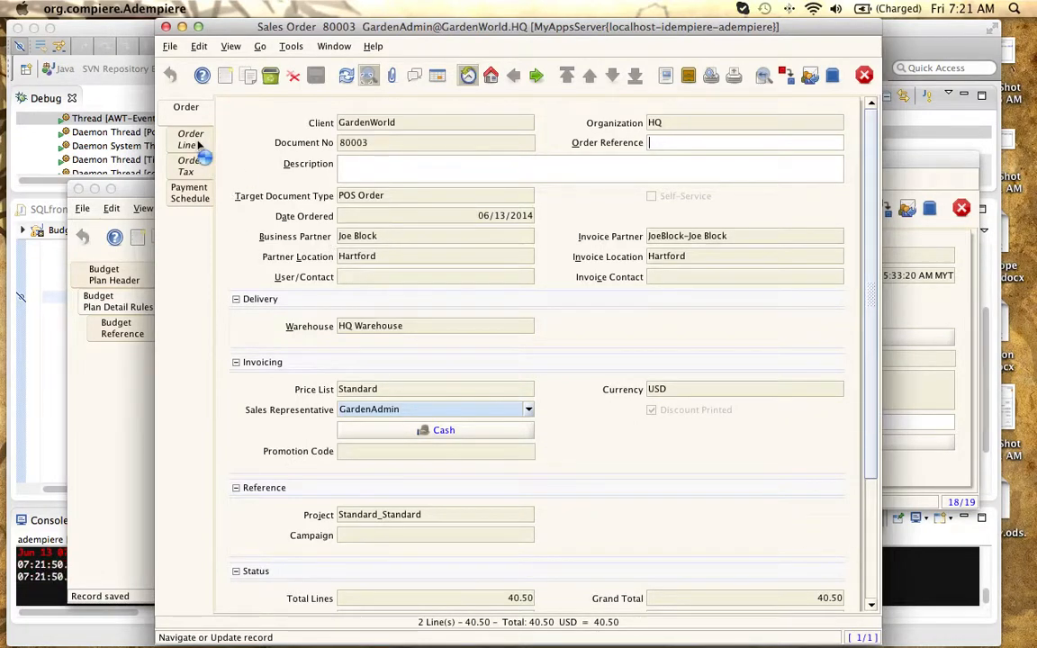
# Review sales order 80003's lines: Hoe 4 ft at 13.50 and Grass Seeder at 27.00
pyautogui.click(190, 140)
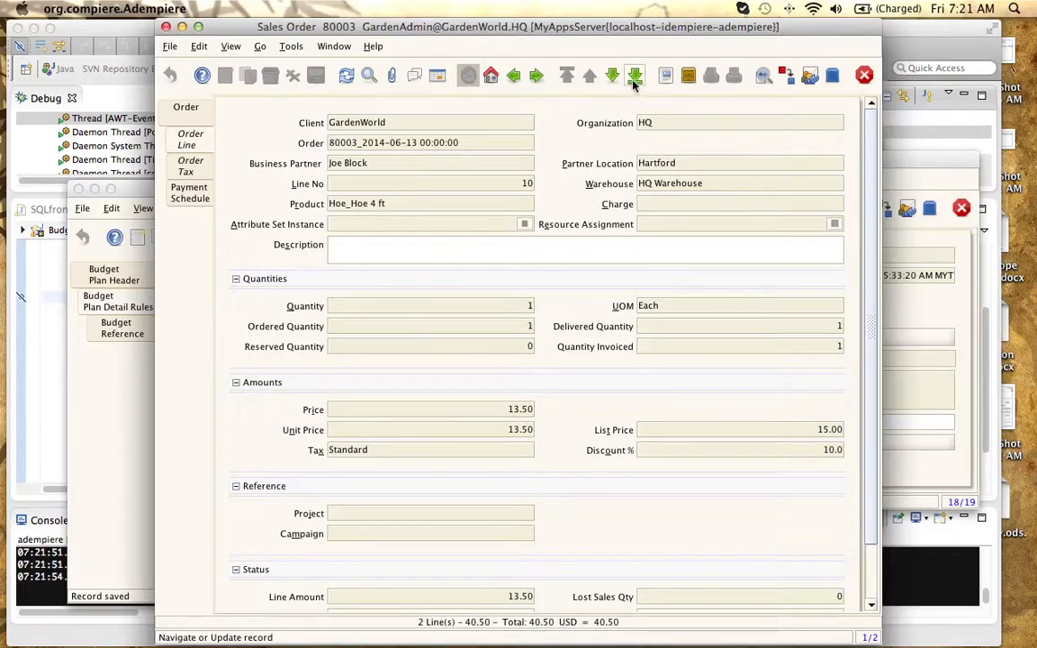
pyautogui.click(634, 76)
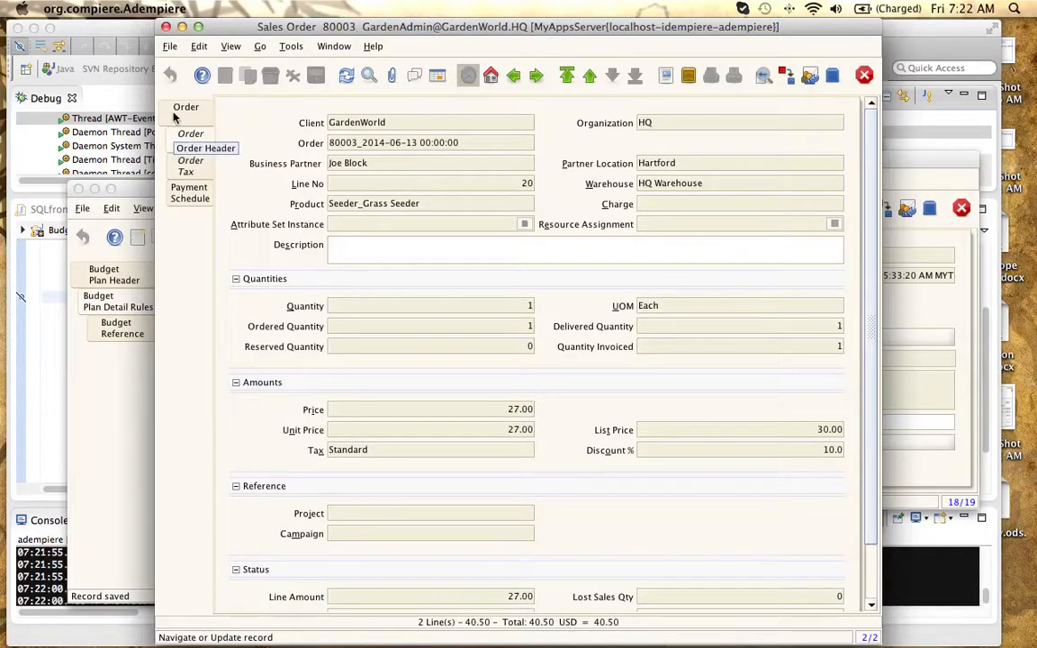
pyautogui.click(205, 147)
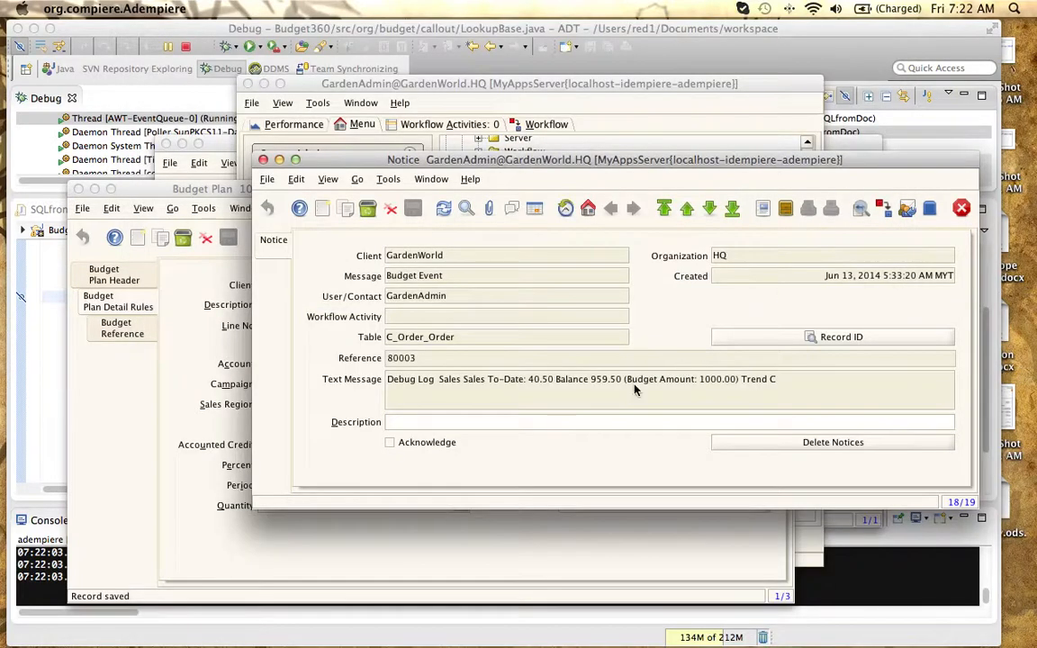
pyautogui.moveTo(483, 403)
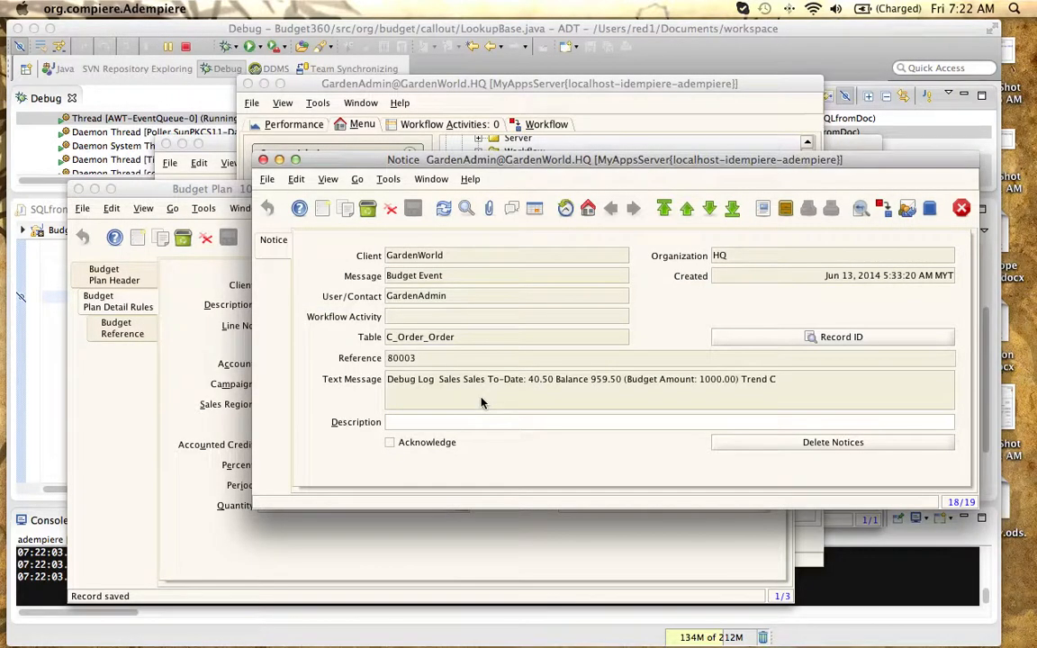
pyautogui.moveTo(543, 402)
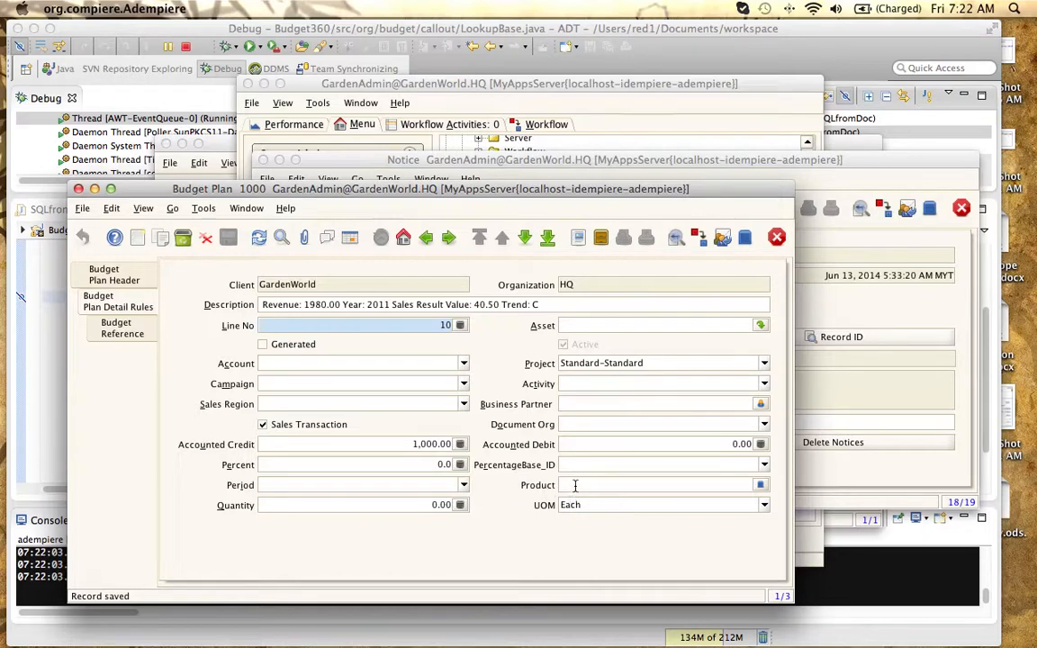
pyautogui.moveTo(582, 403)
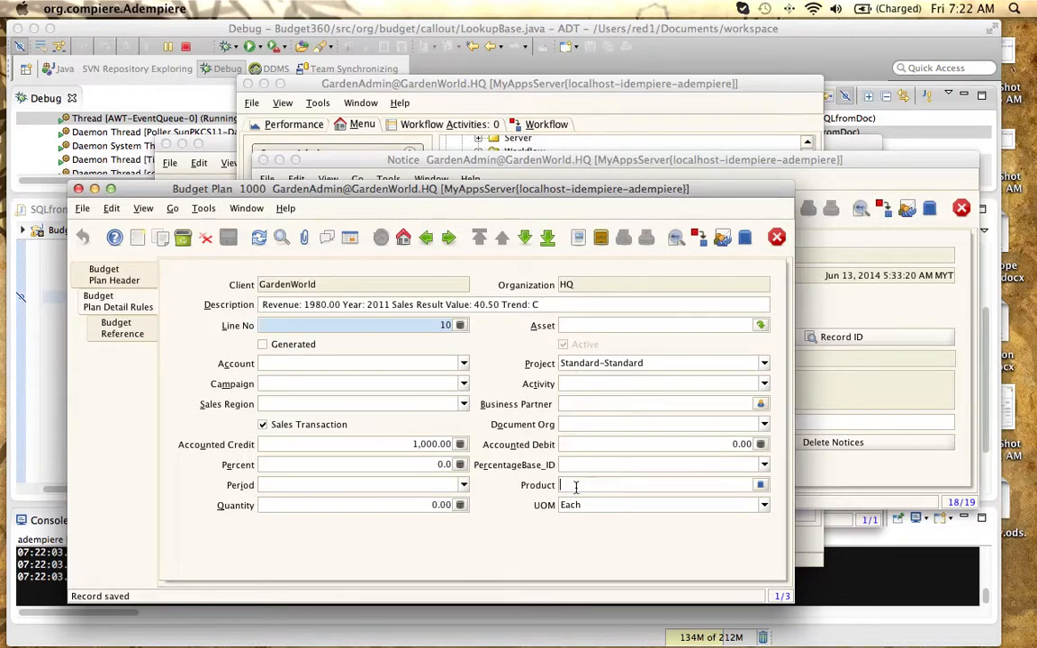
# Give line 10 product Grass Seeder and mark it Generated, yielding result value 9.00
pyautogui.write('Seeder')
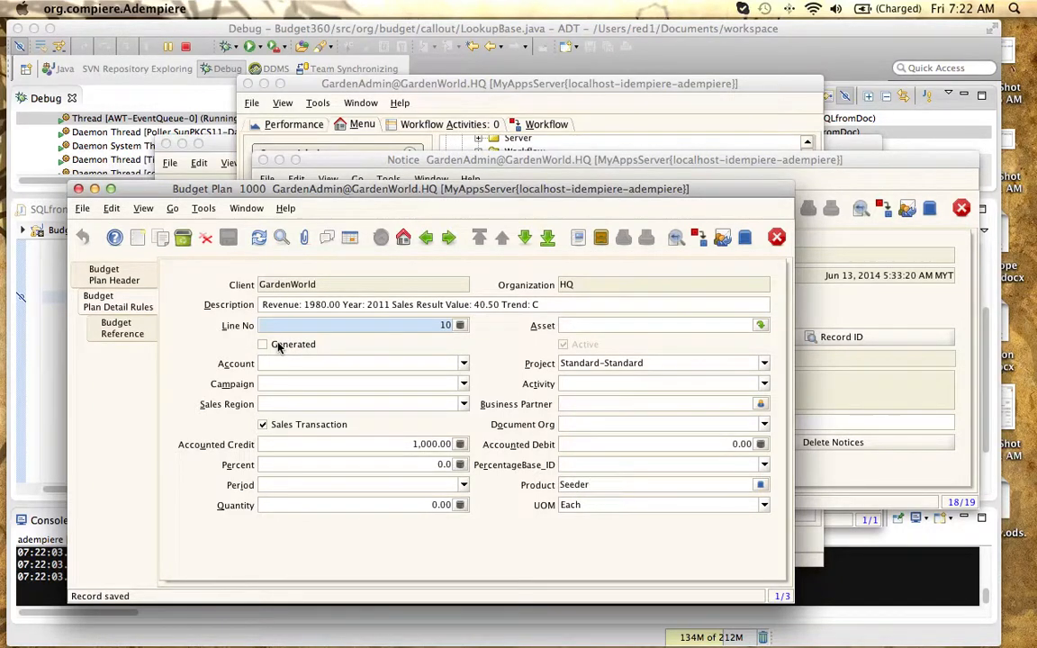
pyautogui.click(262, 344)
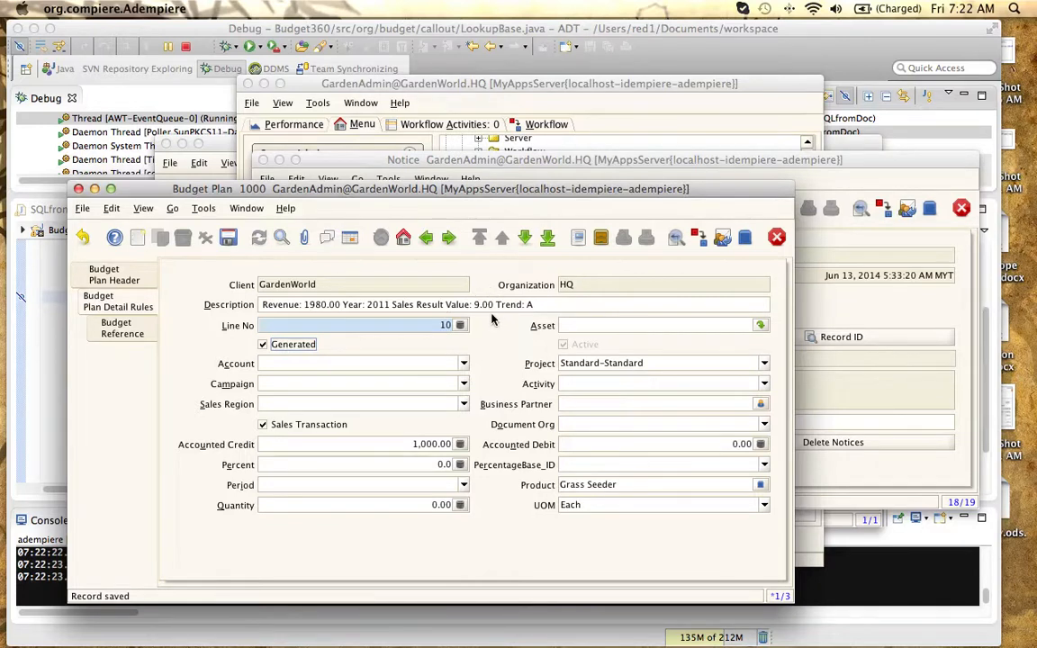
pyautogui.moveTo(489, 321)
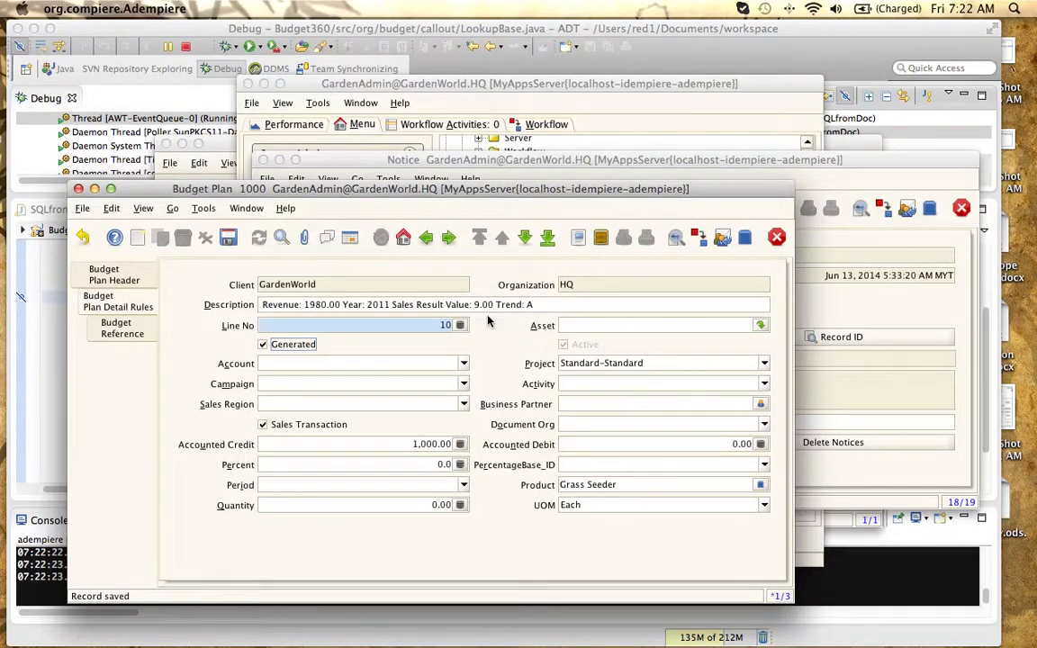
pyautogui.moveTo(502, 314)
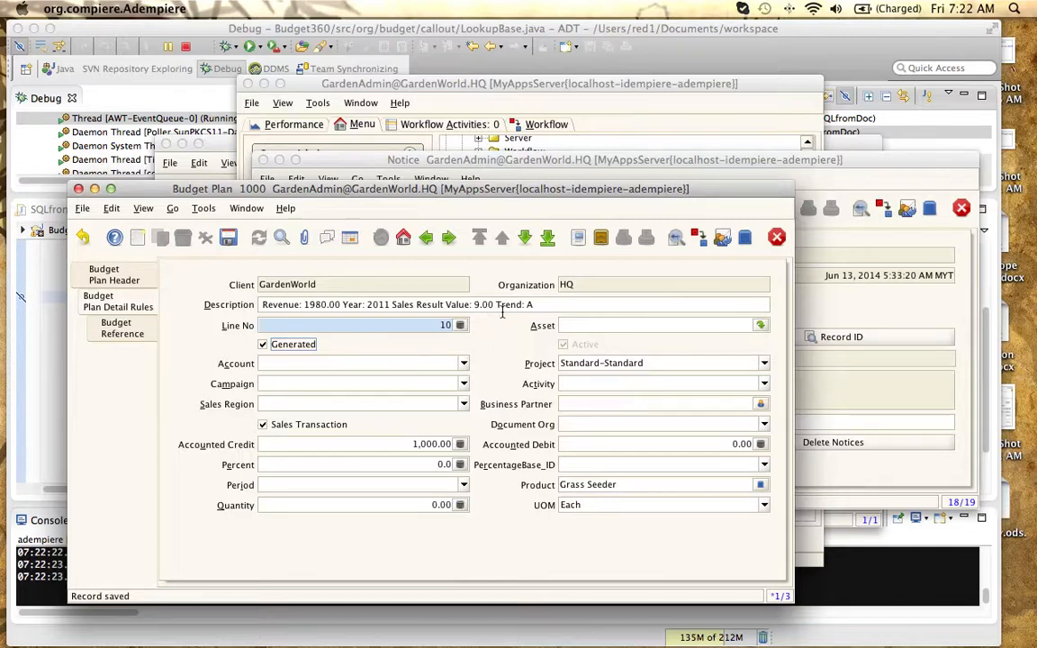
pyautogui.moveTo(507, 313)
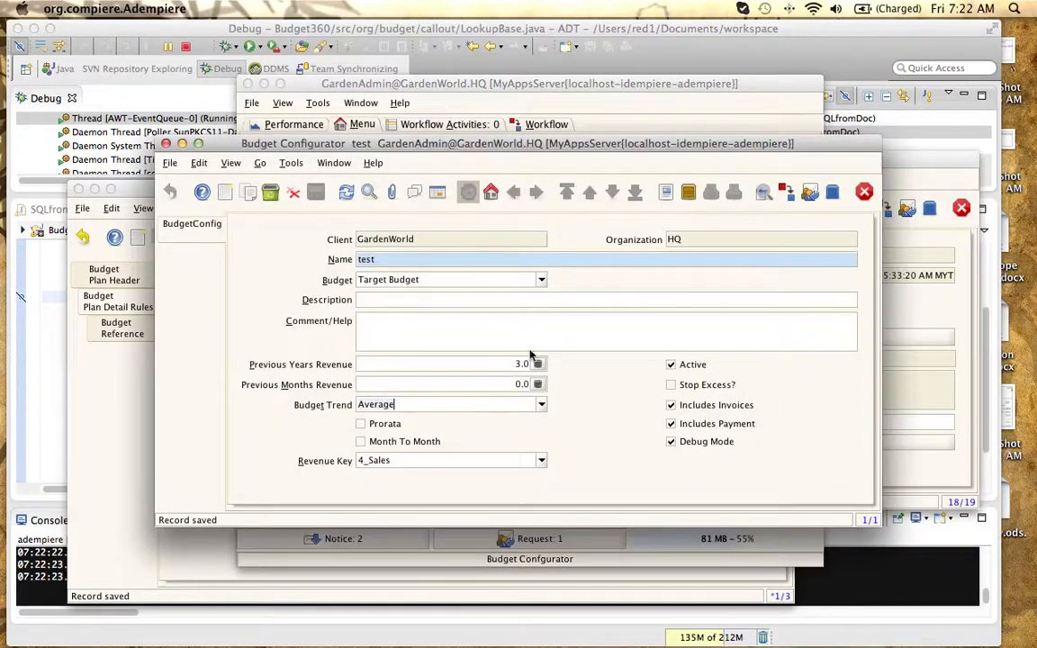
# Set the budget trend to Accumulative and run the Reset Budget process
pyautogui.click(540, 404)
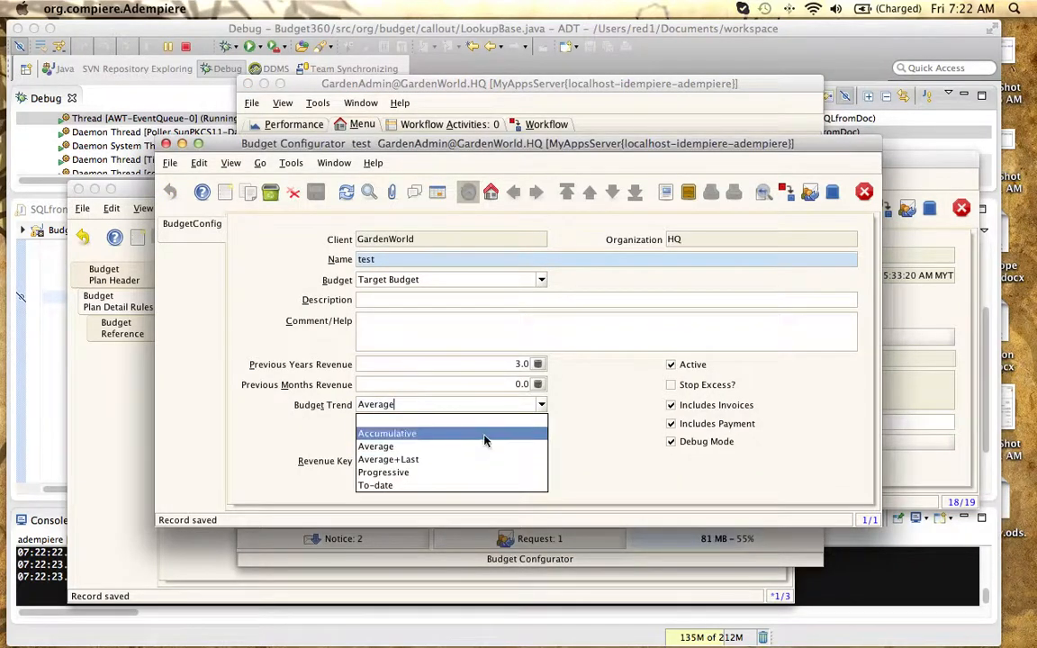
pyautogui.click(387, 433)
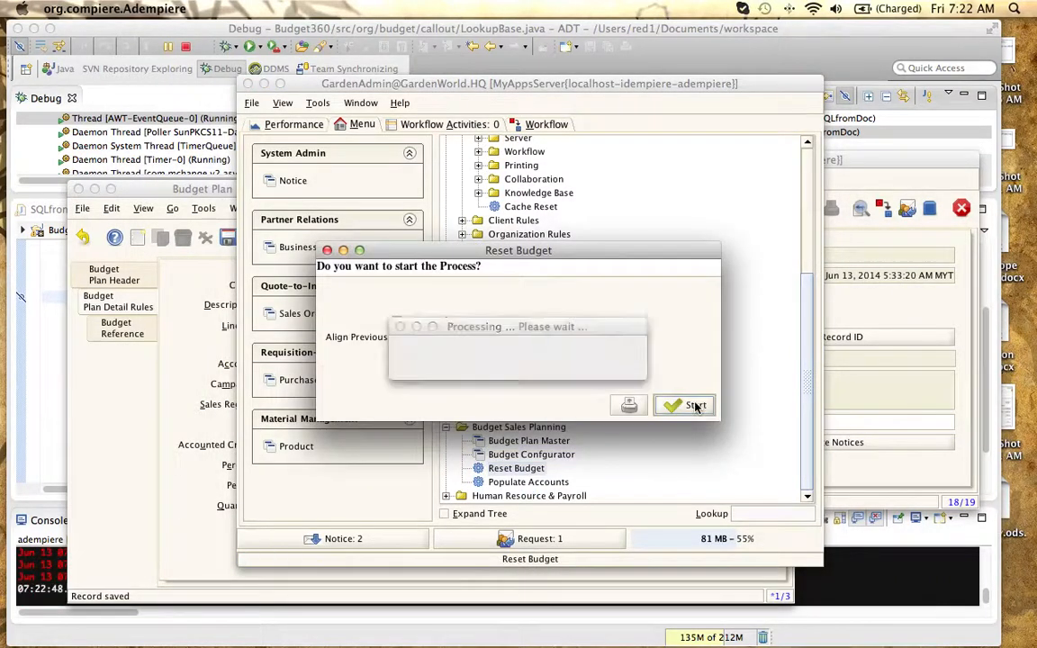
pyautogui.click(685, 405)
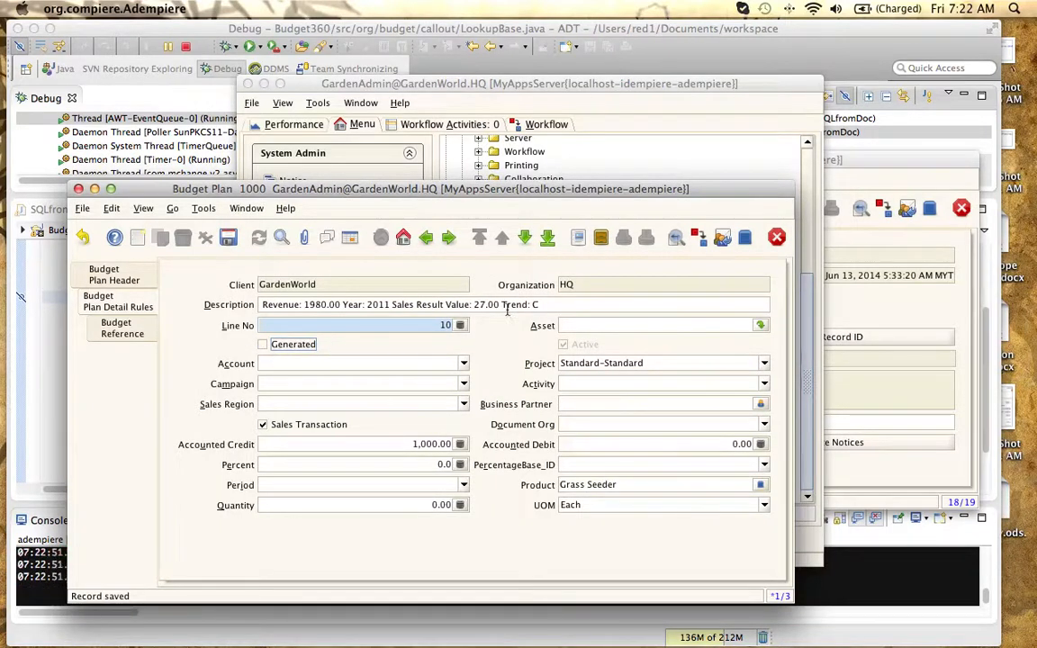
pyautogui.moveTo(559, 444)
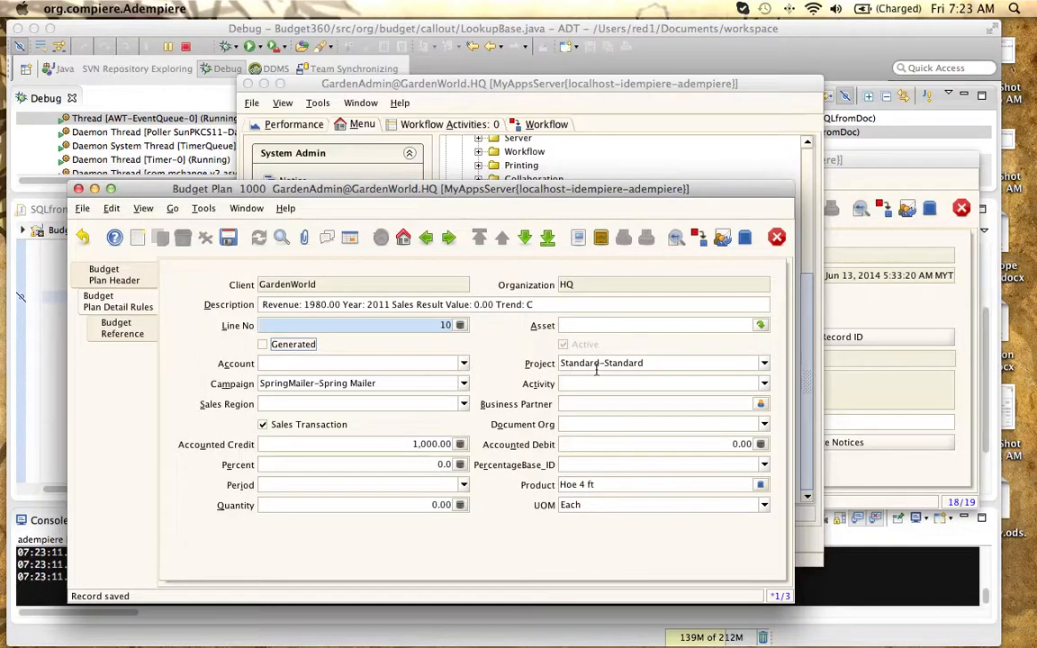
# Clear line 10's product, use project Standard-Standard, and regenerate to Sales Result Value 40.50
pyautogui.click(463, 383)
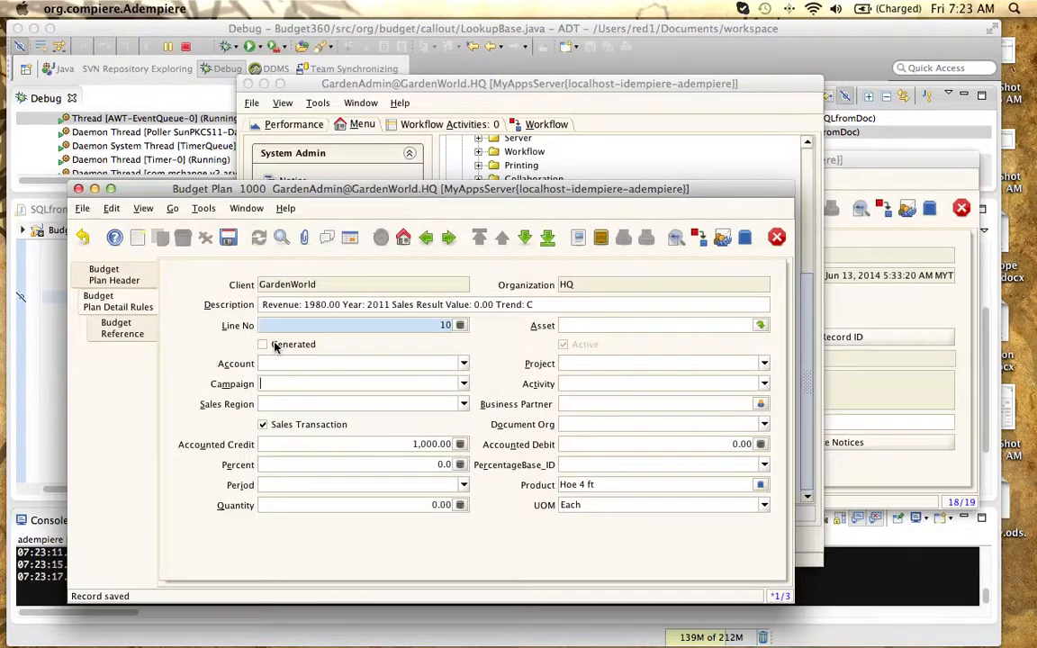
pyautogui.click(262, 344)
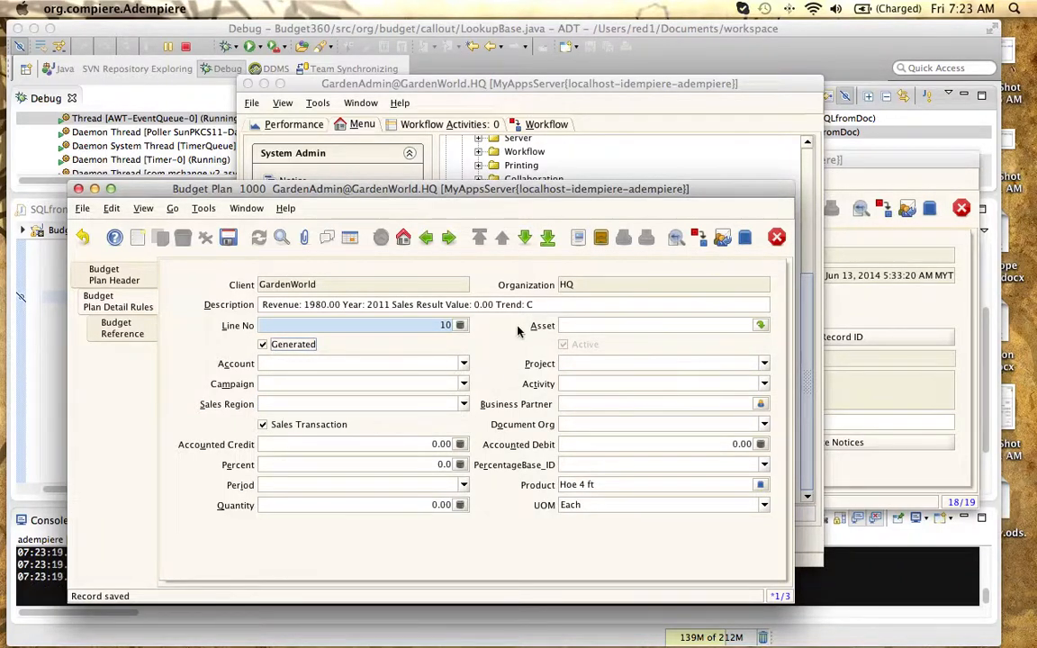
pyautogui.moveTo(564, 343)
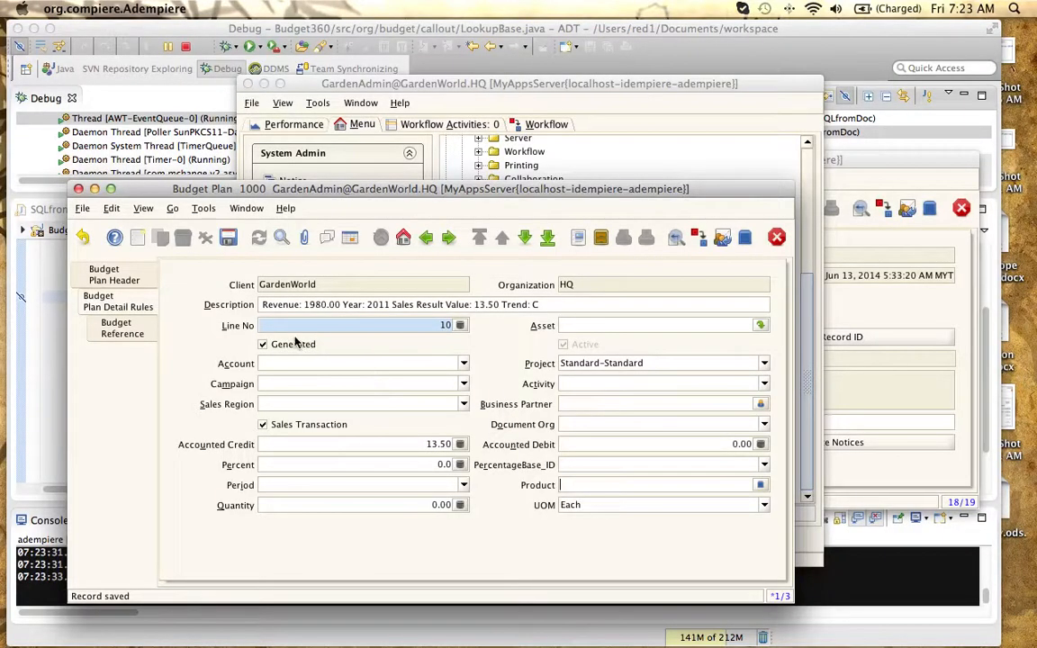
pyautogui.click(263, 344)
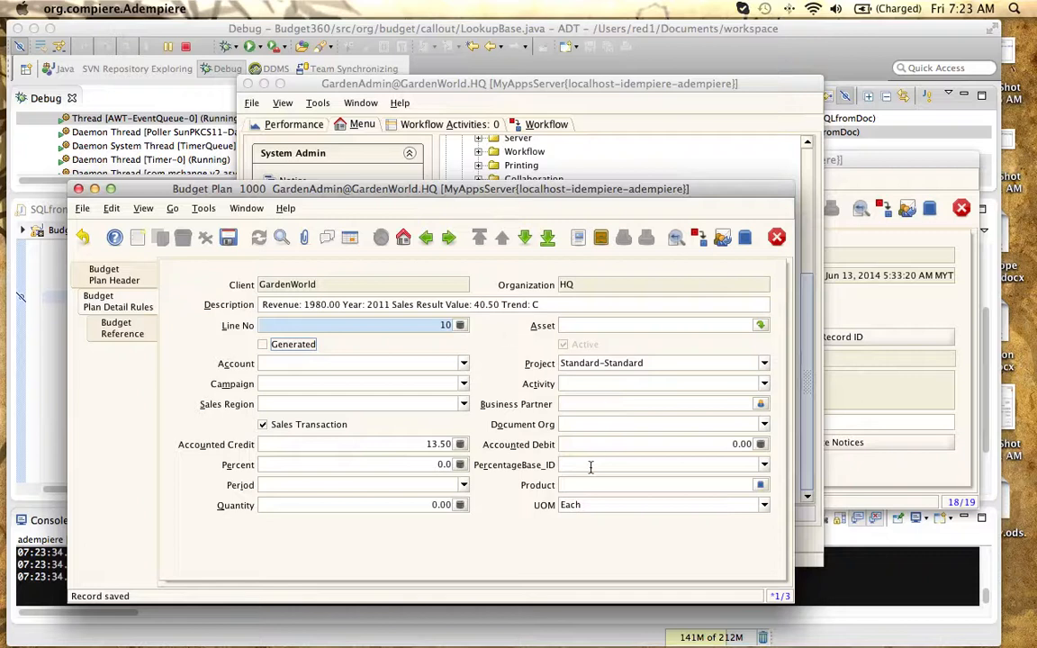
# Change line 10's percentage base from 49-Other Revenue to 41000-Trade Revenue, regenerating to 1980.00
pyautogui.write('5')
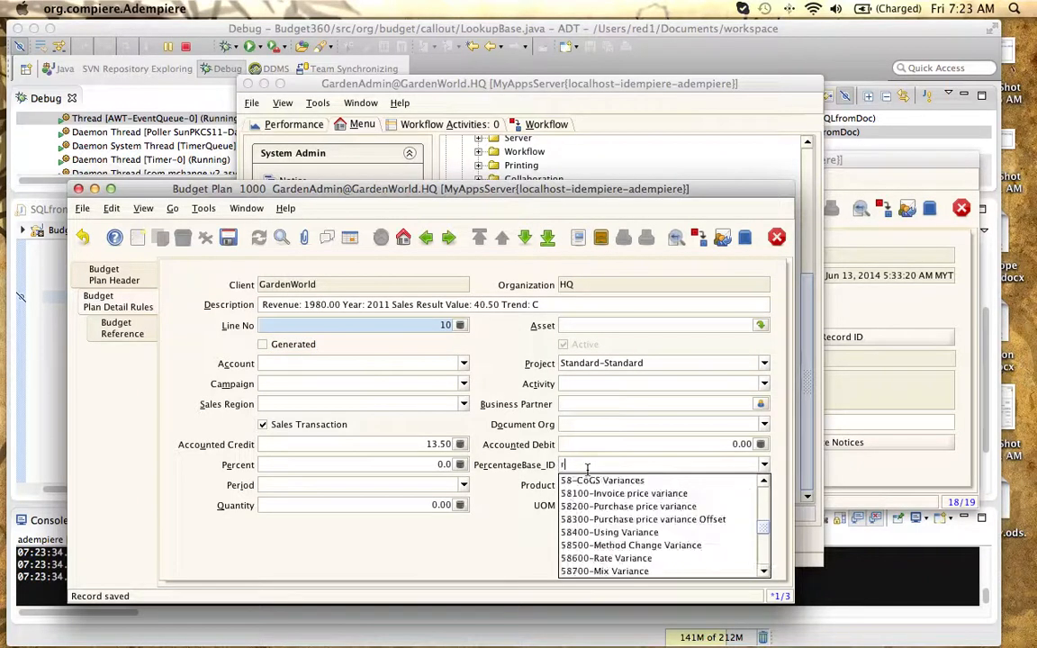
pyautogui.write('reve')
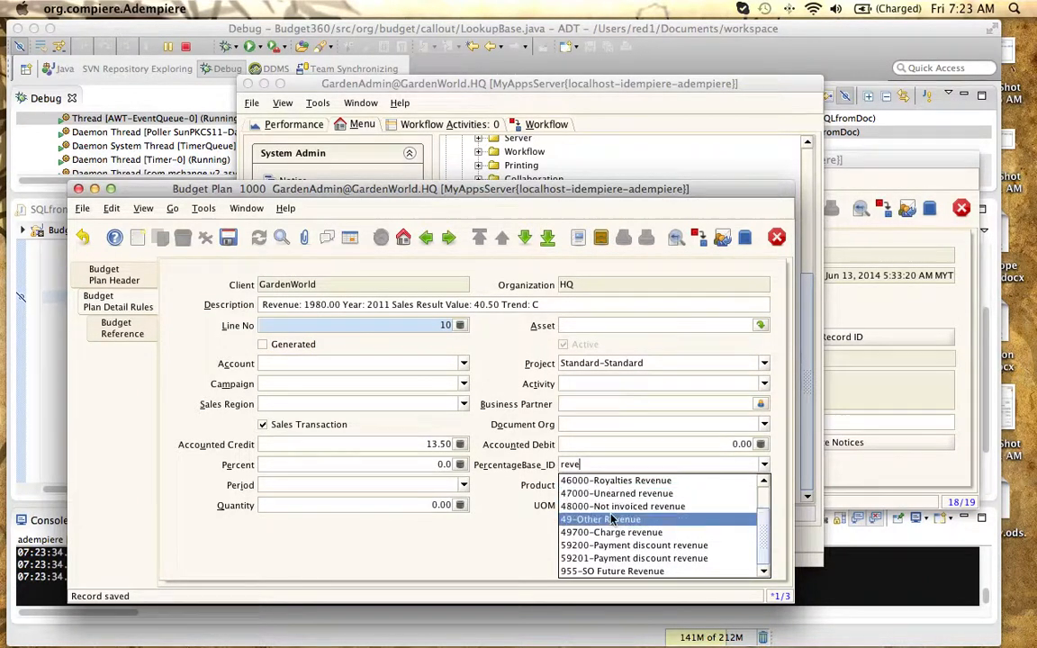
pyautogui.click(600, 519)
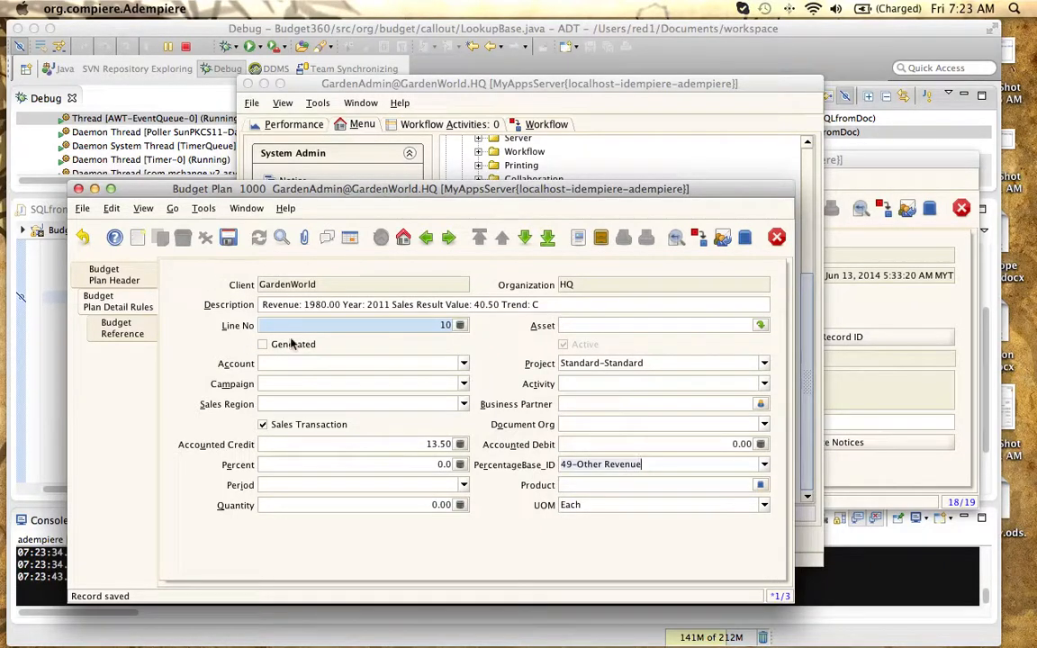
pyautogui.click(263, 344)
pyautogui.write('41')
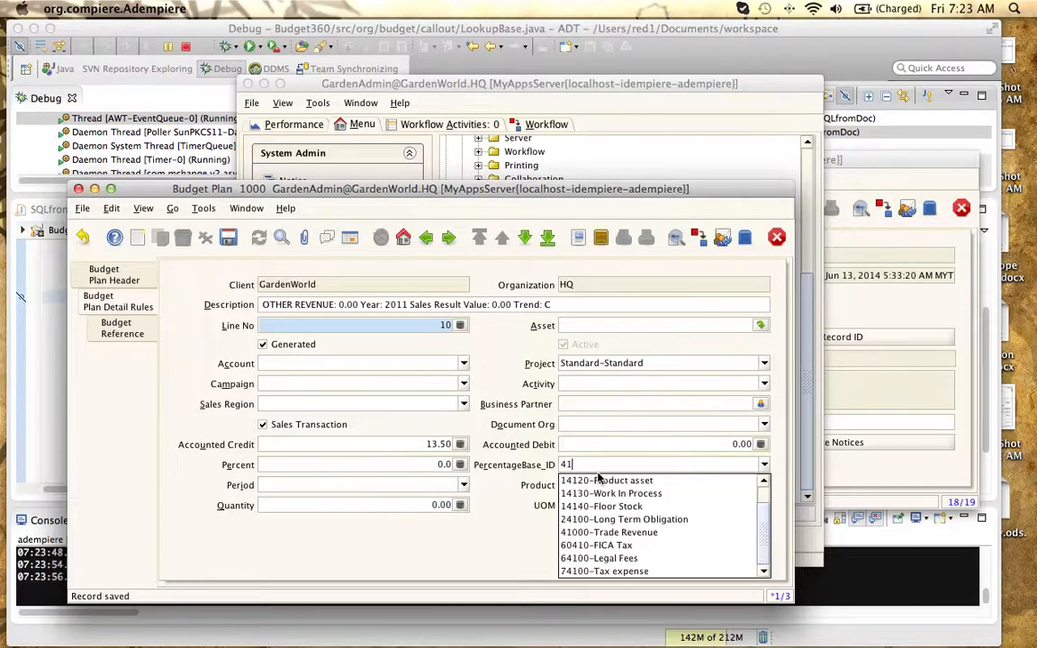
pyautogui.moveTo(612, 493)
pyautogui.write('00')
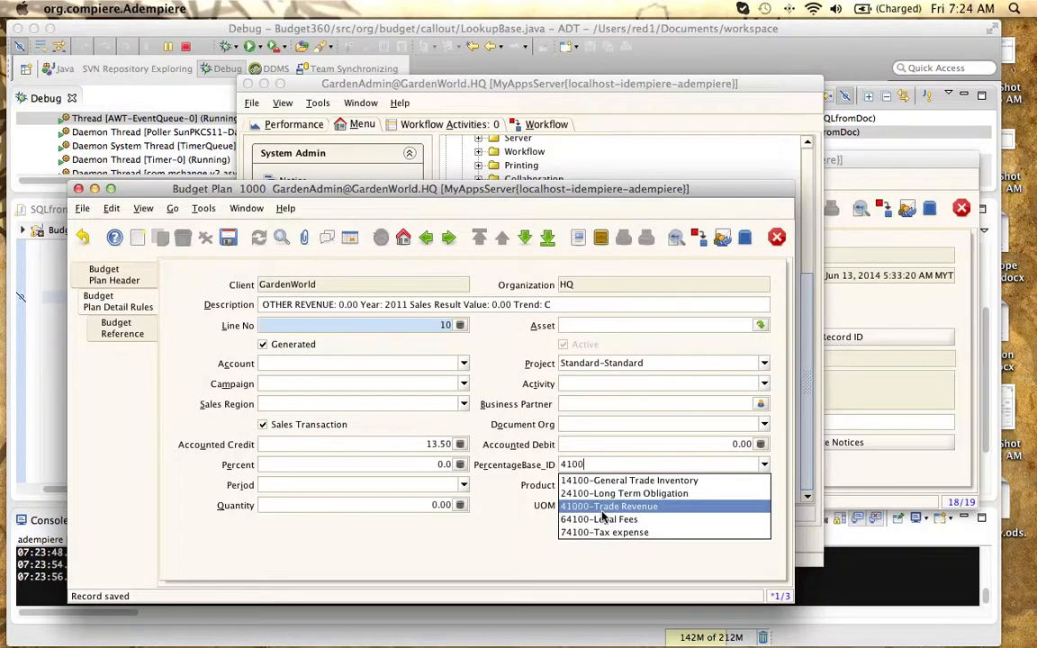
pyautogui.click(607, 506)
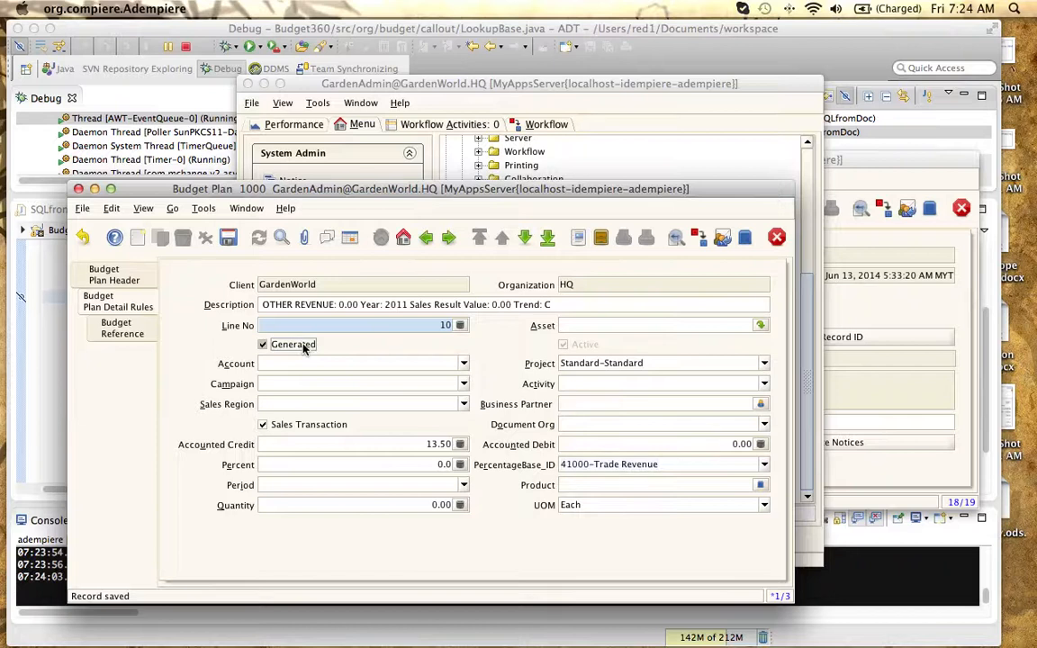
pyautogui.click(262, 344)
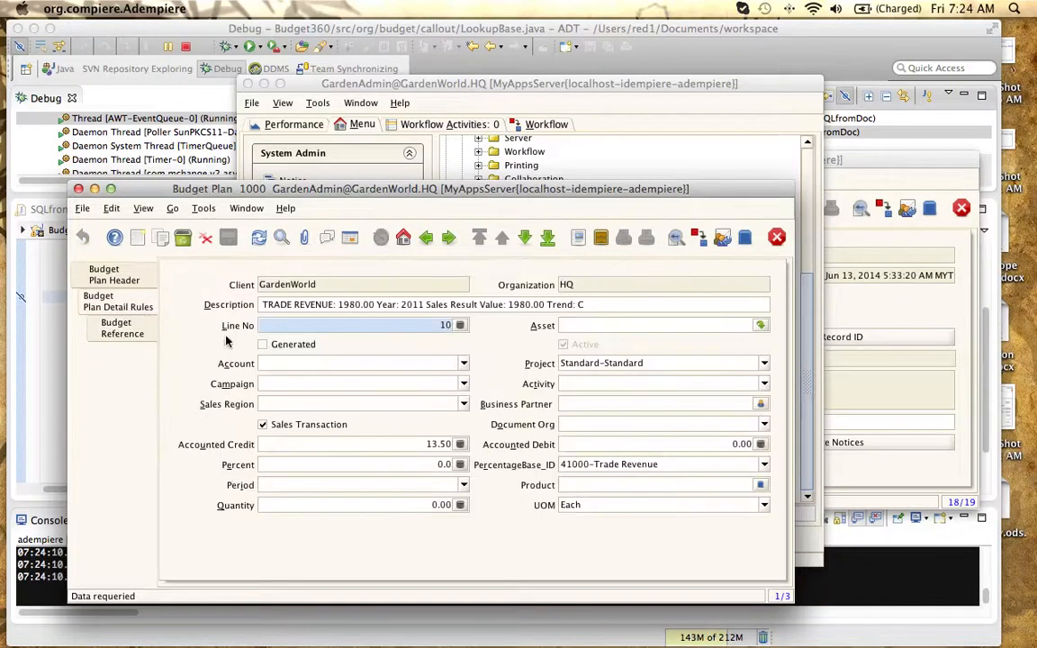
pyautogui.moveTo(535, 299)
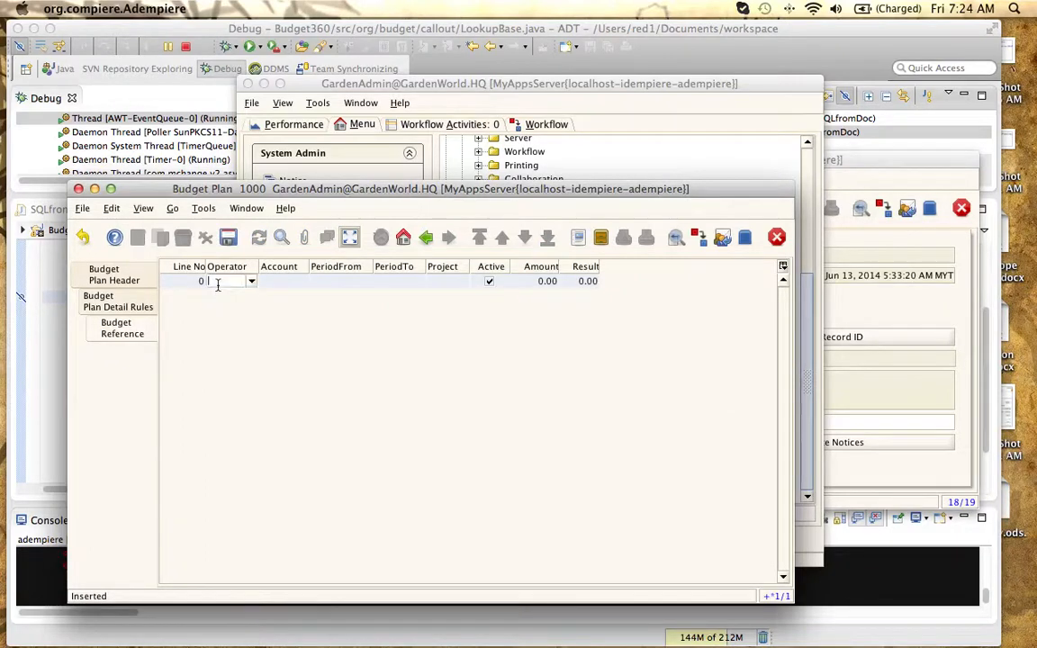
# Define the reference rule: operator '-', account 16100 land, periods Mar-13 to Sep-13
pyautogui.click(251, 281)
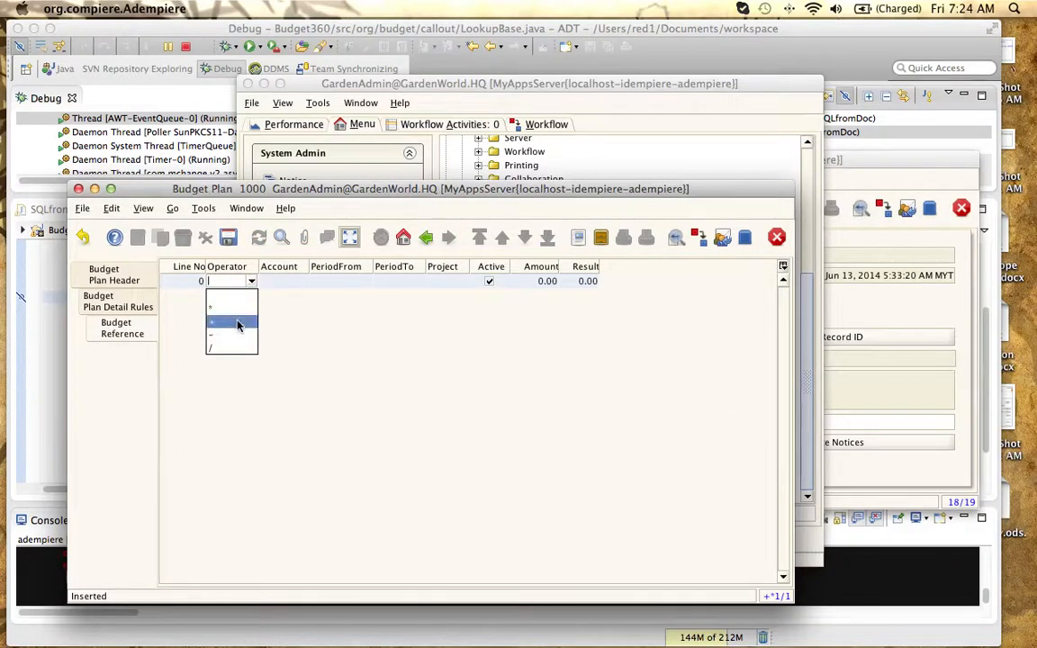
pyautogui.click(232, 323)
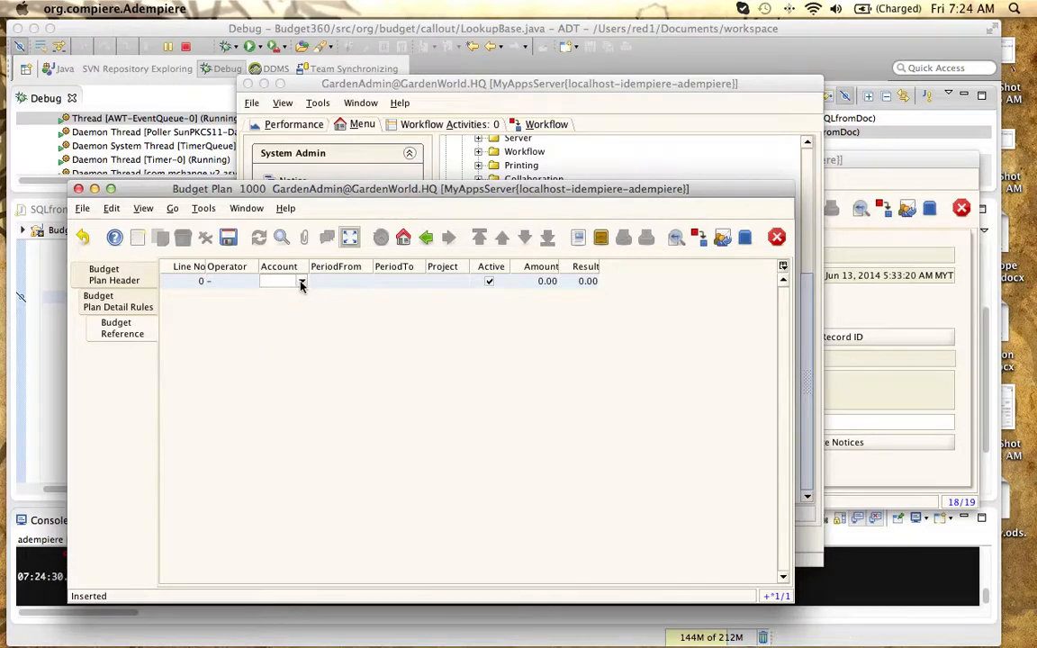
pyautogui.click(302, 281)
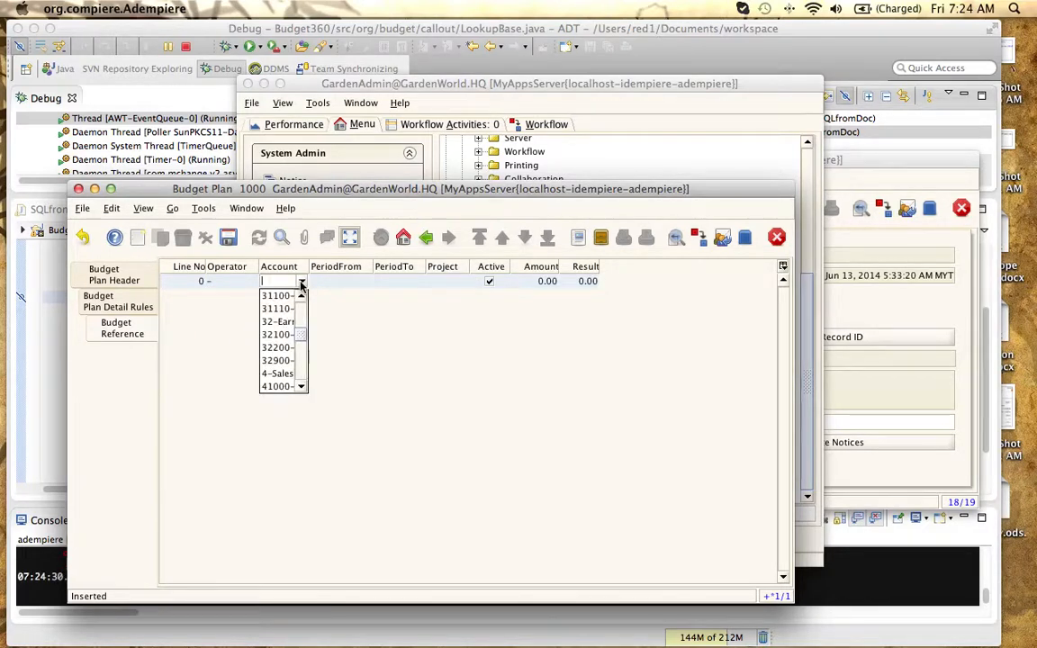
pyautogui.write('land')
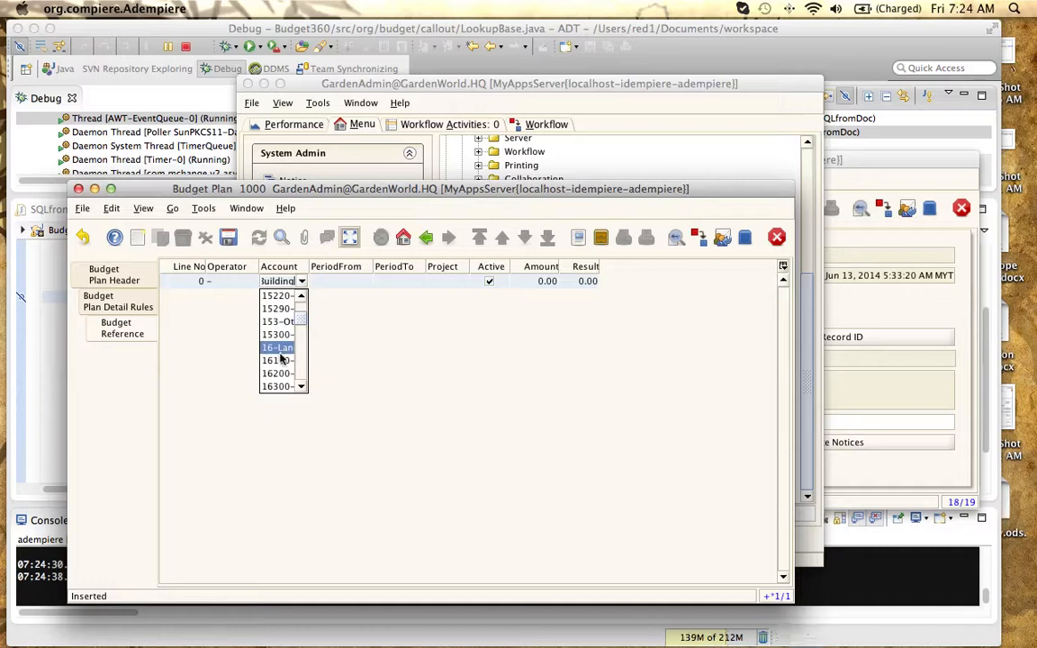
pyautogui.click(277, 360)
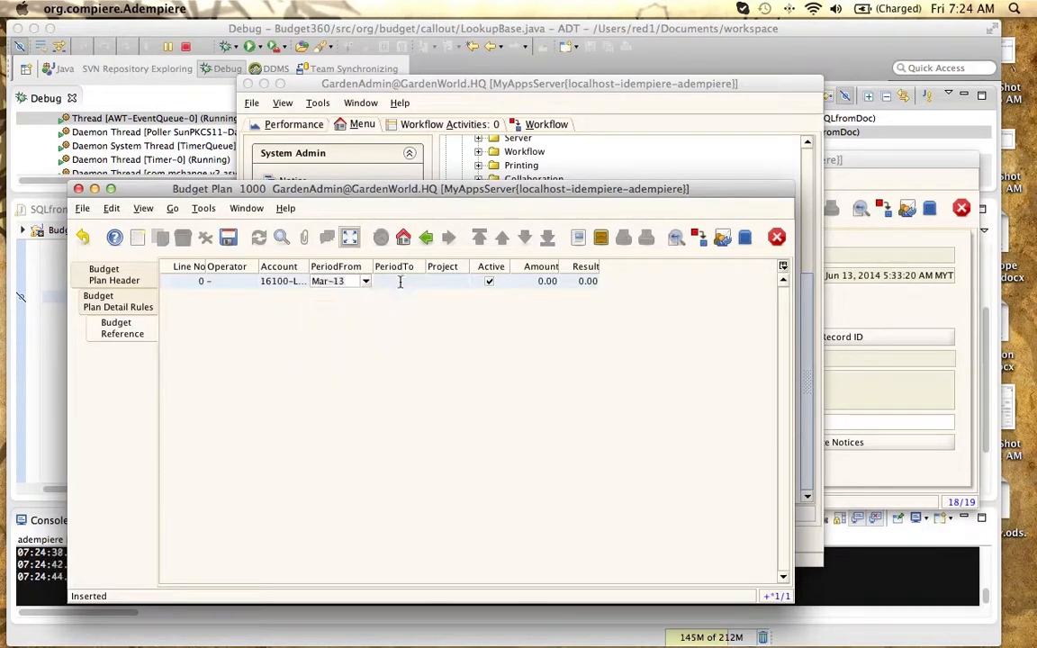
pyautogui.click(417, 281)
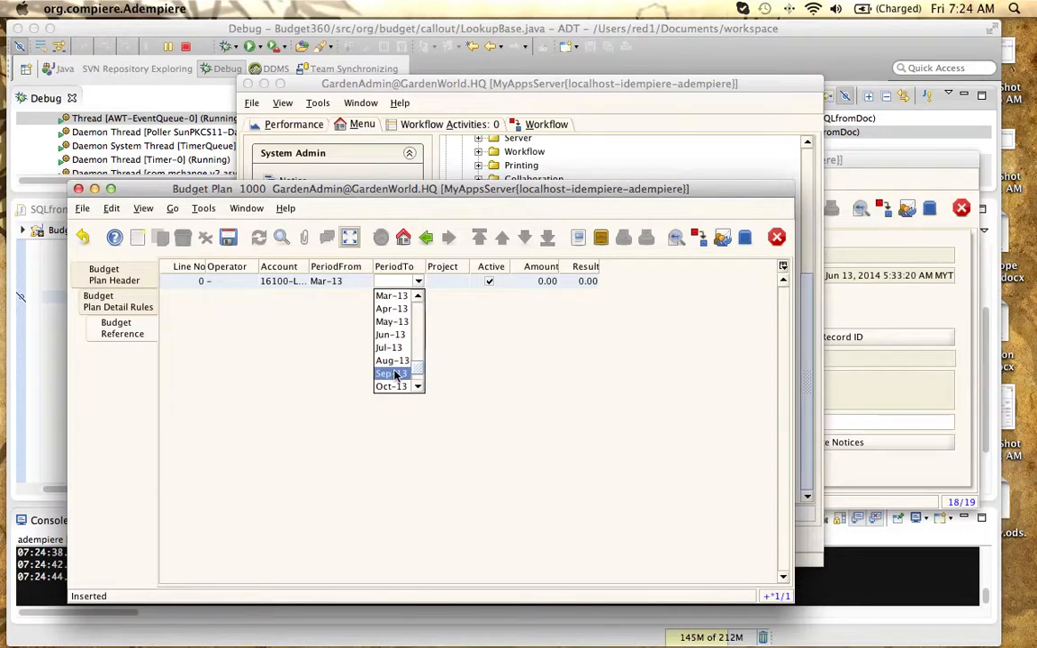
pyautogui.click(389, 373)
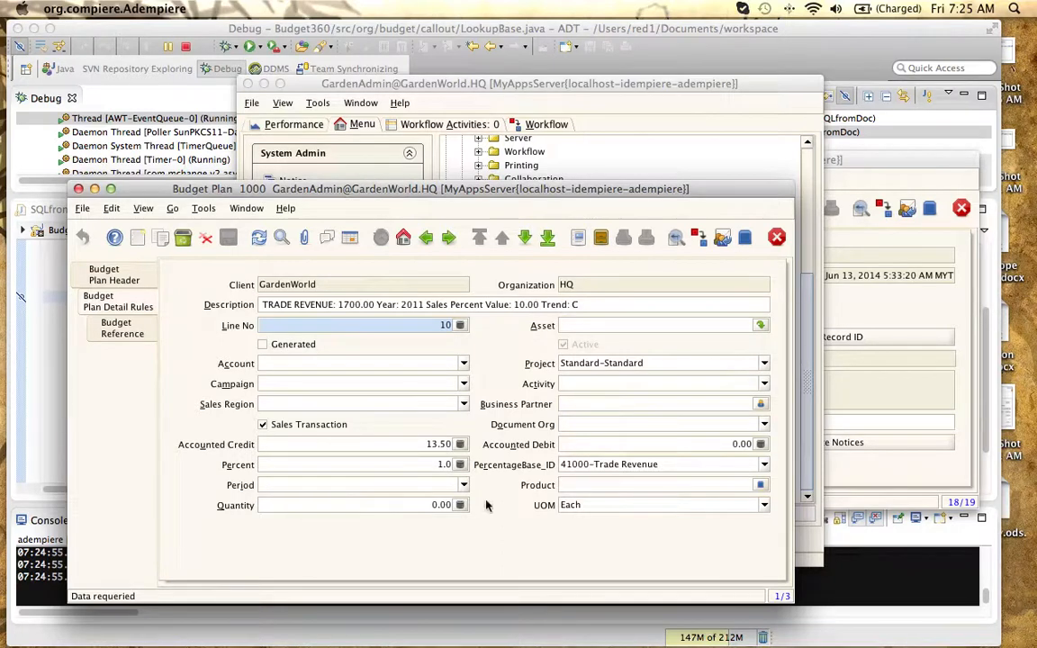
pyautogui.moveTo(247, 208)
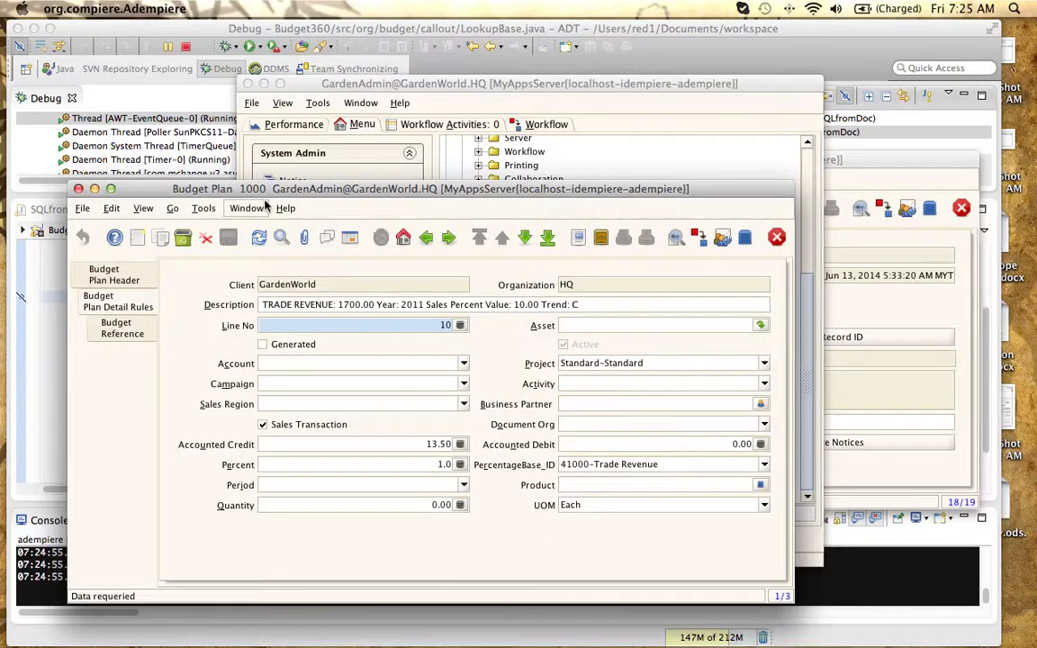
pyautogui.moveTo(280, 350)
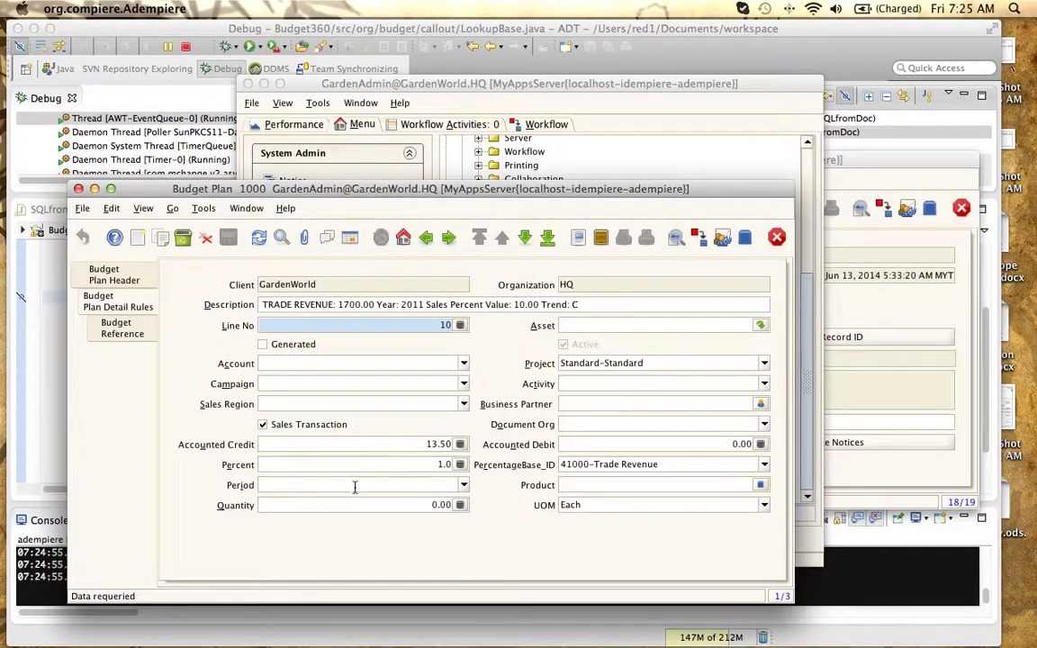
pyautogui.moveTo(177, 441)
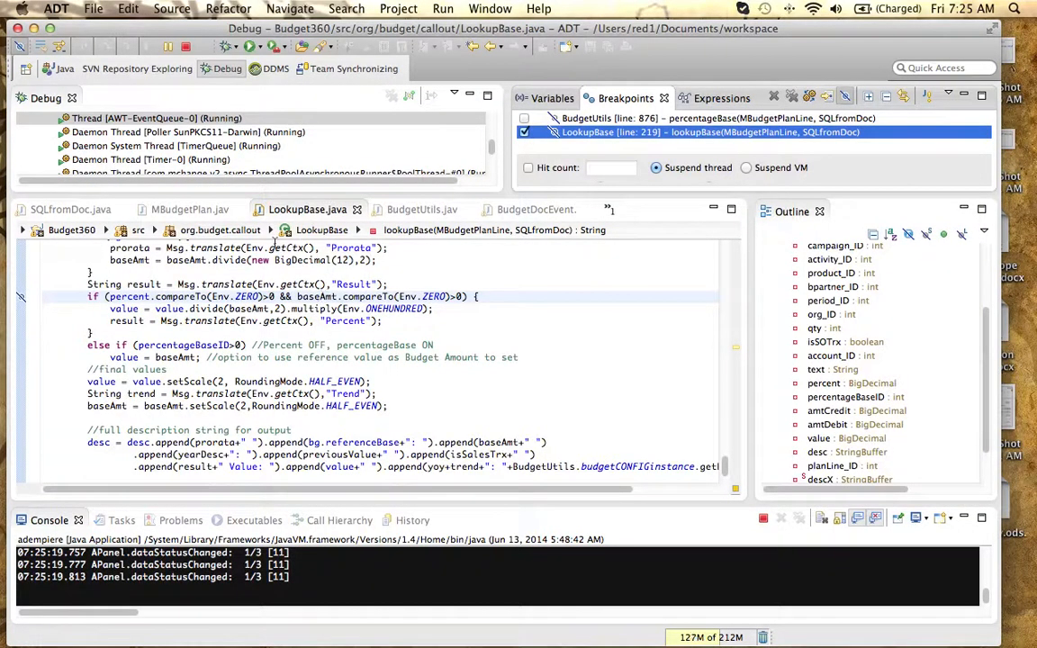
# Show the byReference and iterateRefSet methods in BudgetUtils.java
pyautogui.click(421, 209)
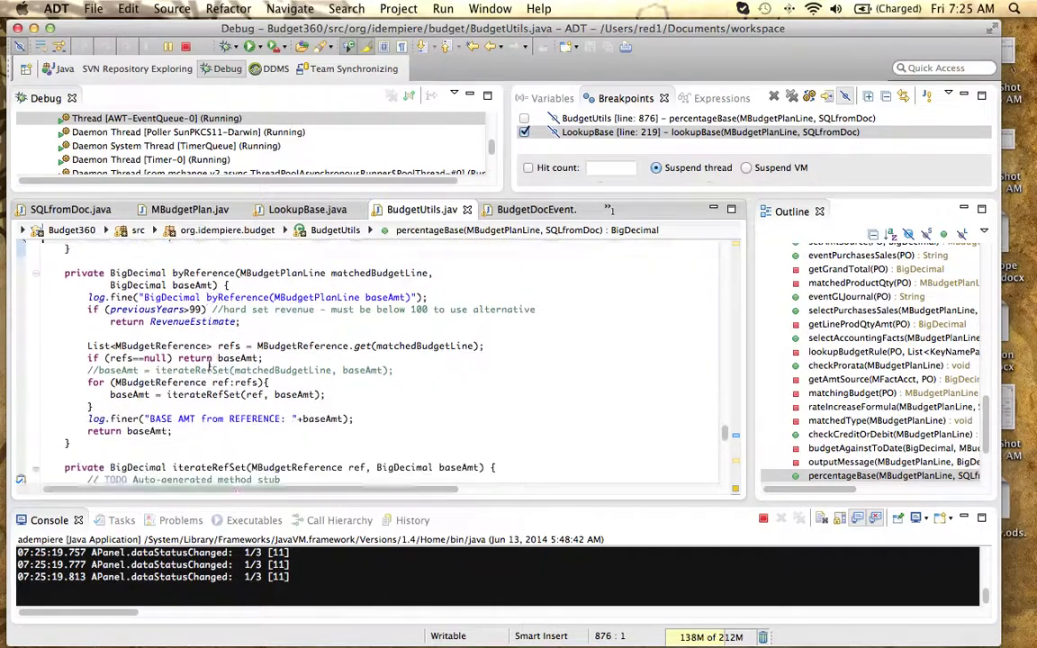
pyautogui.scroll(-3)
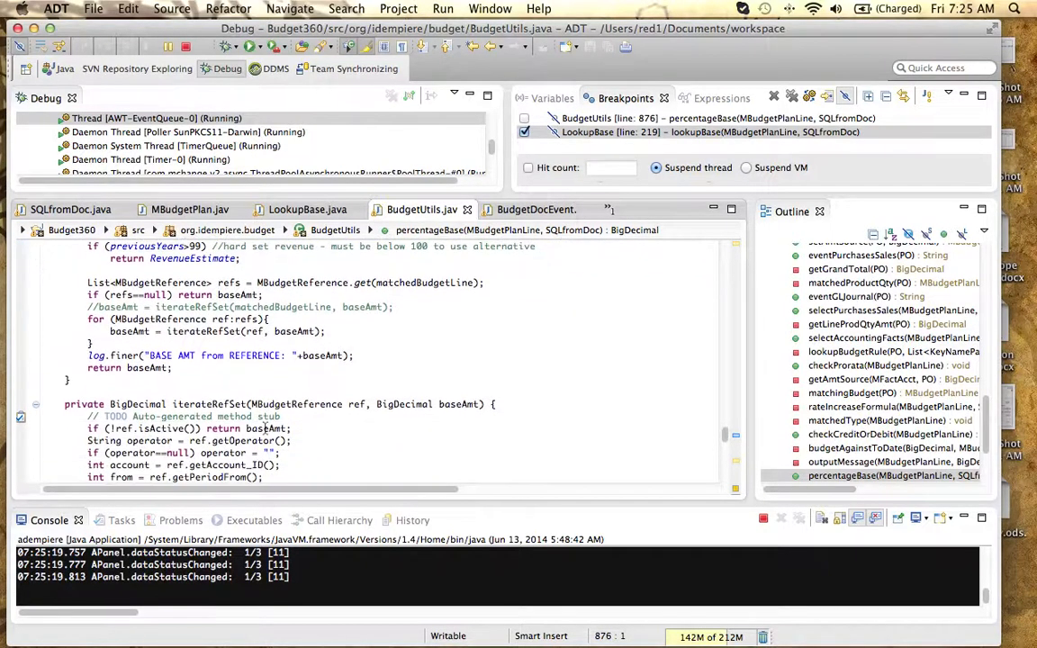
pyautogui.scroll(-3)
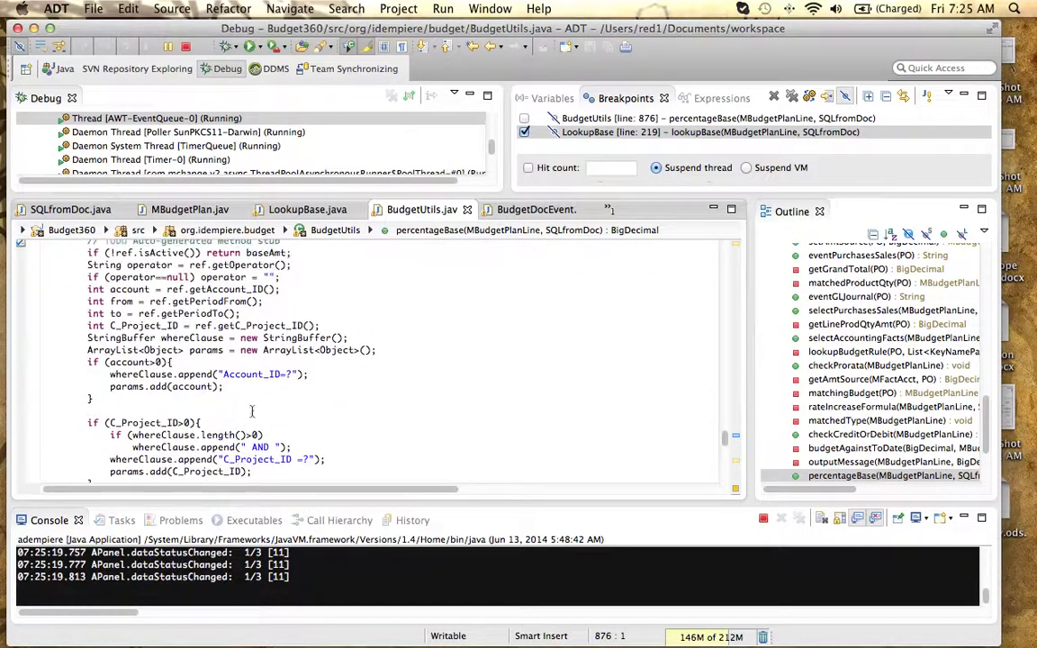